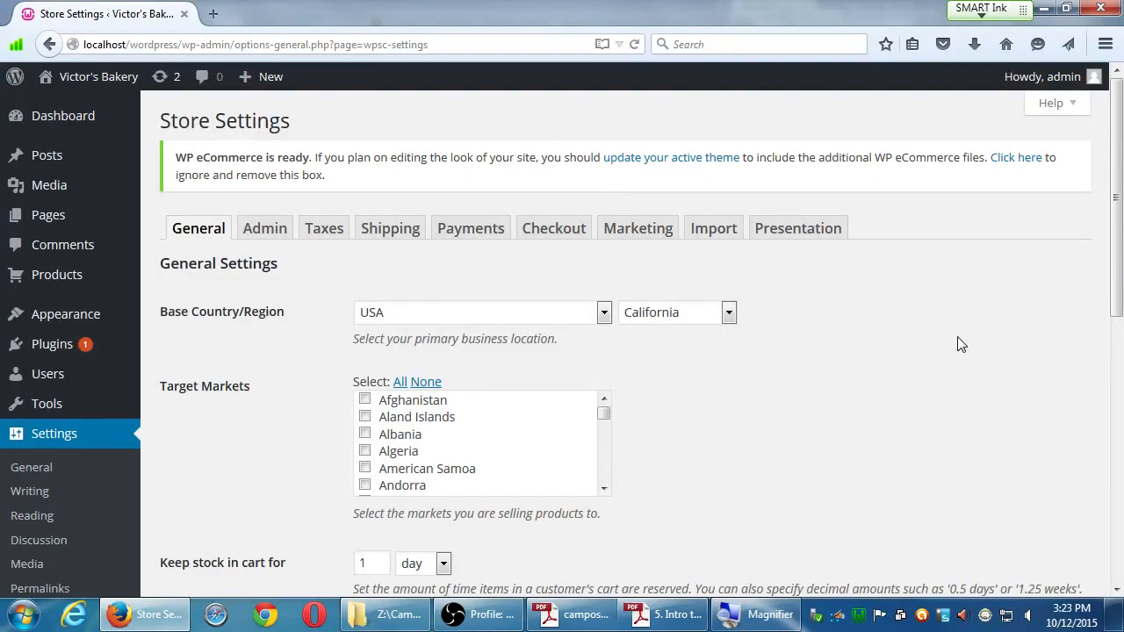
pyautogui.moveTo(923, 346)
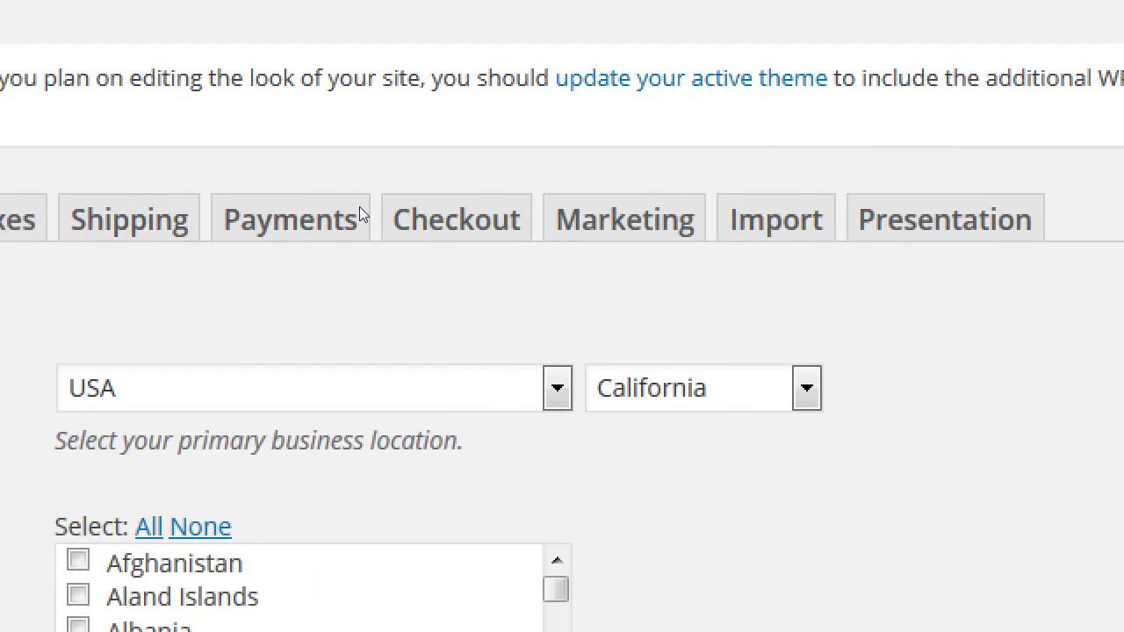
# Show the Checkout settings of the WP eCommerce store.
pyautogui.click(457, 218)
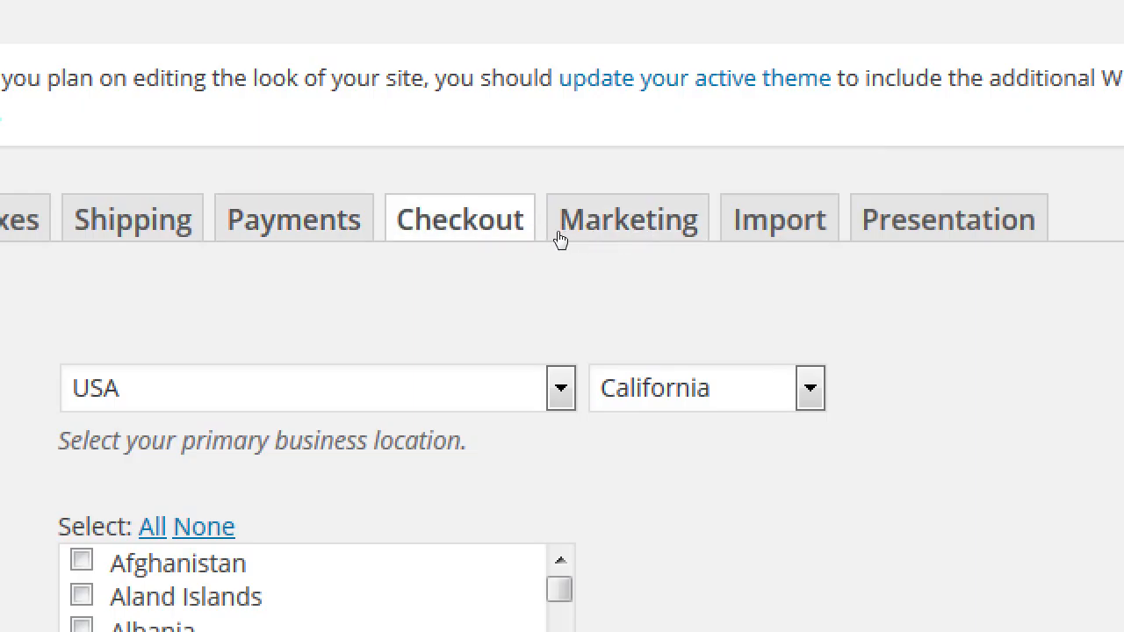
pyautogui.click(460, 218)
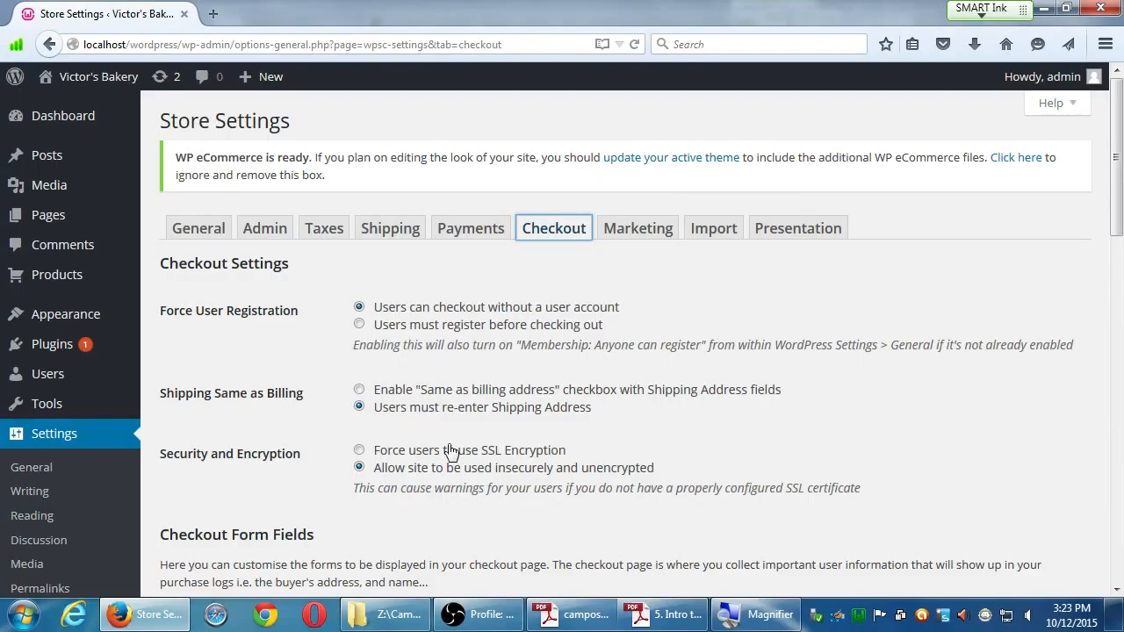
# Select 'Users must register before checking out' under Force User Registration.
pyautogui.scroll(-3)
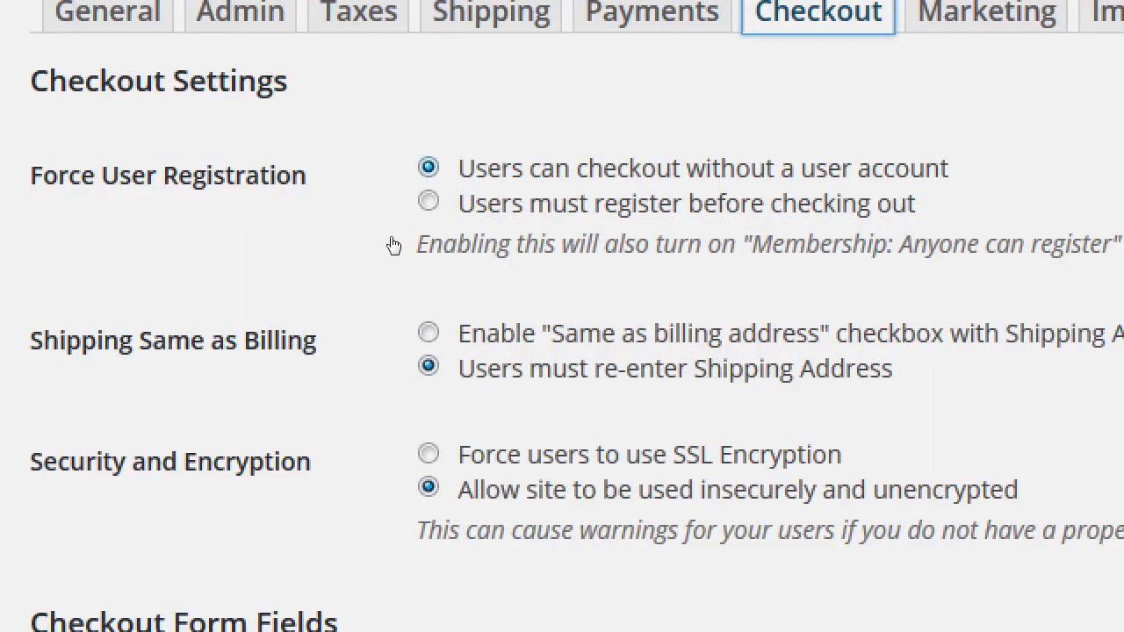
pyautogui.moveTo(639, 236)
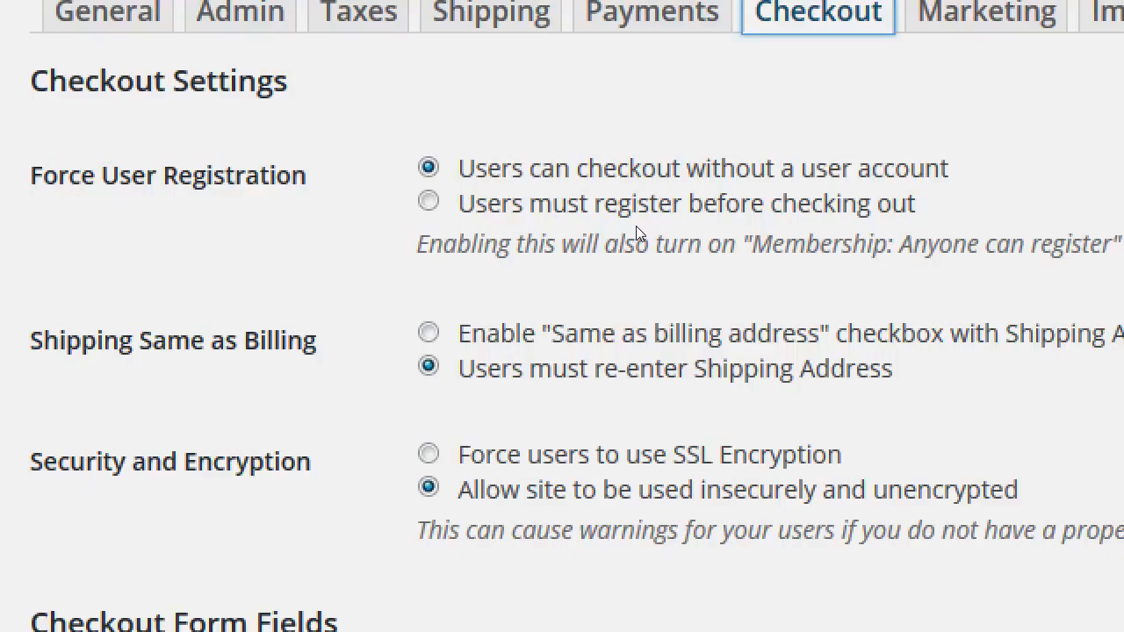
pyautogui.click(428, 204)
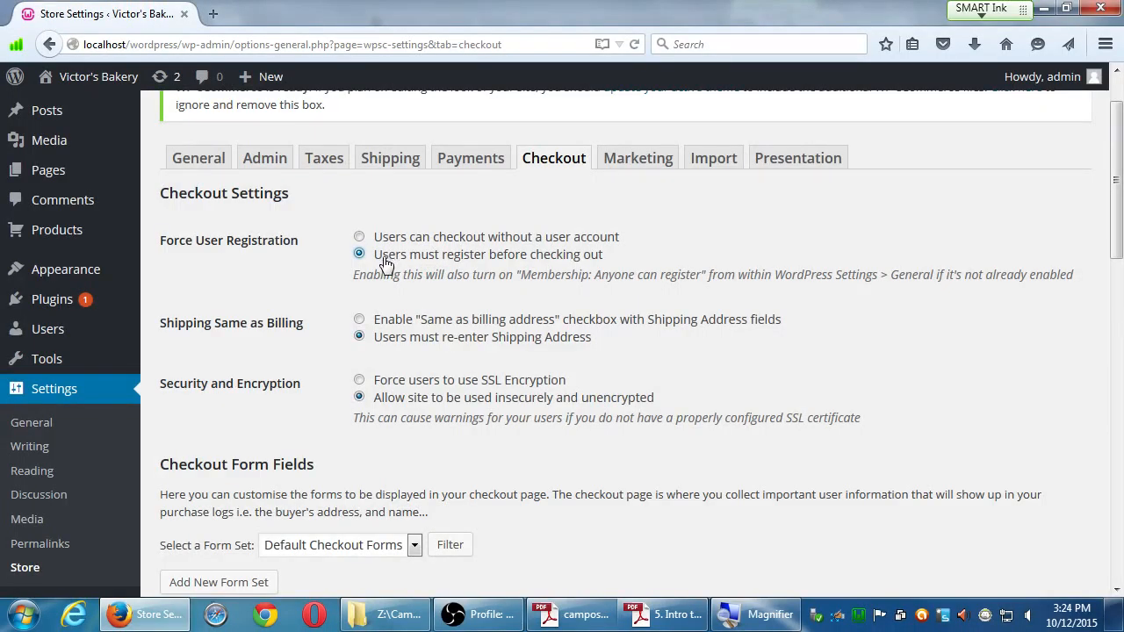
pyautogui.moveTo(119, 400)
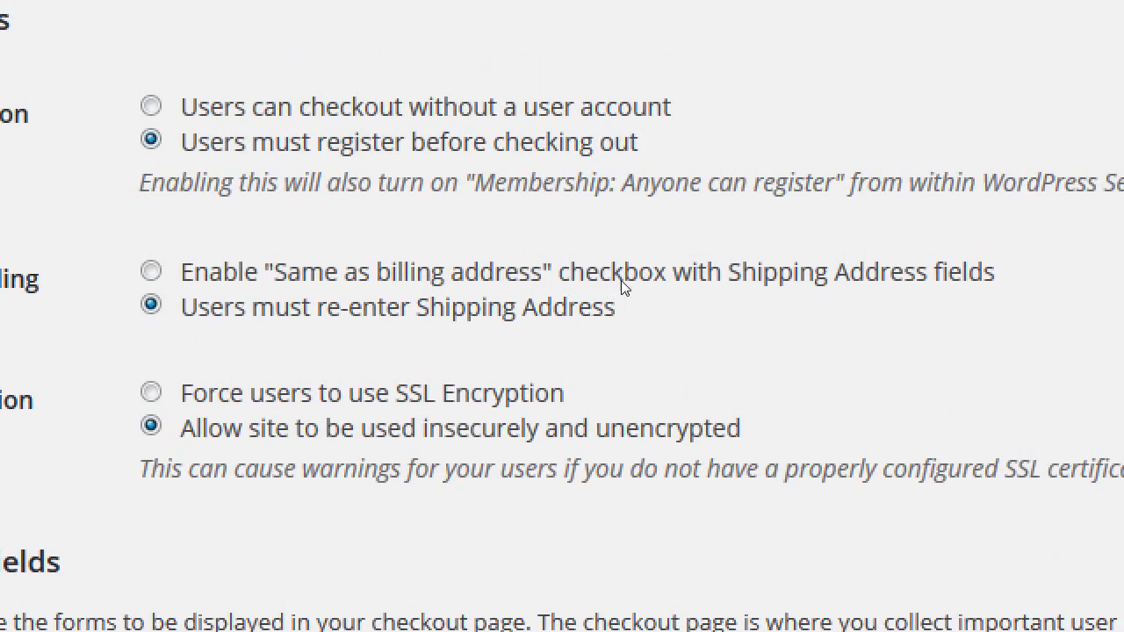
pyautogui.moveTo(406, 288)
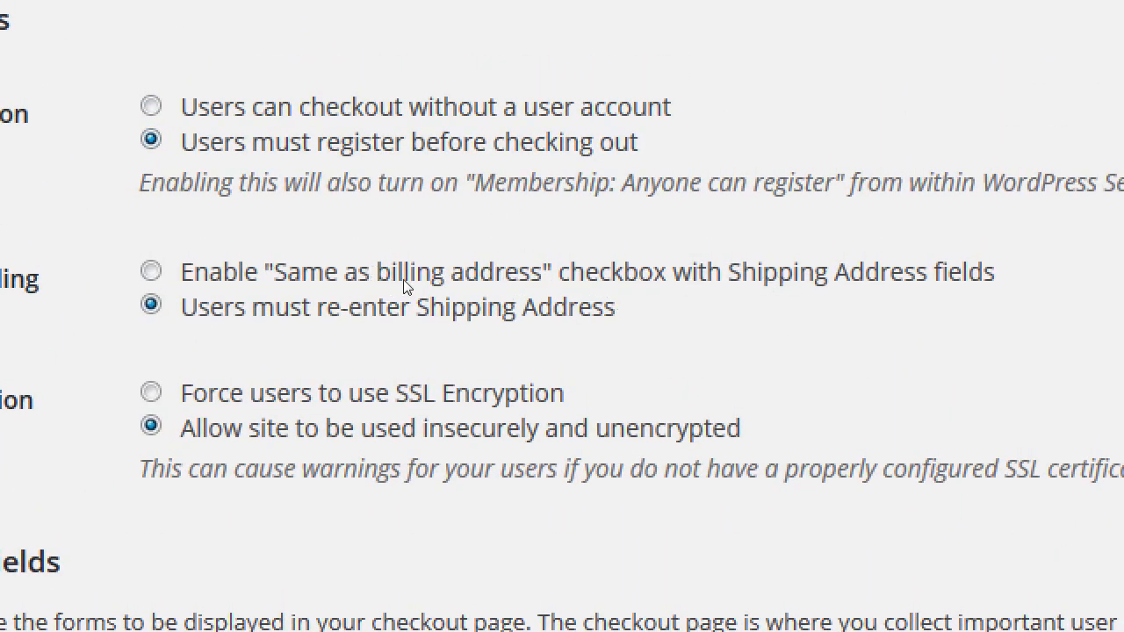
pyautogui.moveTo(595, 289)
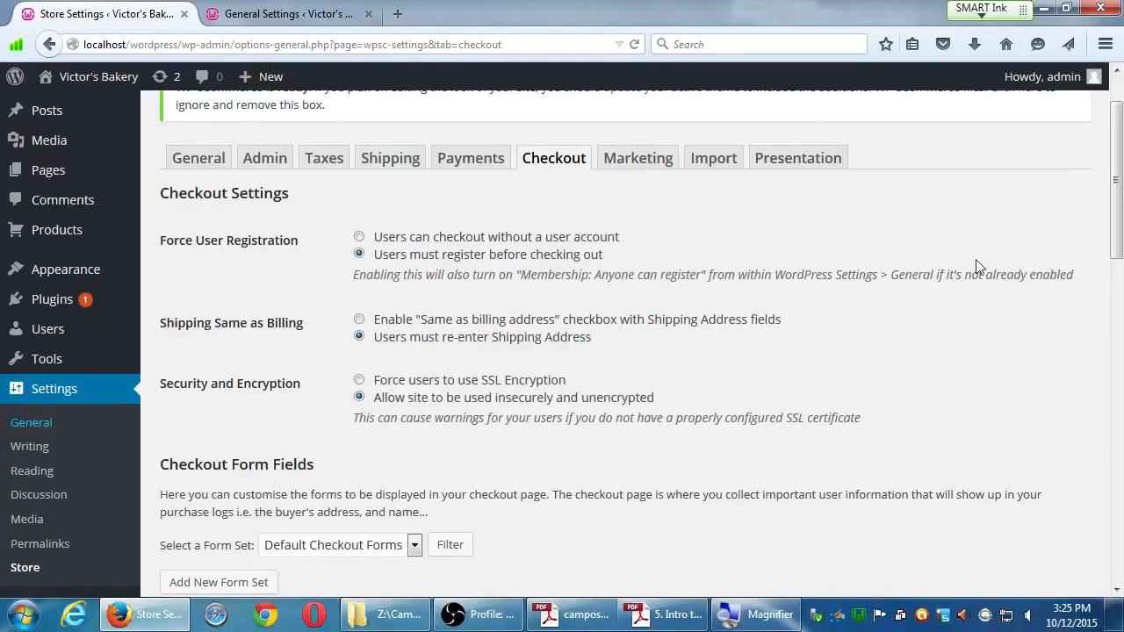
# Check the General Settings membership option, then select 'Users can checkout without a user account'.
pyautogui.click(284, 14)
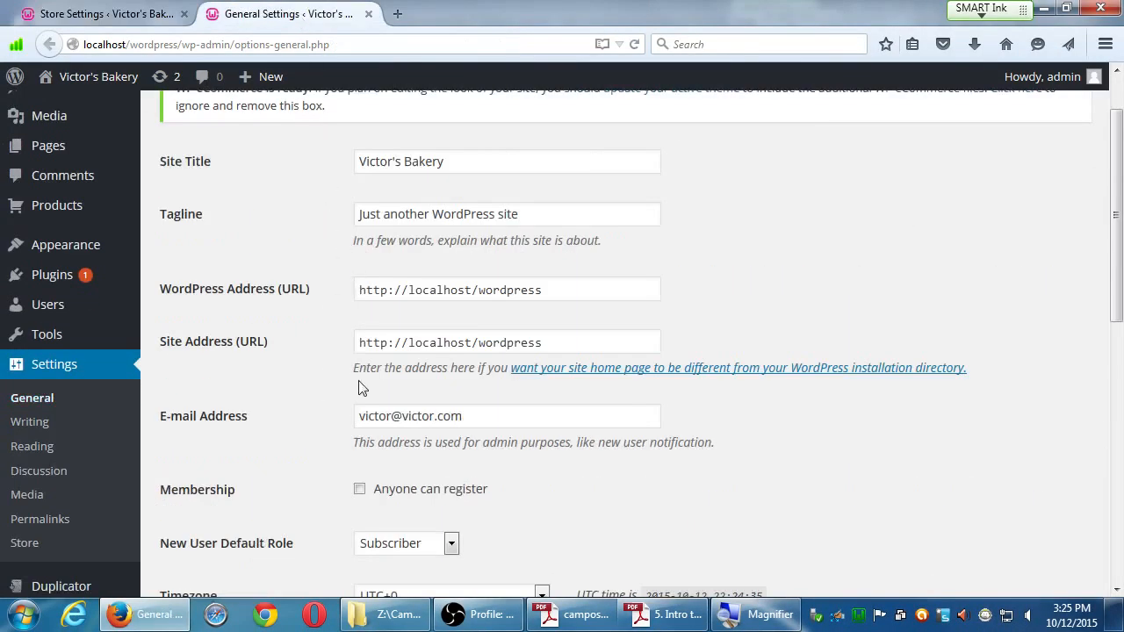
pyautogui.click(102, 14)
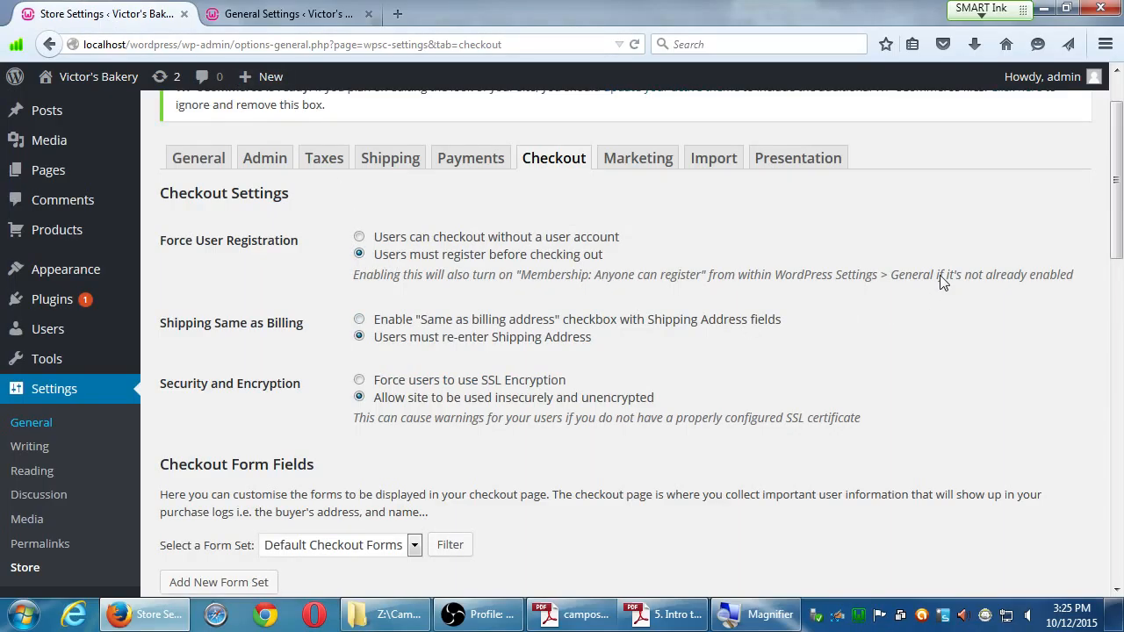
pyautogui.moveTo(1083, 258)
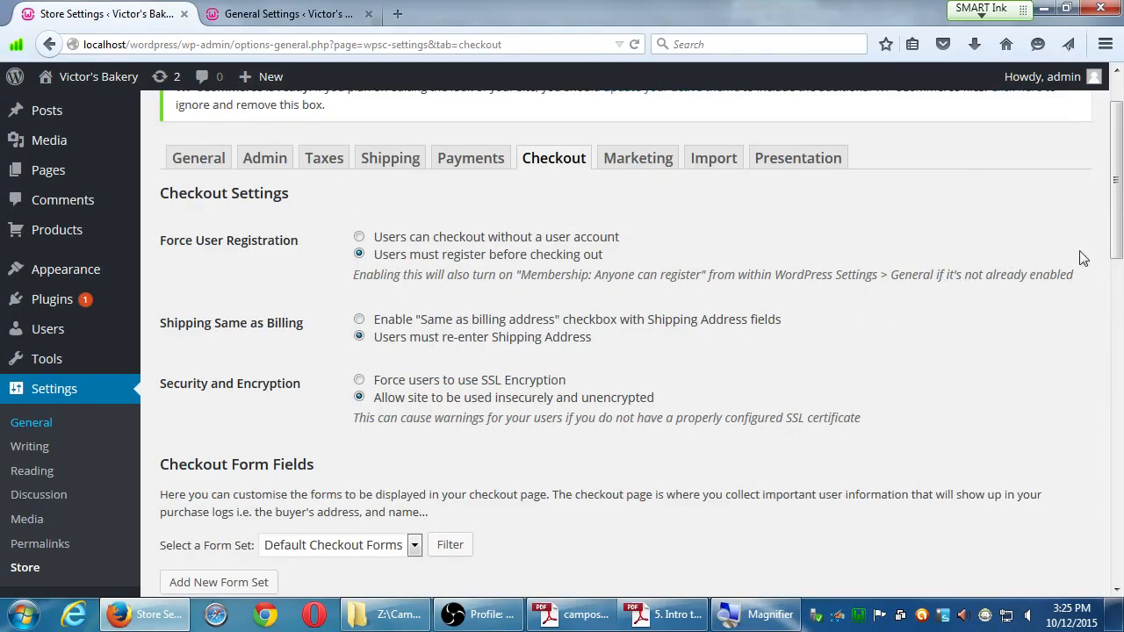
pyautogui.click(358, 235)
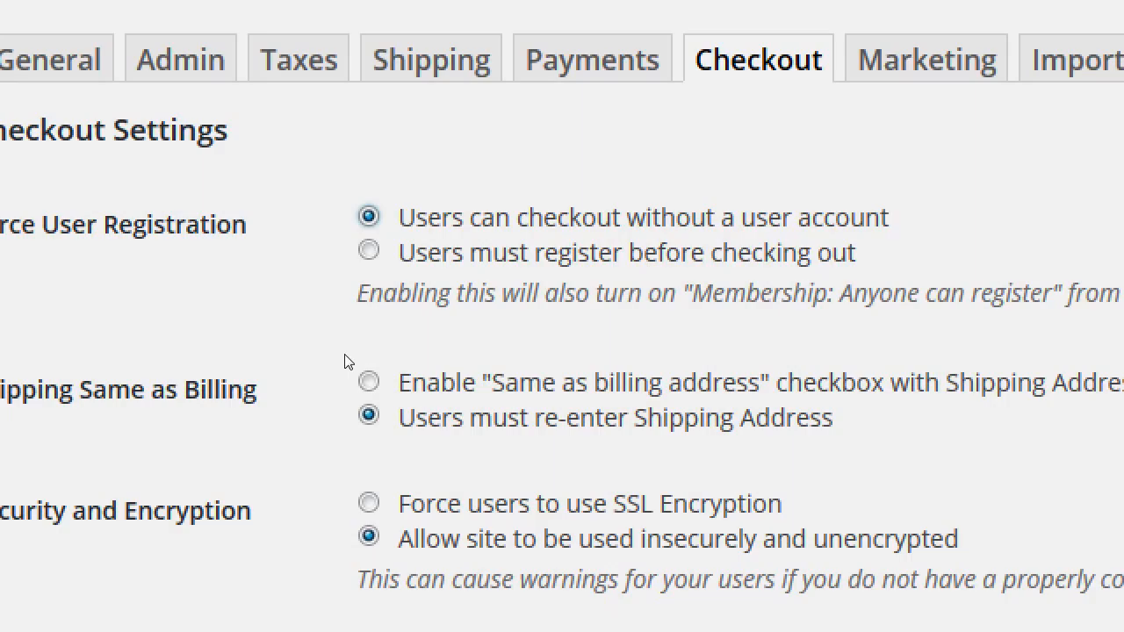
pyautogui.moveTo(316, 367)
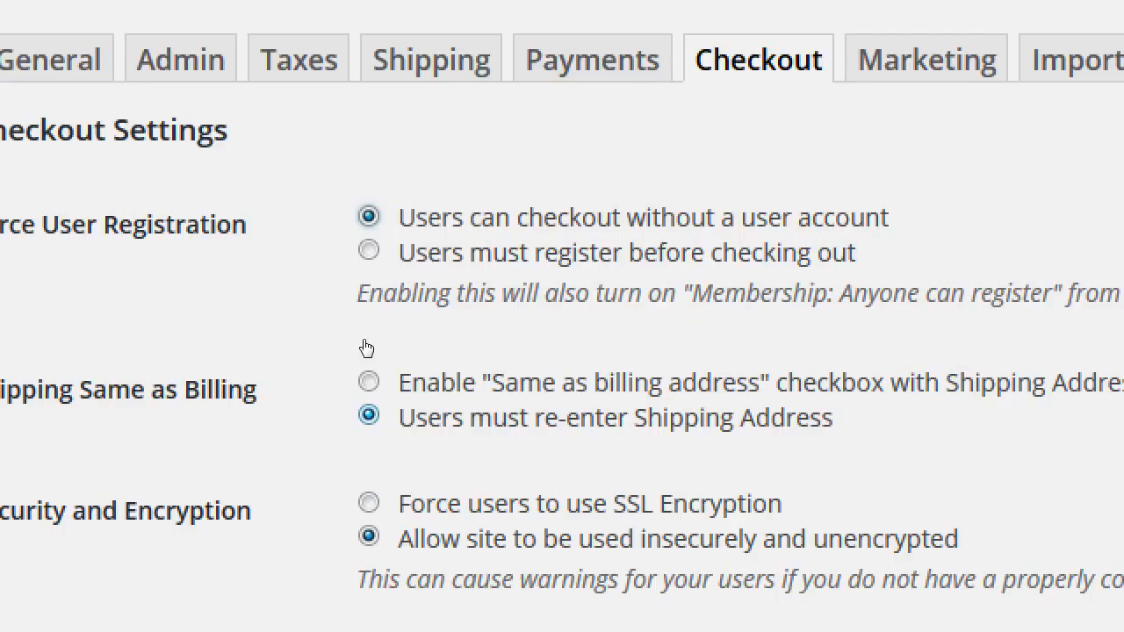
# Enable the 'Same as billing address' checkbox with Shipping Address fields.
pyautogui.click(369, 381)
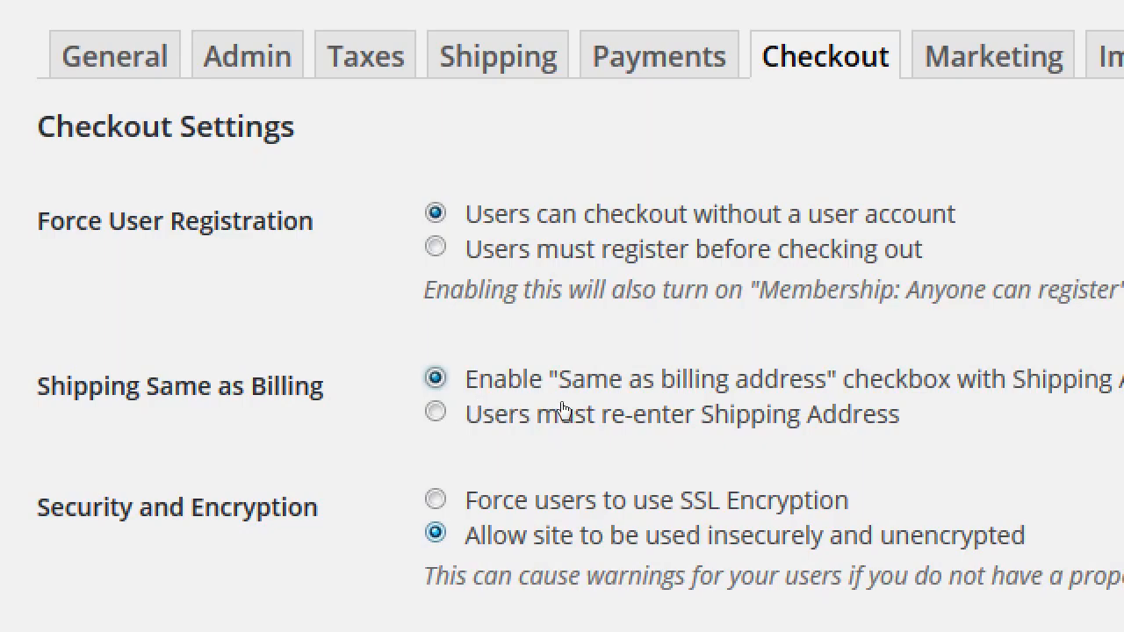
pyautogui.moveTo(400, 405)
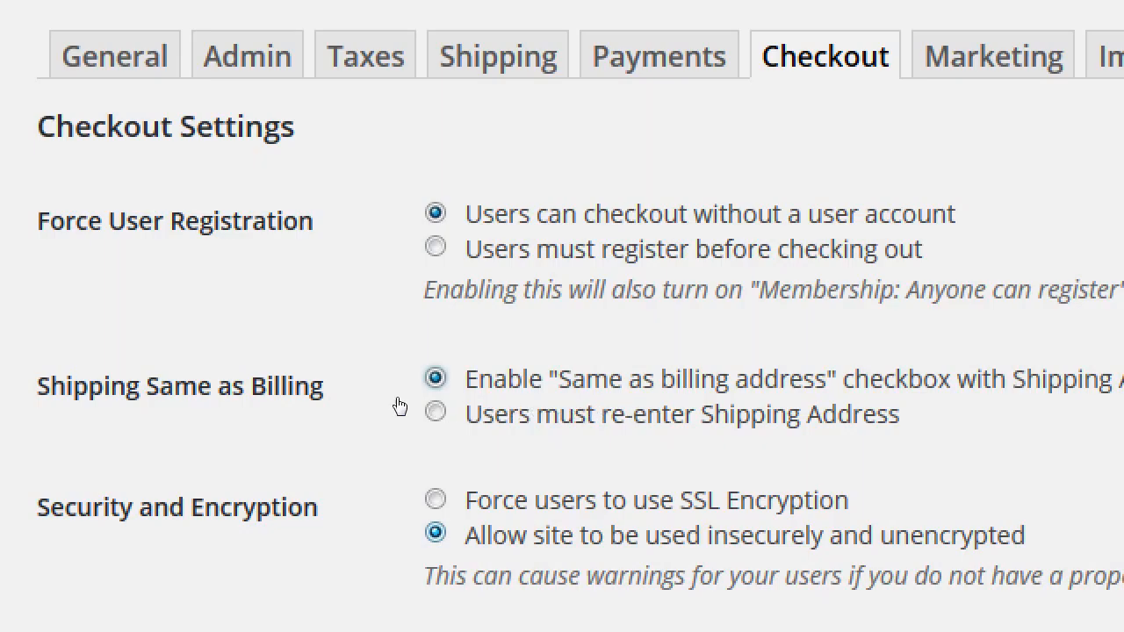
pyautogui.click(435, 498)
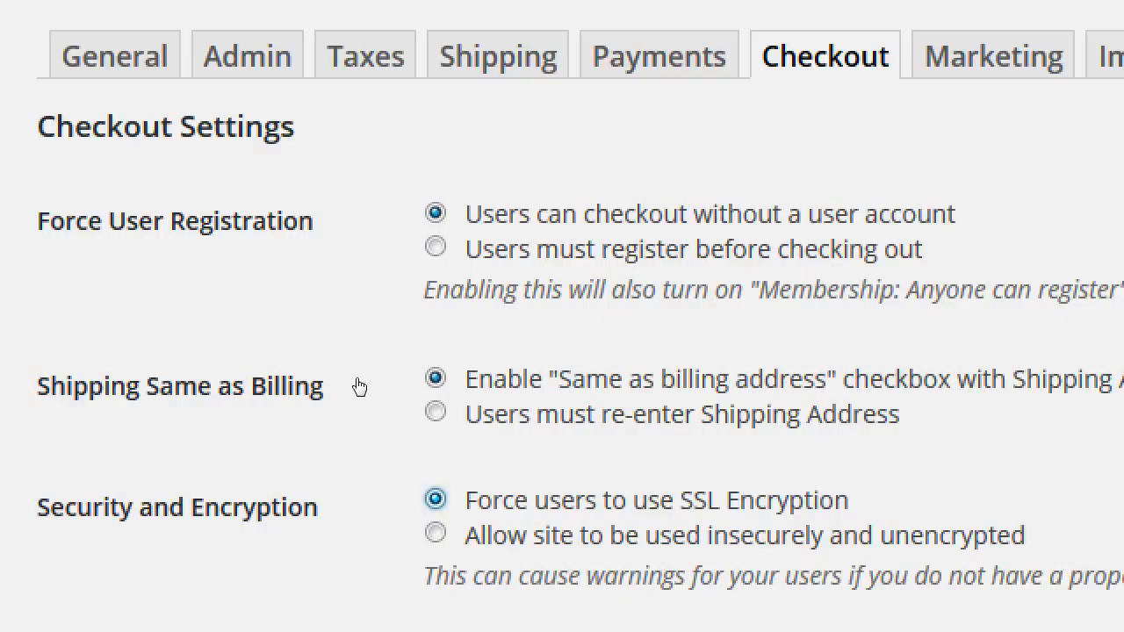
pyautogui.click(436, 533)
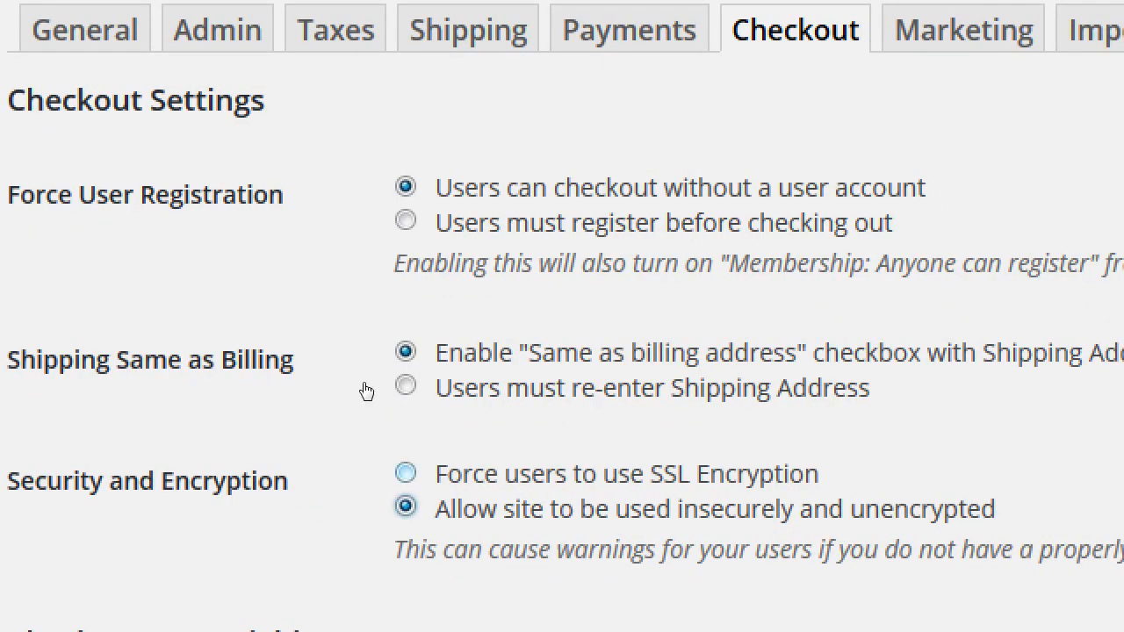
pyautogui.click(404, 474)
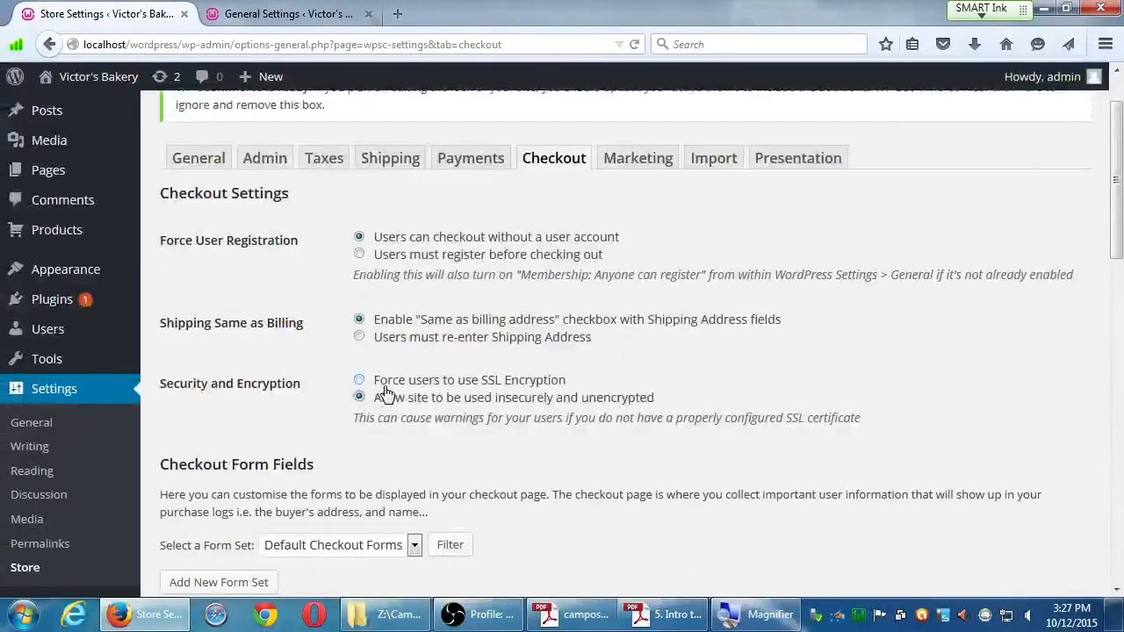
pyautogui.click(358, 379)
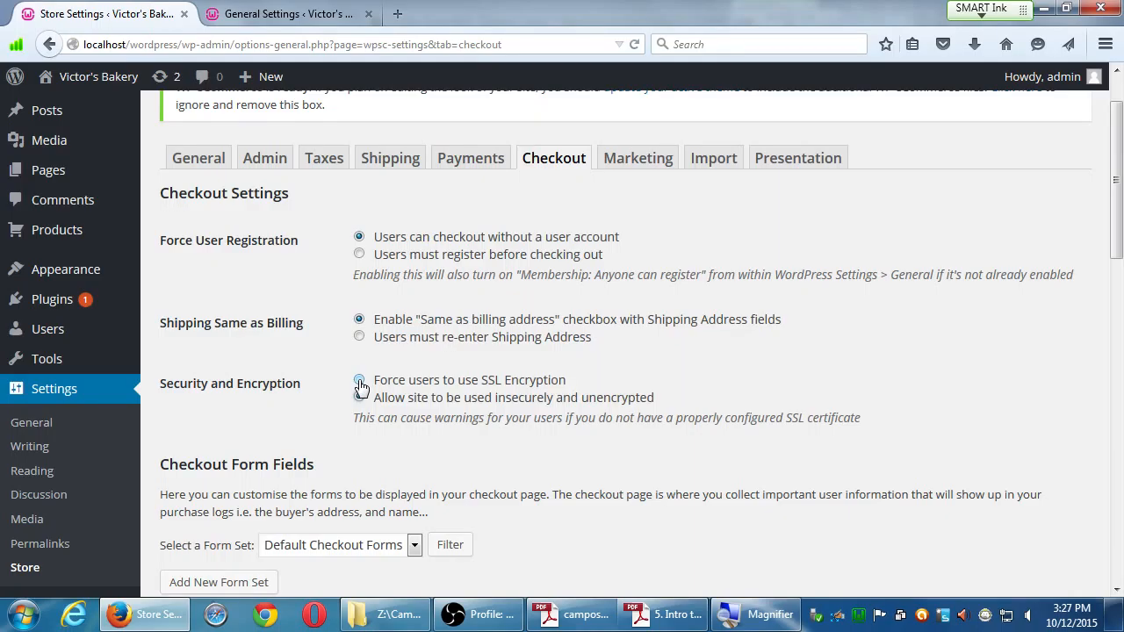
pyautogui.click(358, 397)
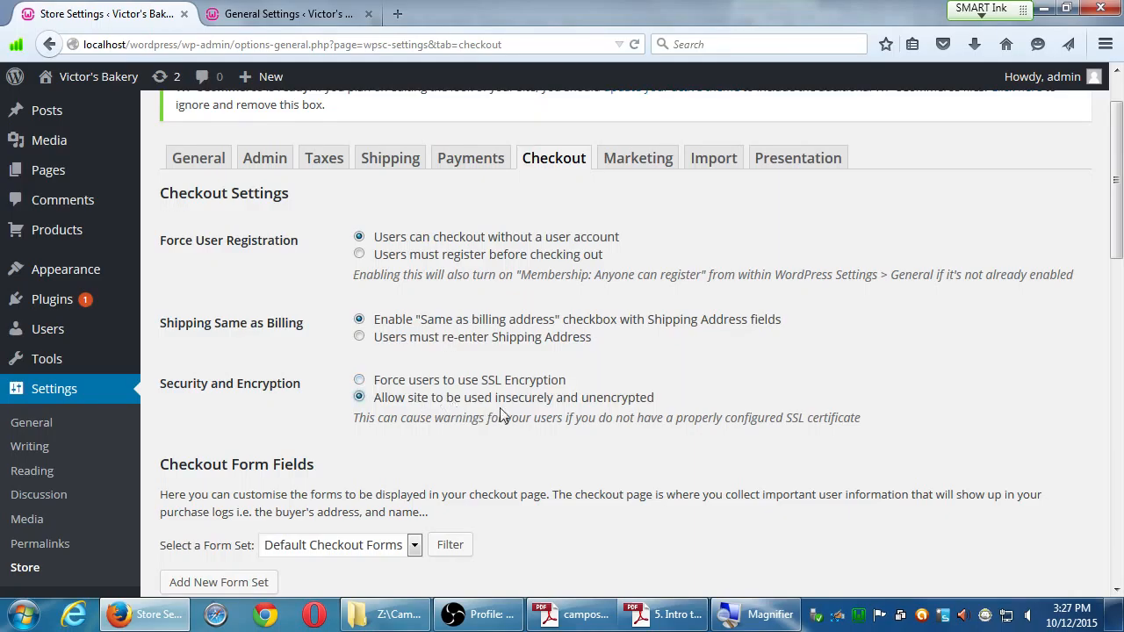
pyautogui.scroll(-3)
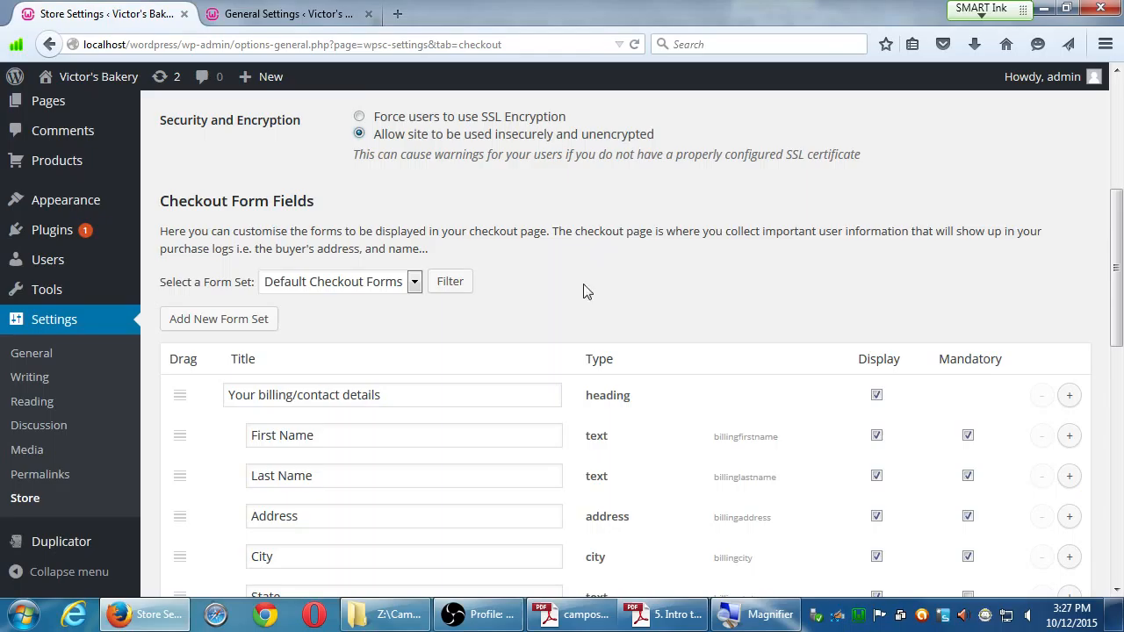
# Add a new checkout form field at the end and start its title with 'Twitter N'.
pyautogui.scroll(-3)
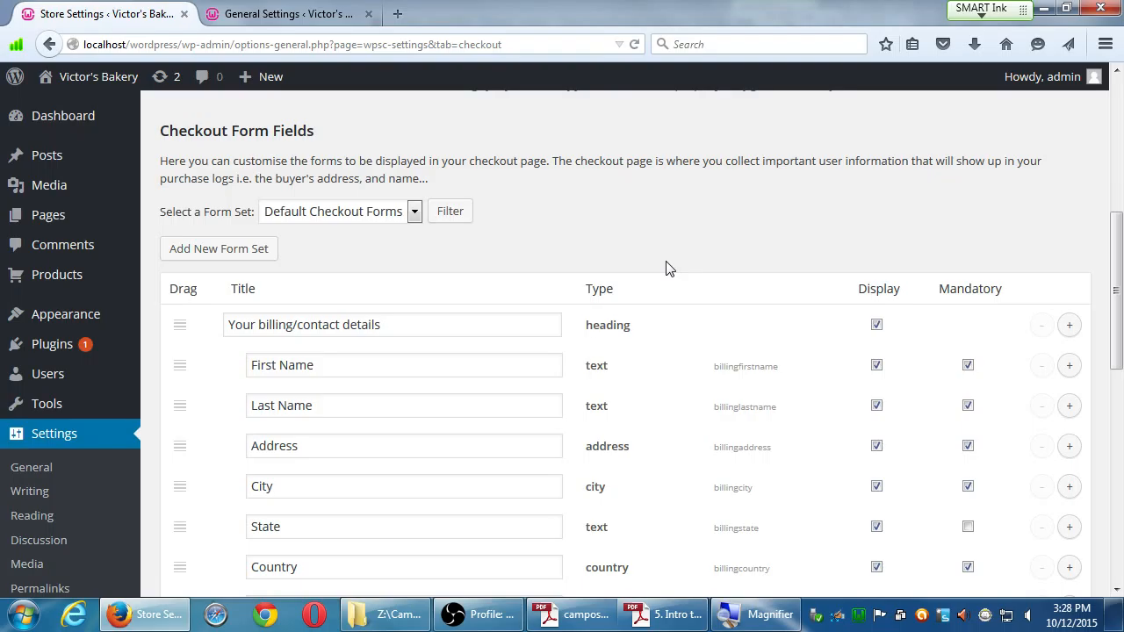
pyautogui.scroll(-3)
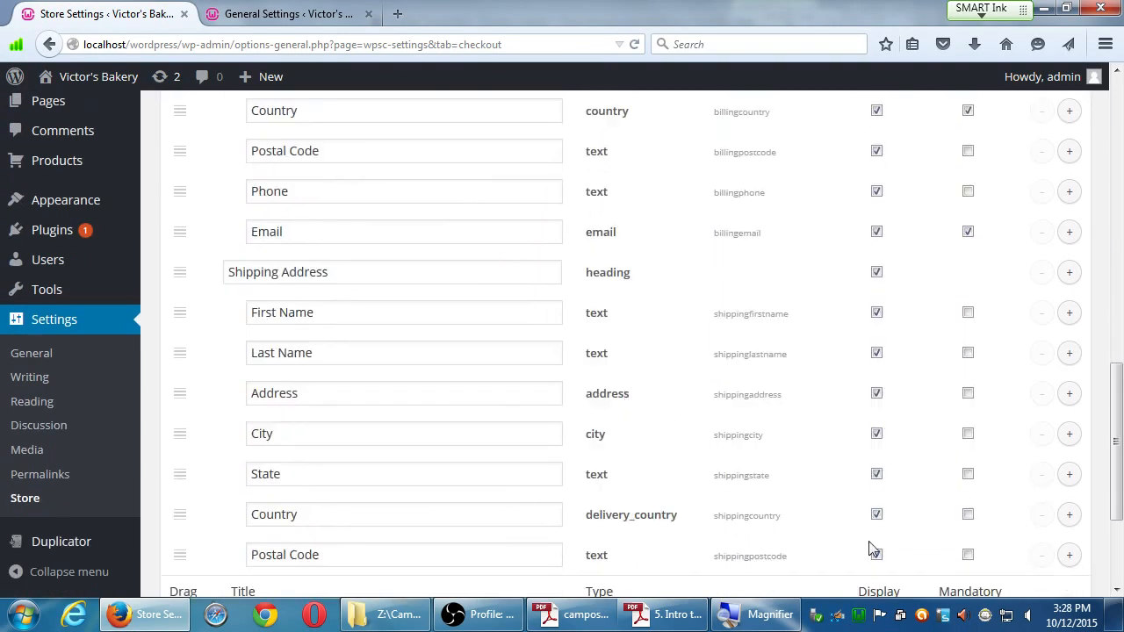
pyautogui.scroll(-3)
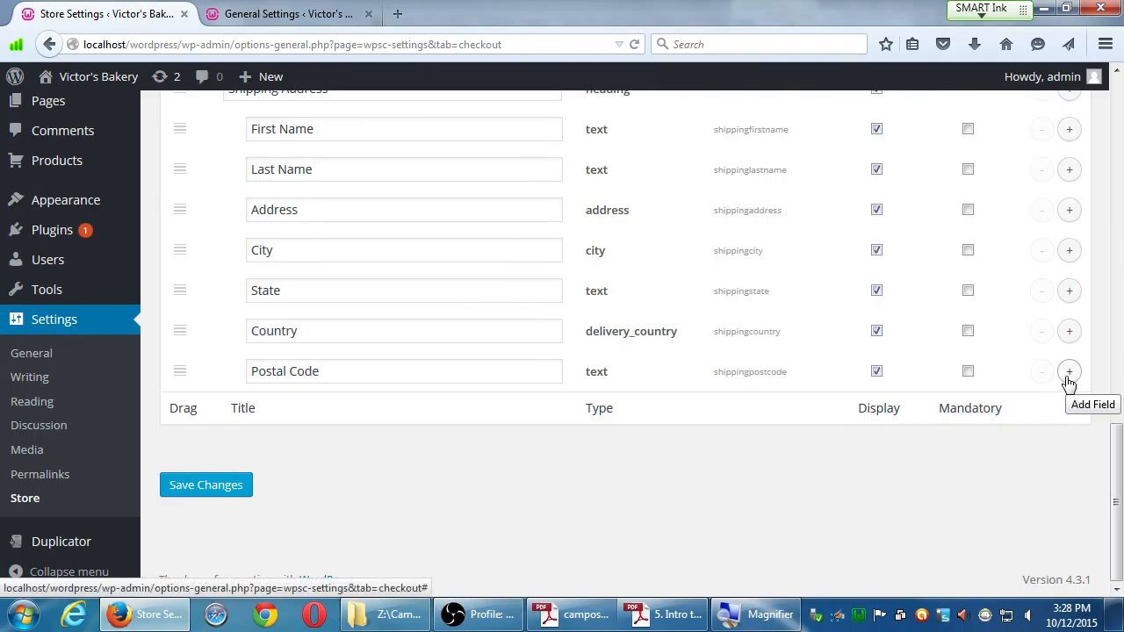
pyautogui.click(1068, 370)
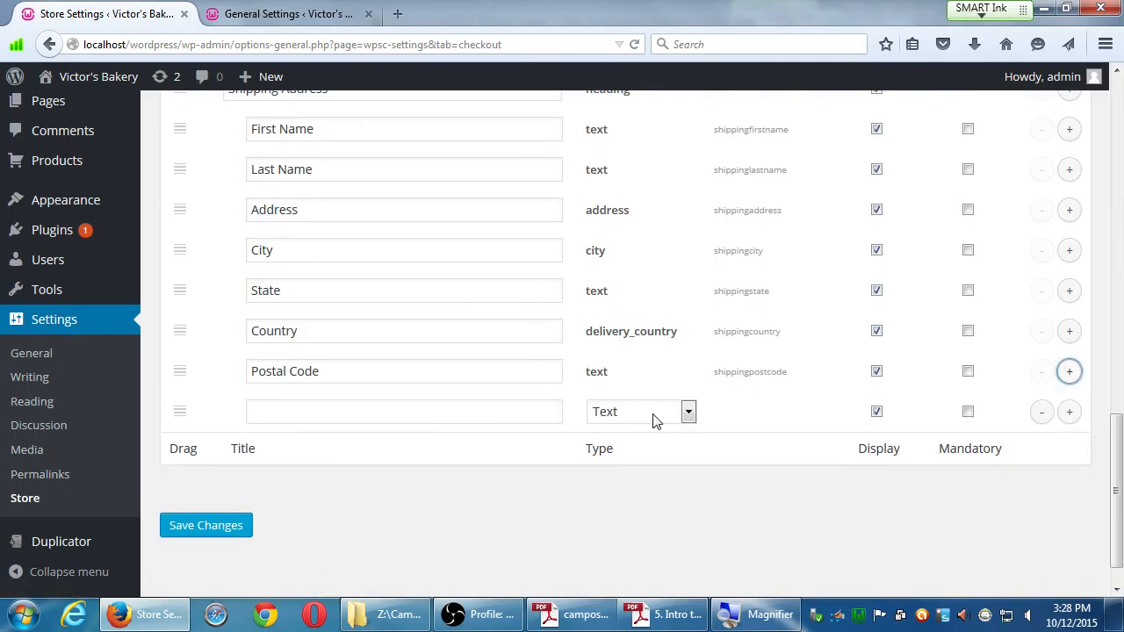
pyautogui.click(688, 411)
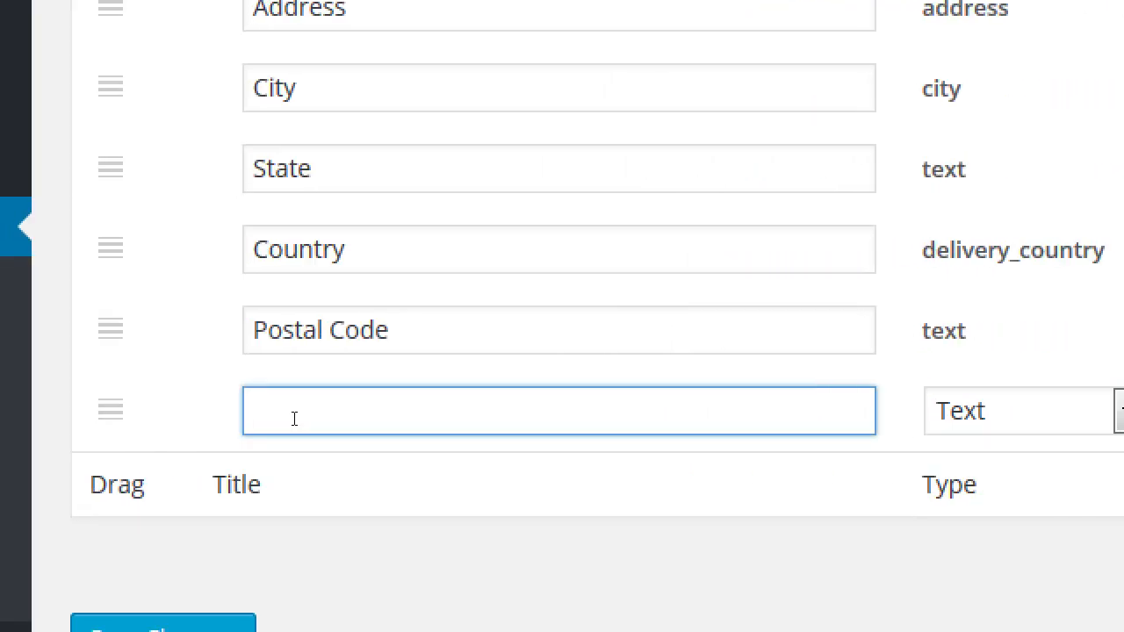
pyautogui.write('Twitter N')
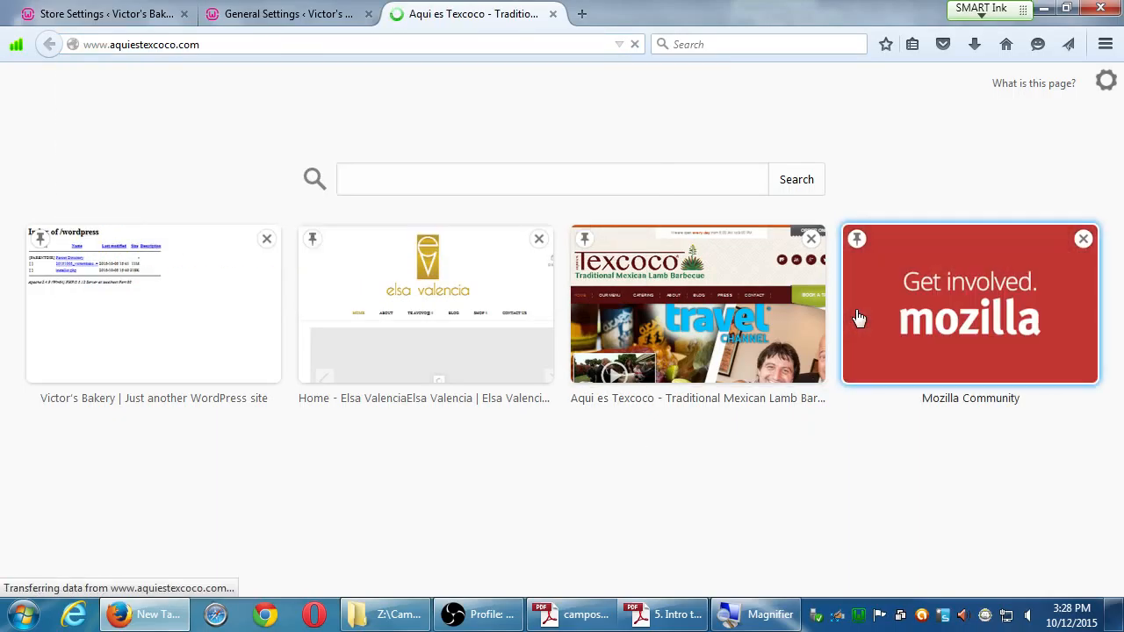
# On the Texcoco site, add a 10oz Tortilla Soup to the San Diego location's cart.
pyautogui.click(697, 302)
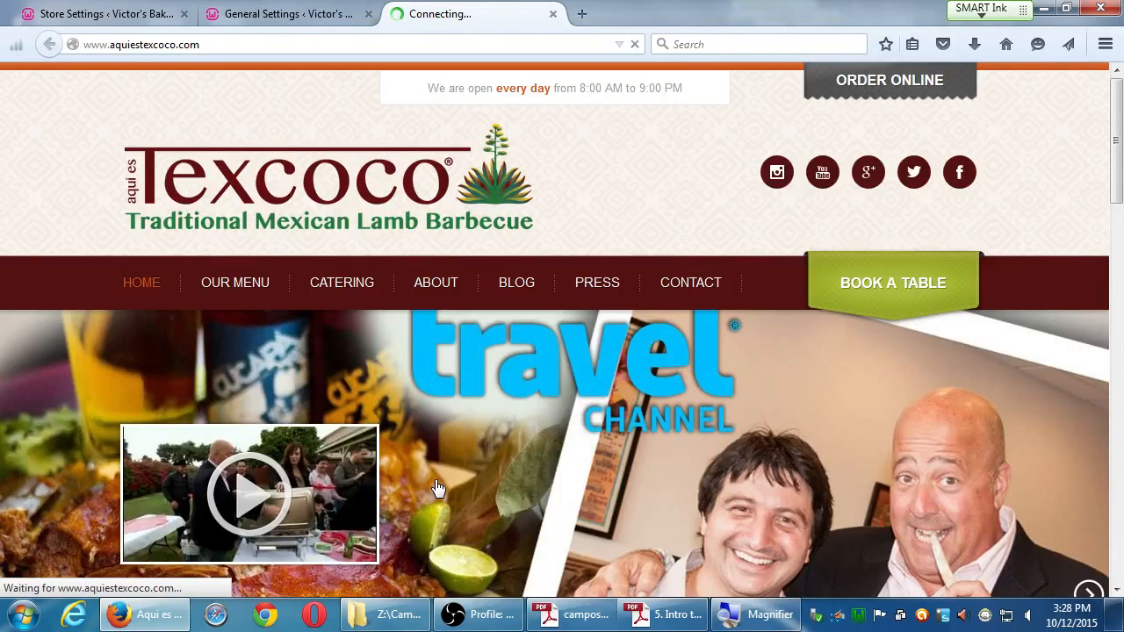
pyautogui.click(888, 81)
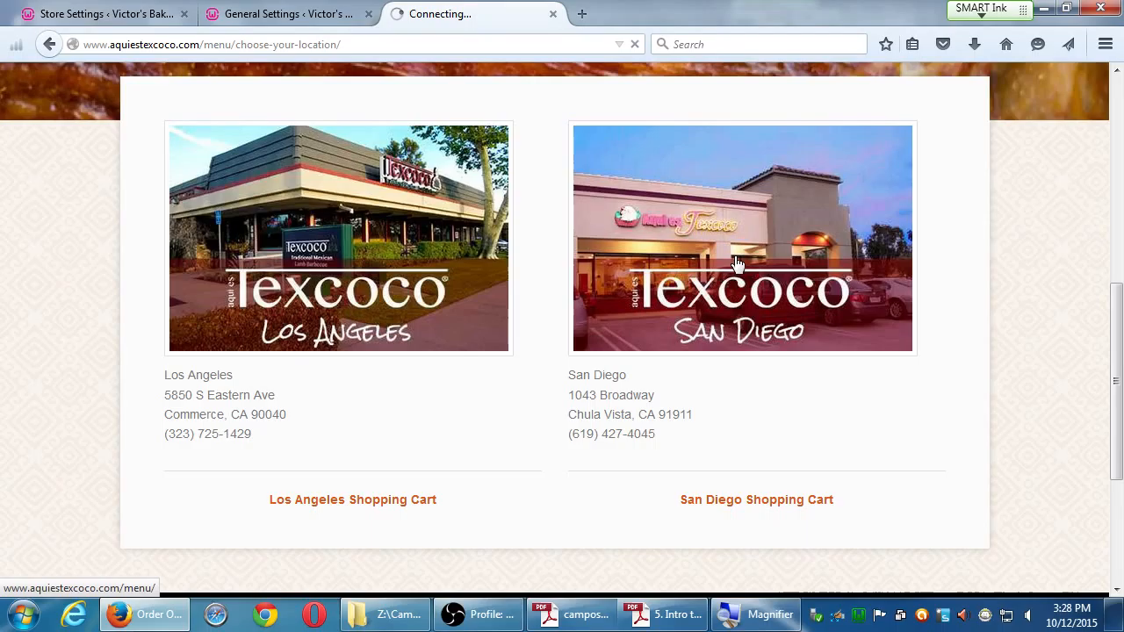
pyautogui.moveTo(746, 263)
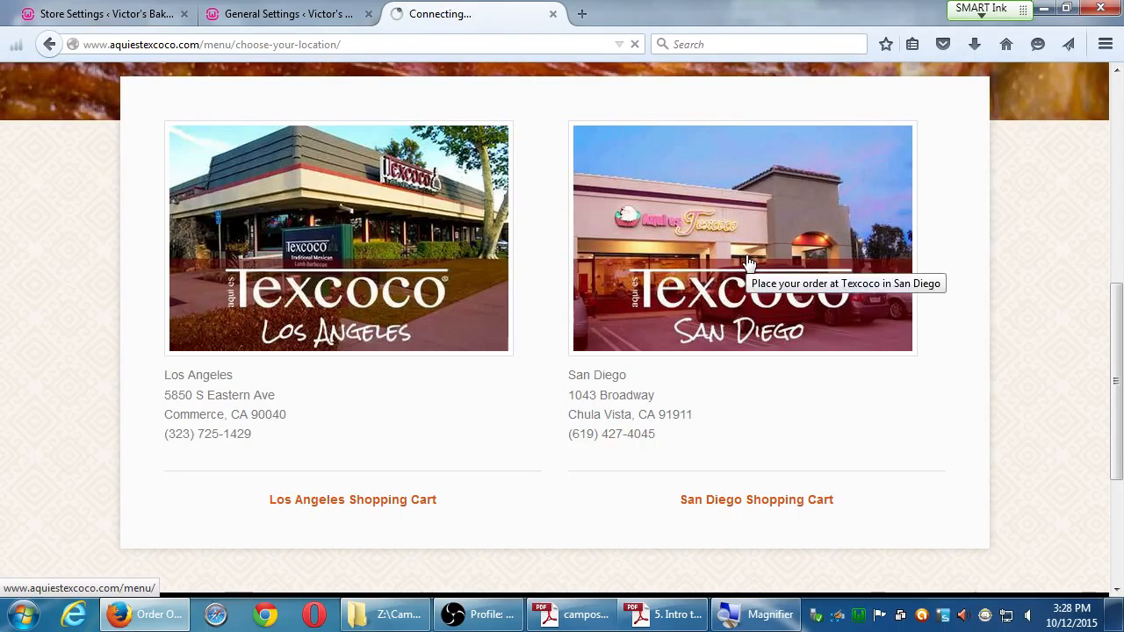
pyautogui.click(741, 239)
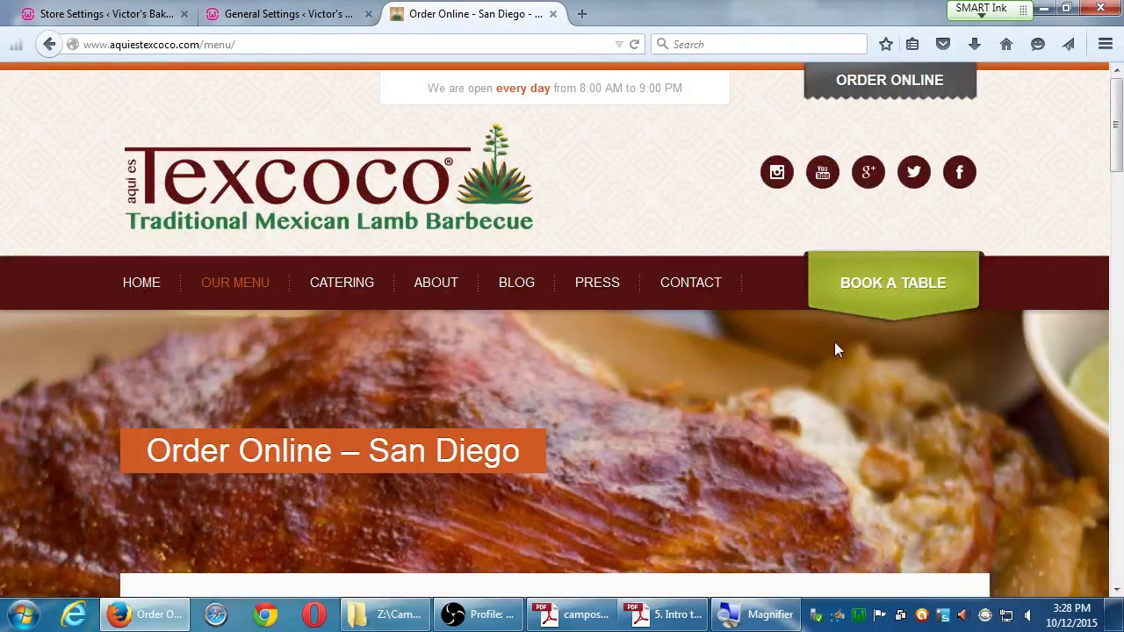
pyautogui.scroll(-3)
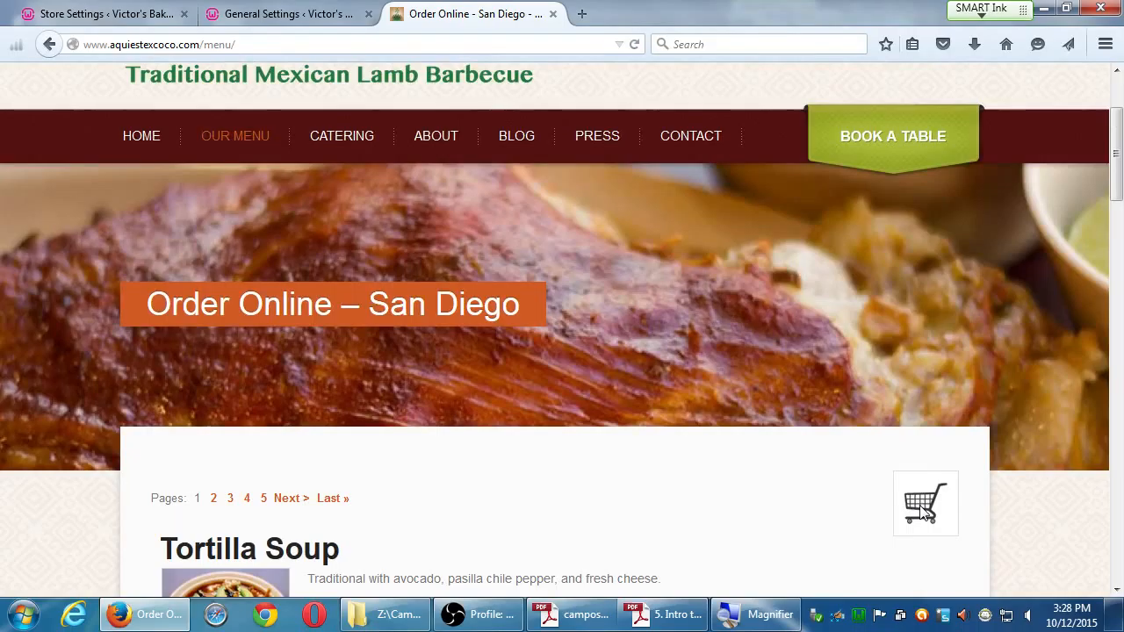
pyautogui.click(465, 337)
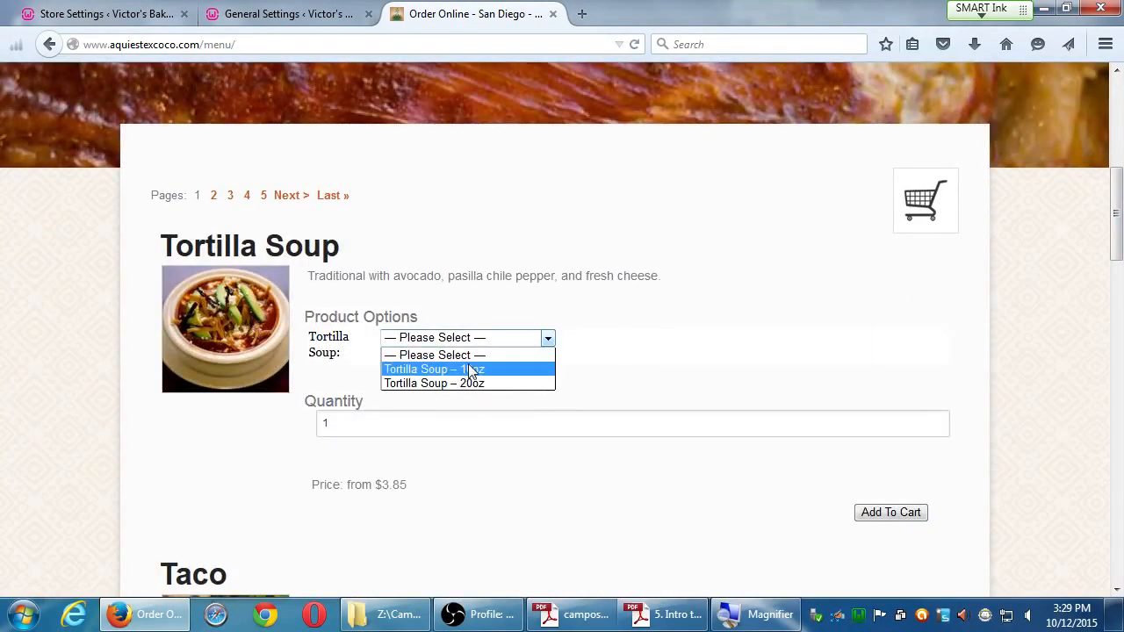
pyautogui.click(434, 368)
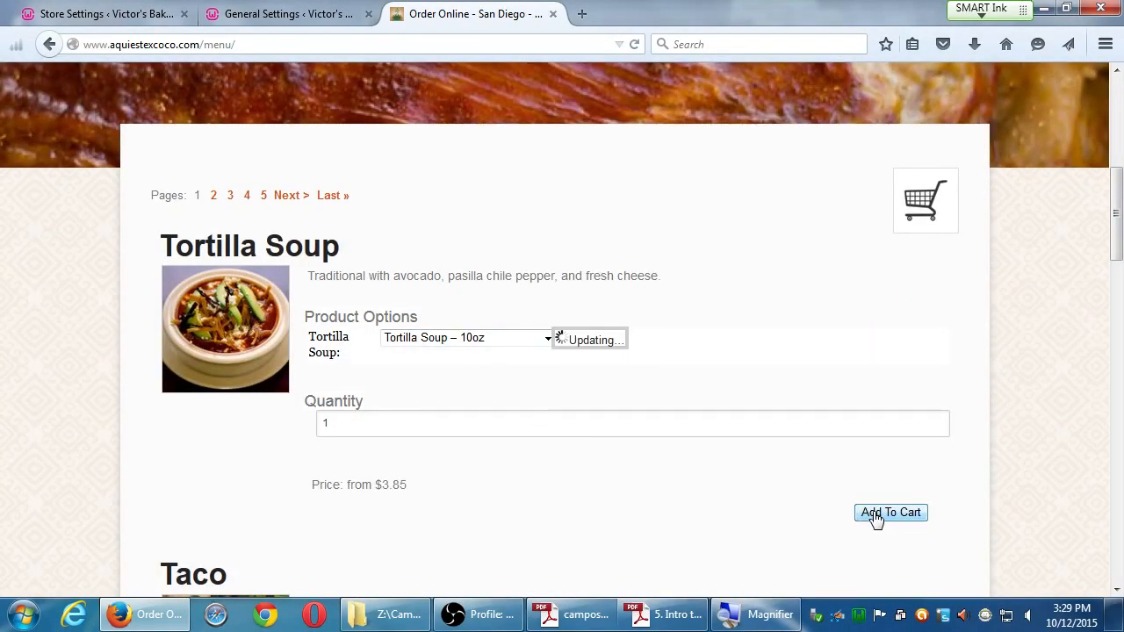
pyautogui.click(890, 512)
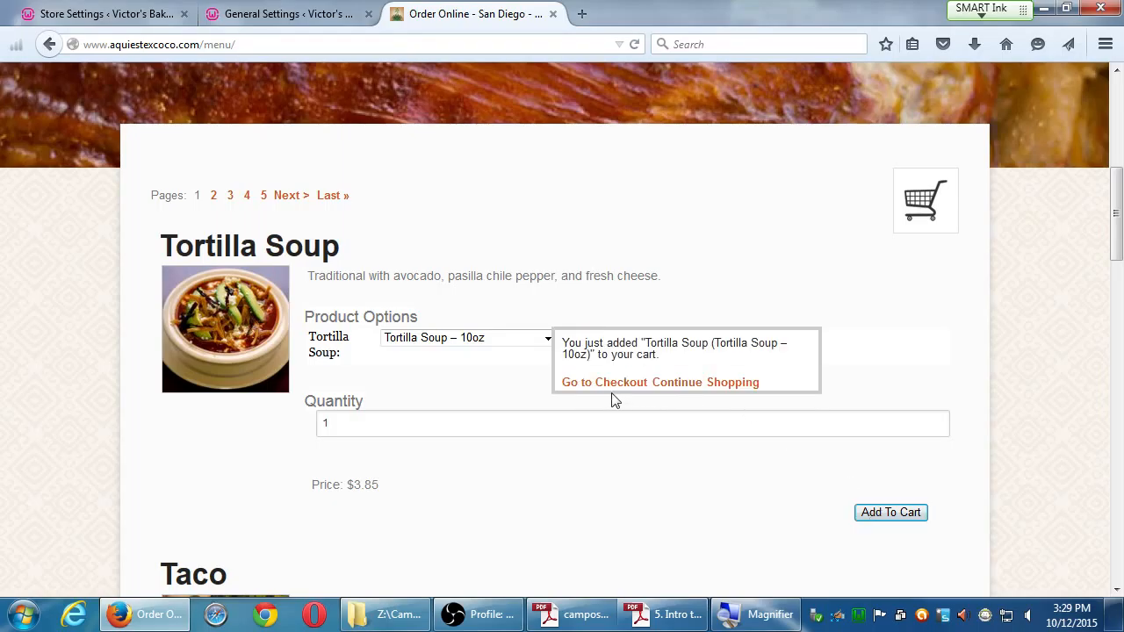
# Reach Texcoco's checkout form, then return to the Store Settings browser tab.
pyautogui.click(604, 383)
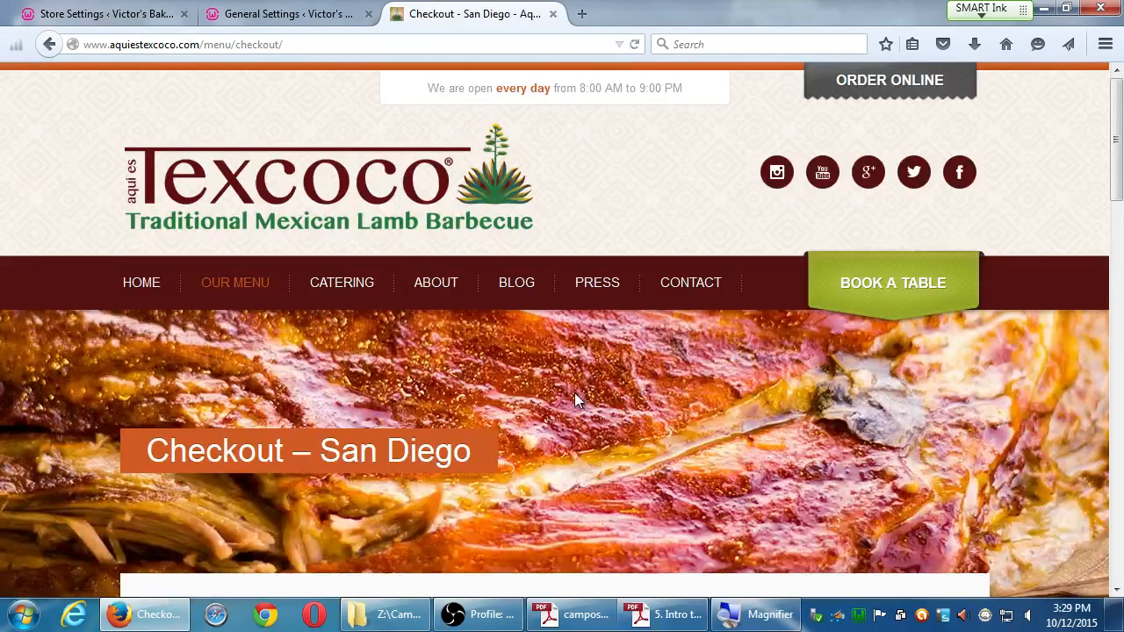
pyautogui.scroll(-3)
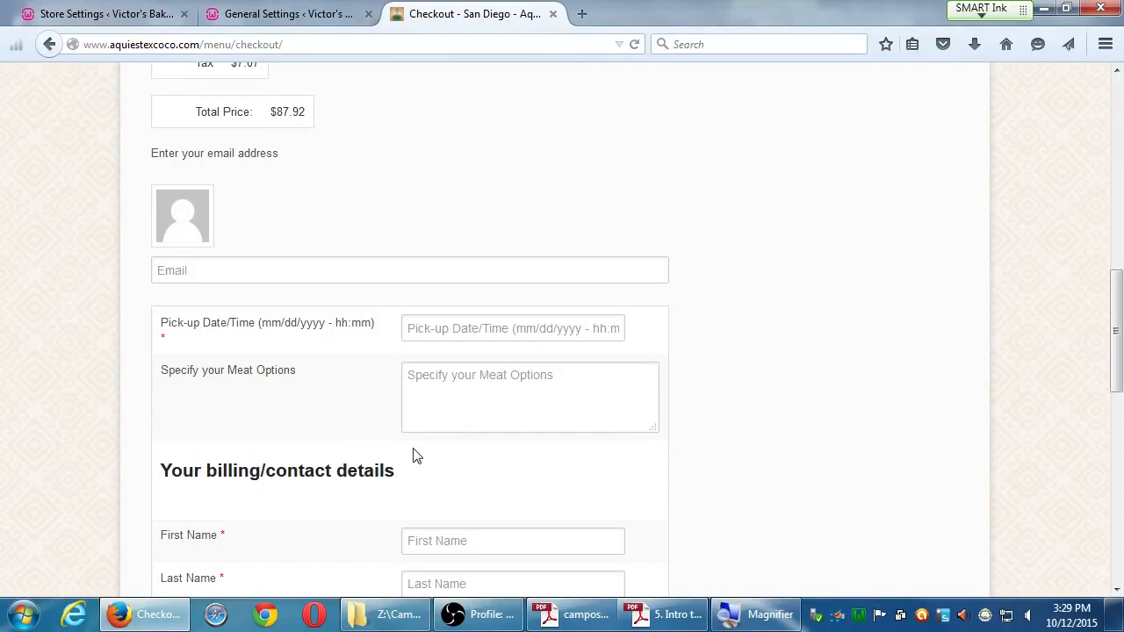
pyautogui.moveTo(716, 395)
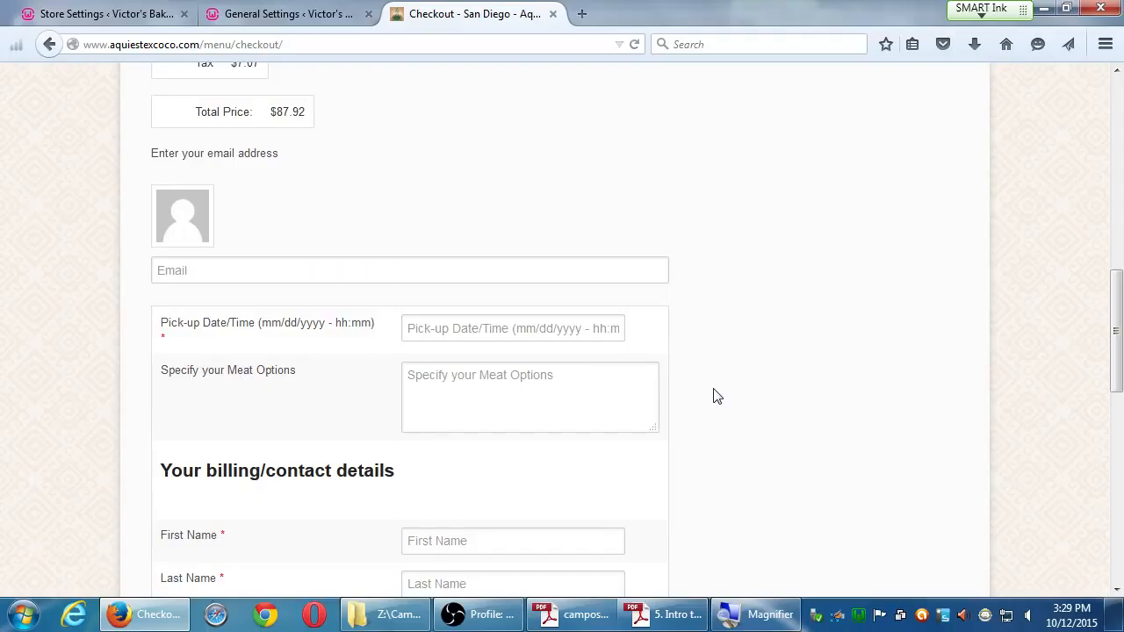
pyautogui.click(102, 14)
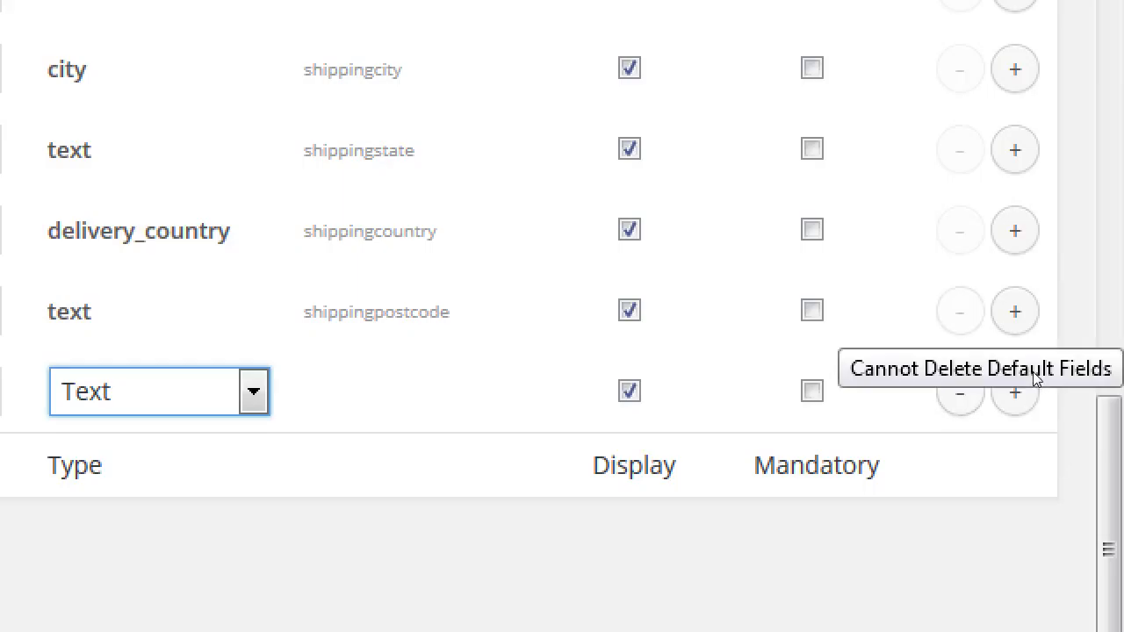
pyautogui.moveTo(1045, 386)
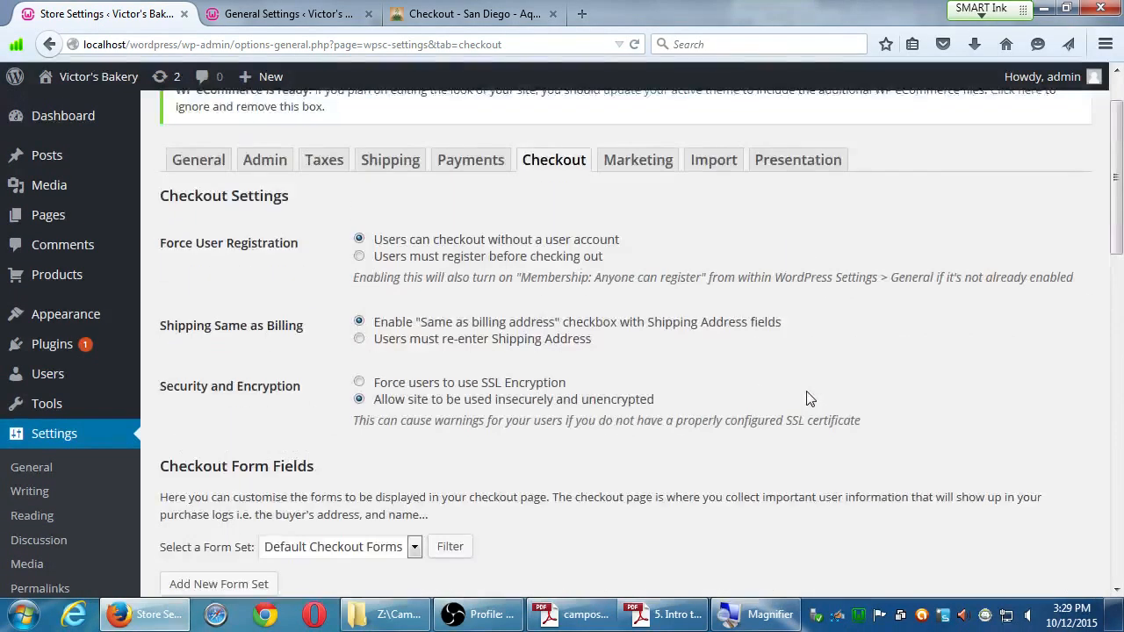
# Check the available form sets and save the checkout form with the new 'Twitter Name' field.
pyautogui.scroll(-3)
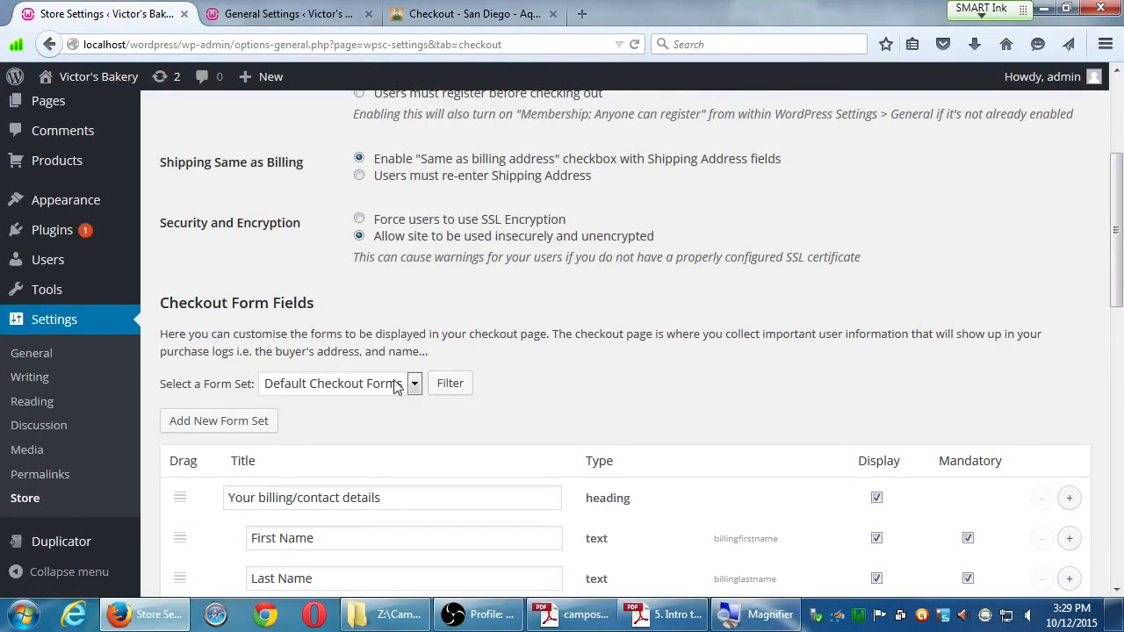
pyautogui.click(415, 382)
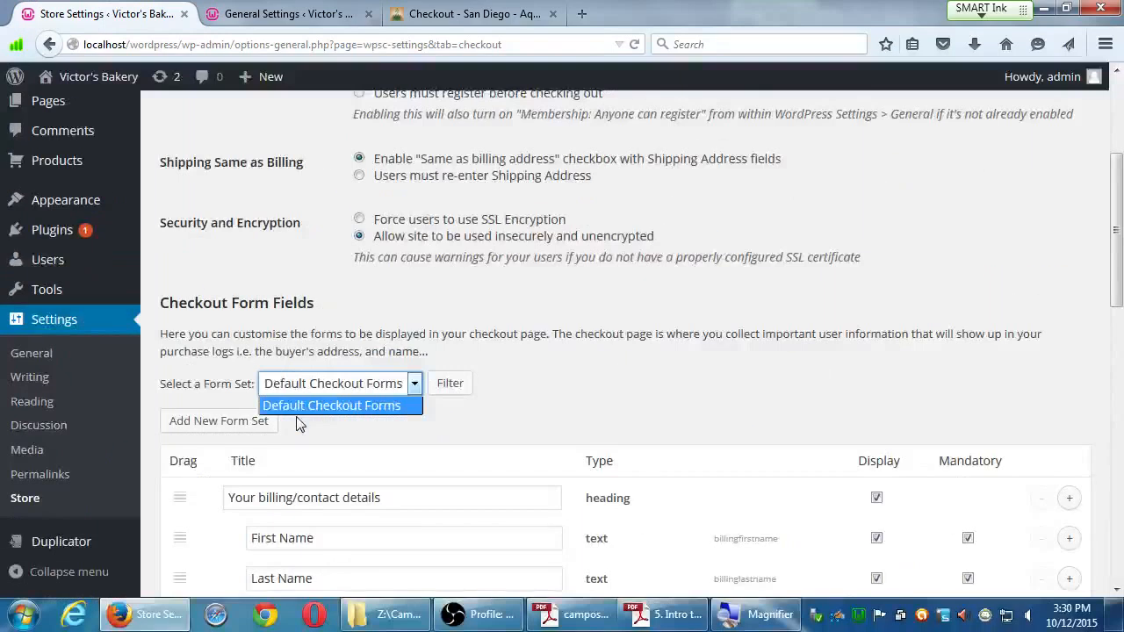
pyautogui.scroll(-3)
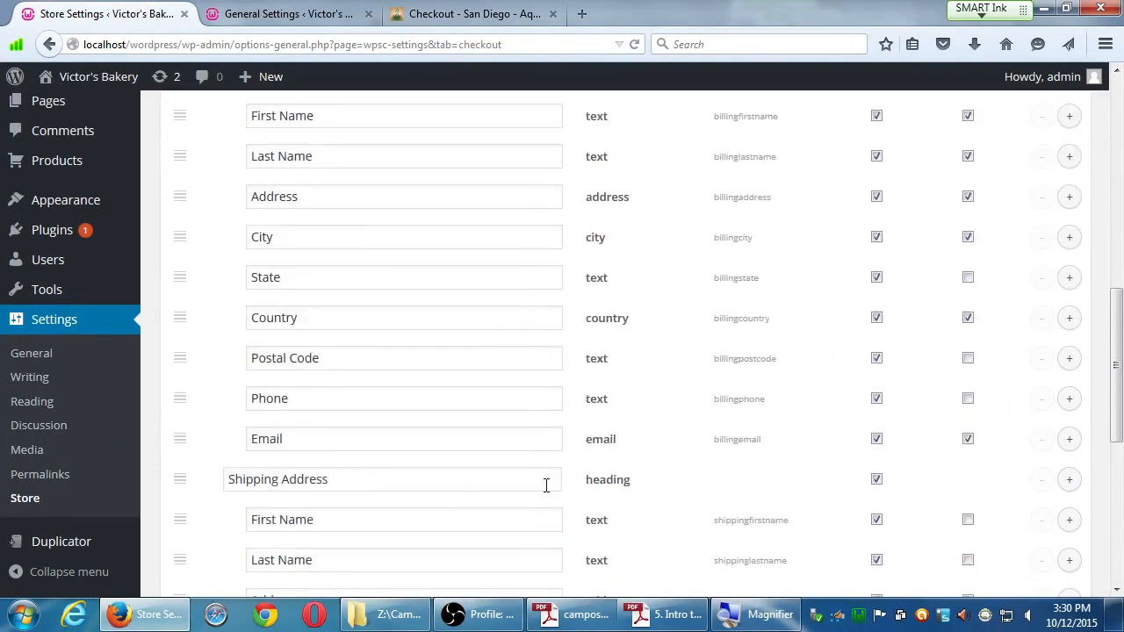
pyautogui.click(205, 484)
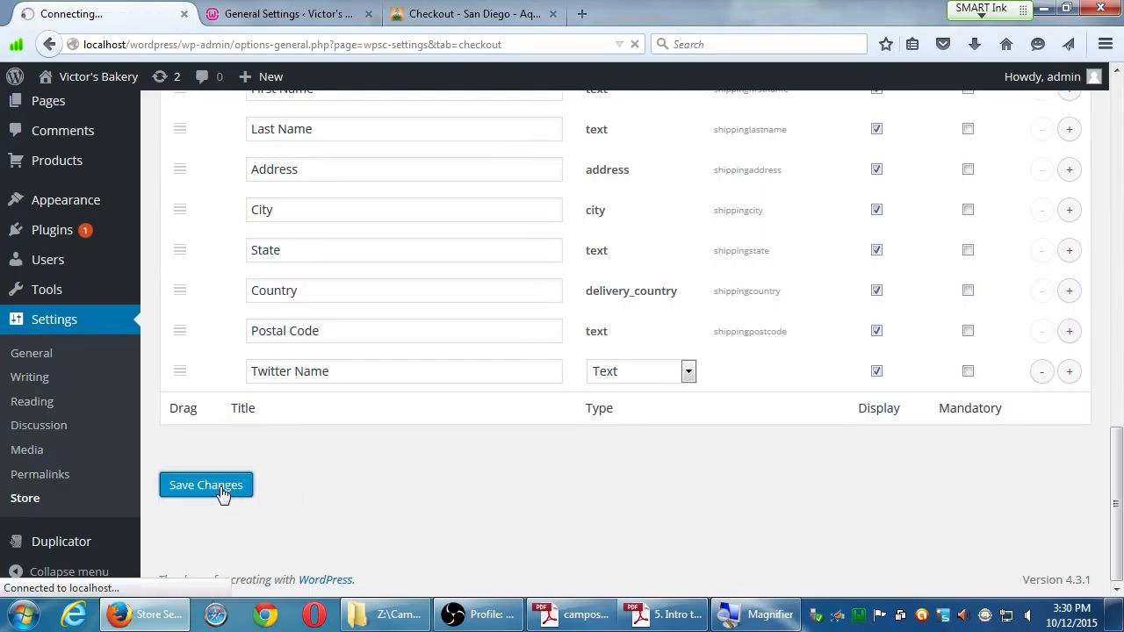
pyautogui.click(206, 485)
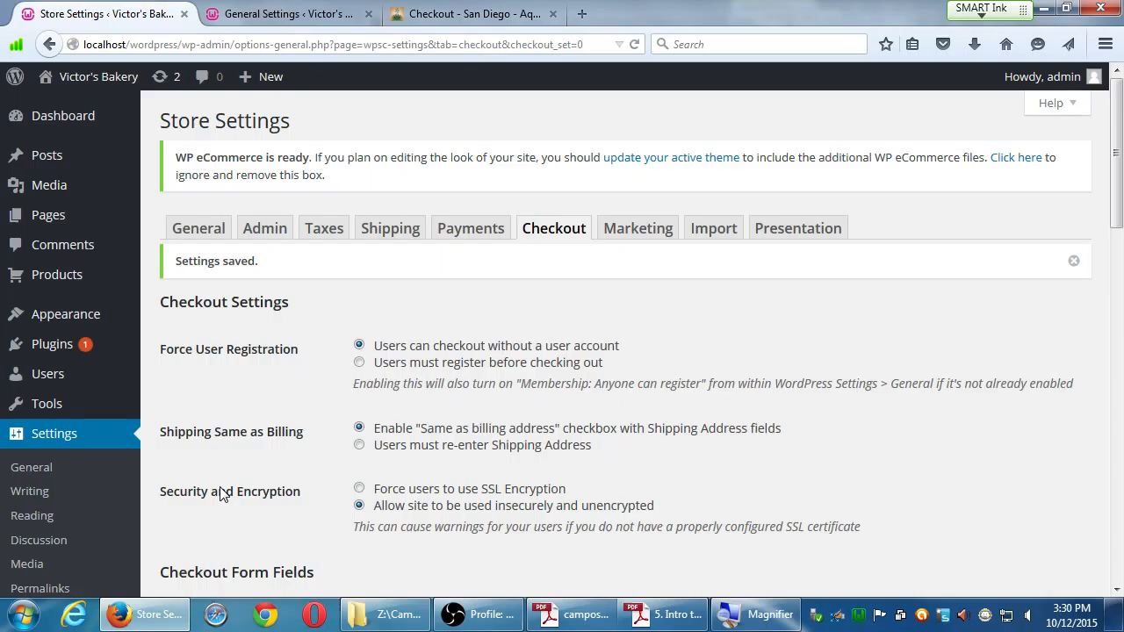
pyautogui.moveTo(588, 284)
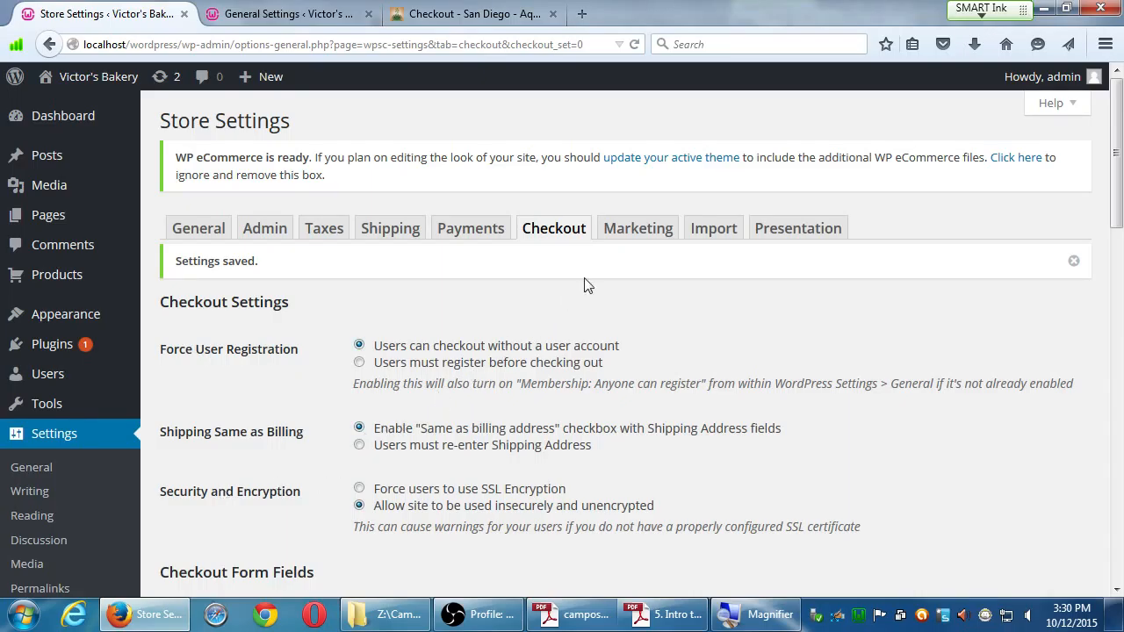
# Bring up the Payments settings listing the available payment gateways.
pyautogui.click(637, 229)
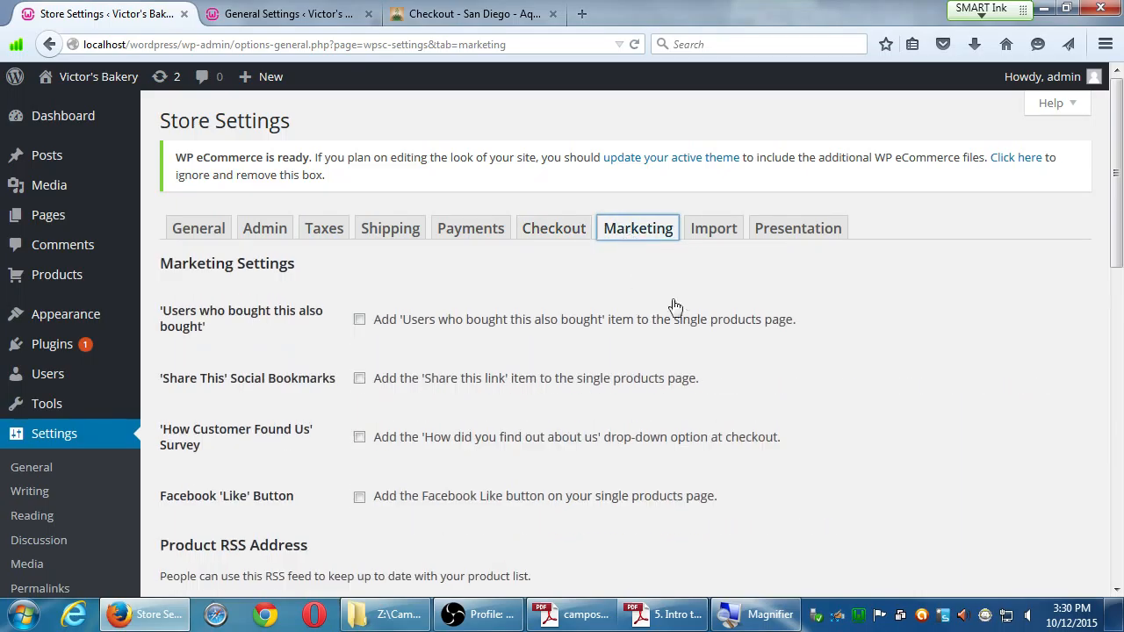
pyautogui.scroll(-3)
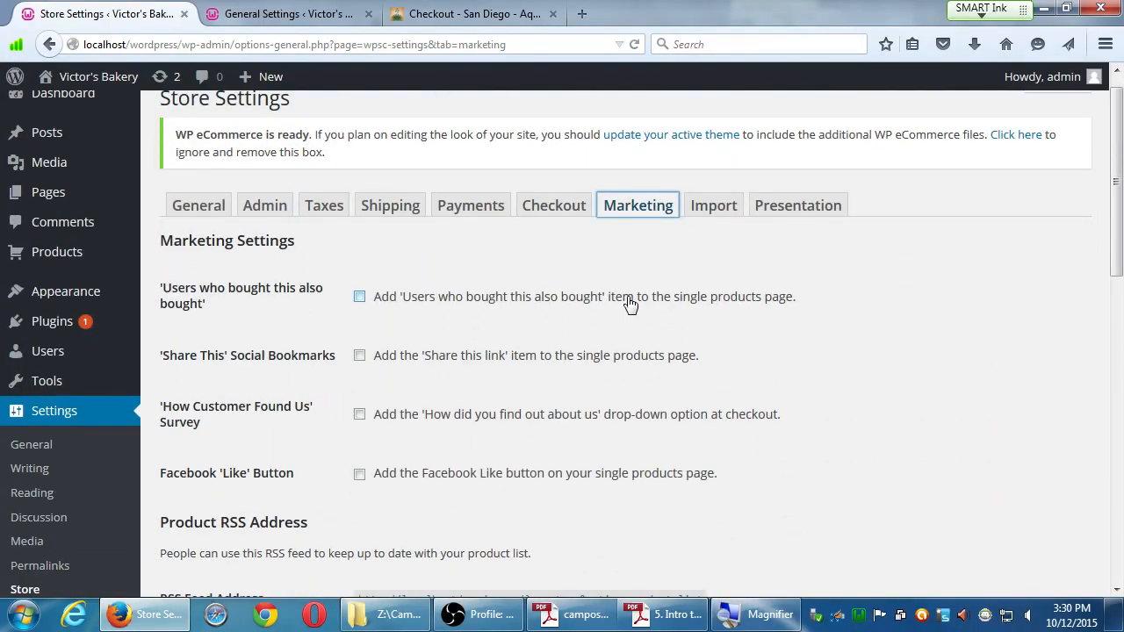
pyautogui.click(470, 204)
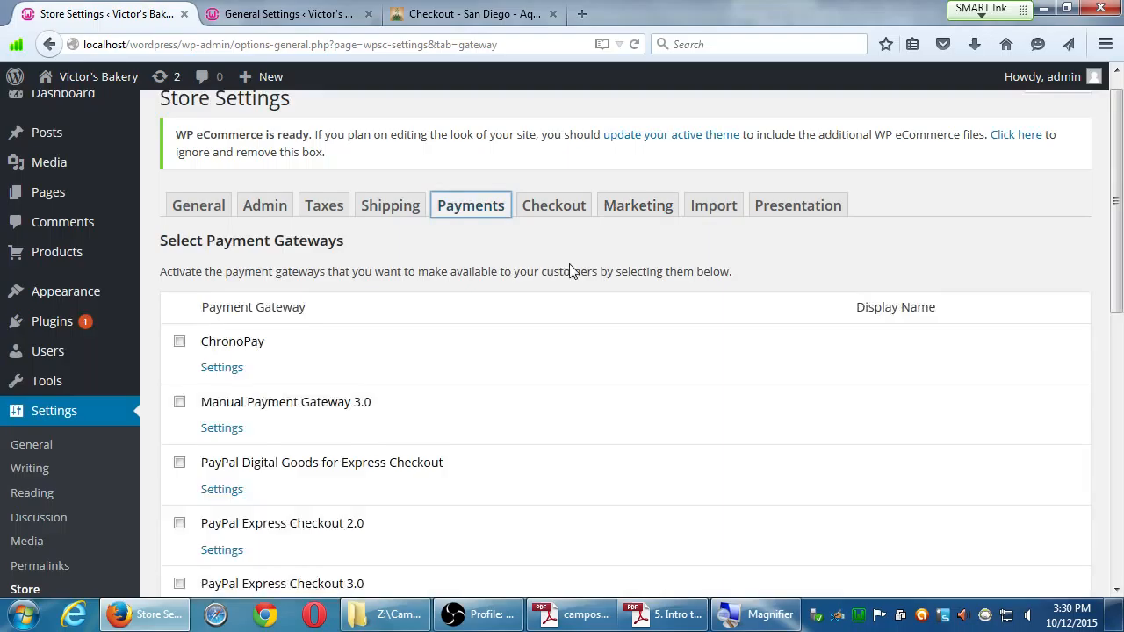
pyautogui.scroll(-3)
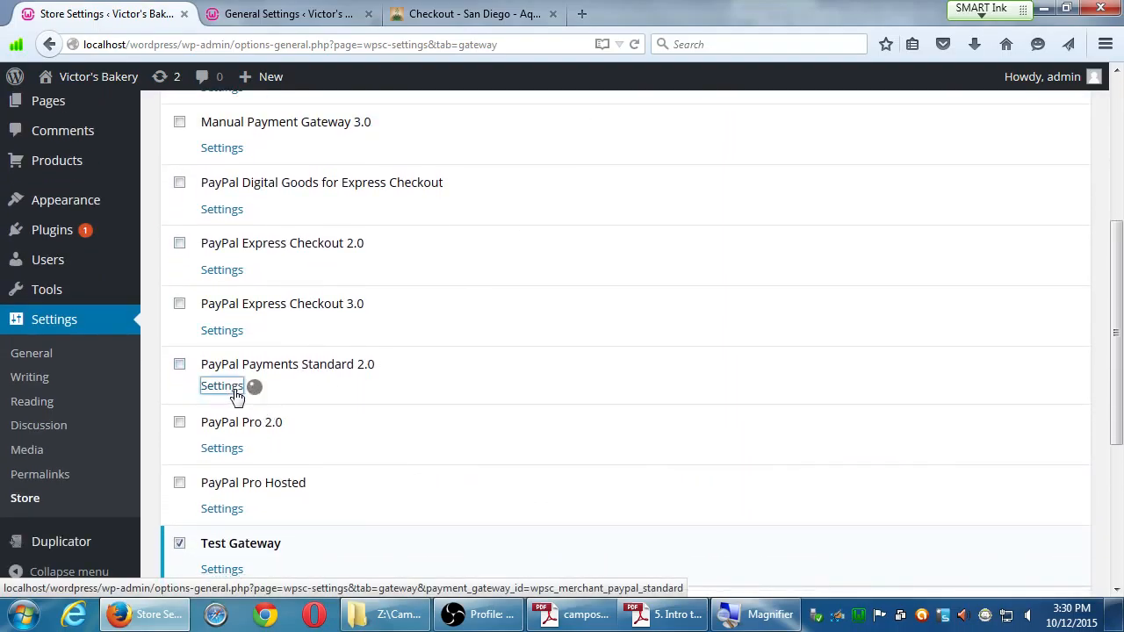
# Review the PayPal Payments Standard 2.0 options and close them unchanged.
pyautogui.click(221, 387)
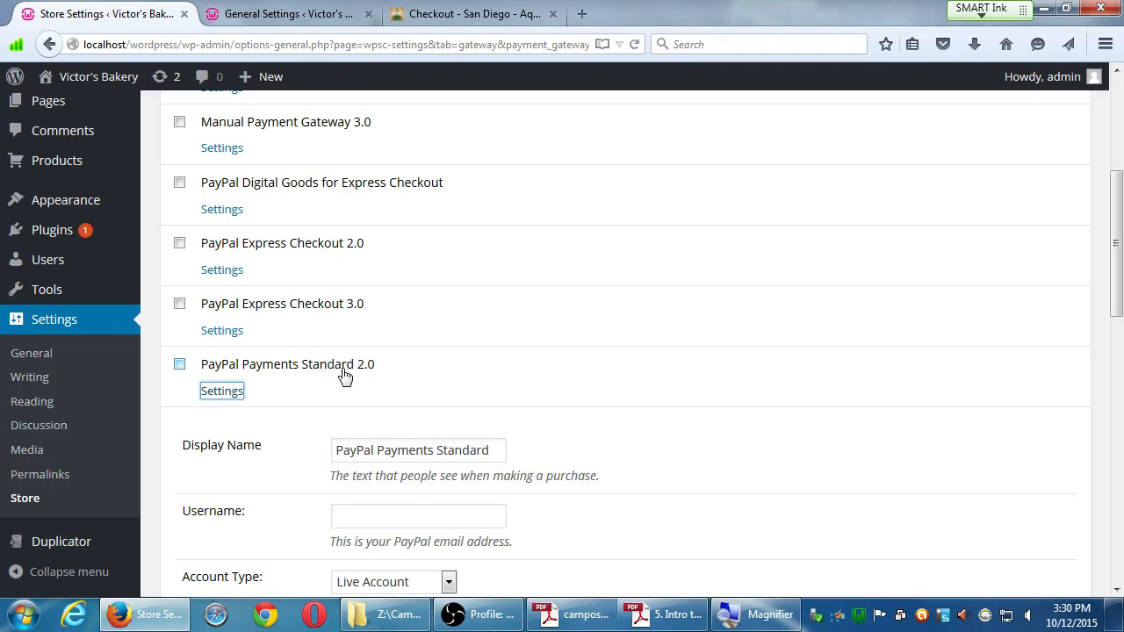
pyautogui.scroll(-3)
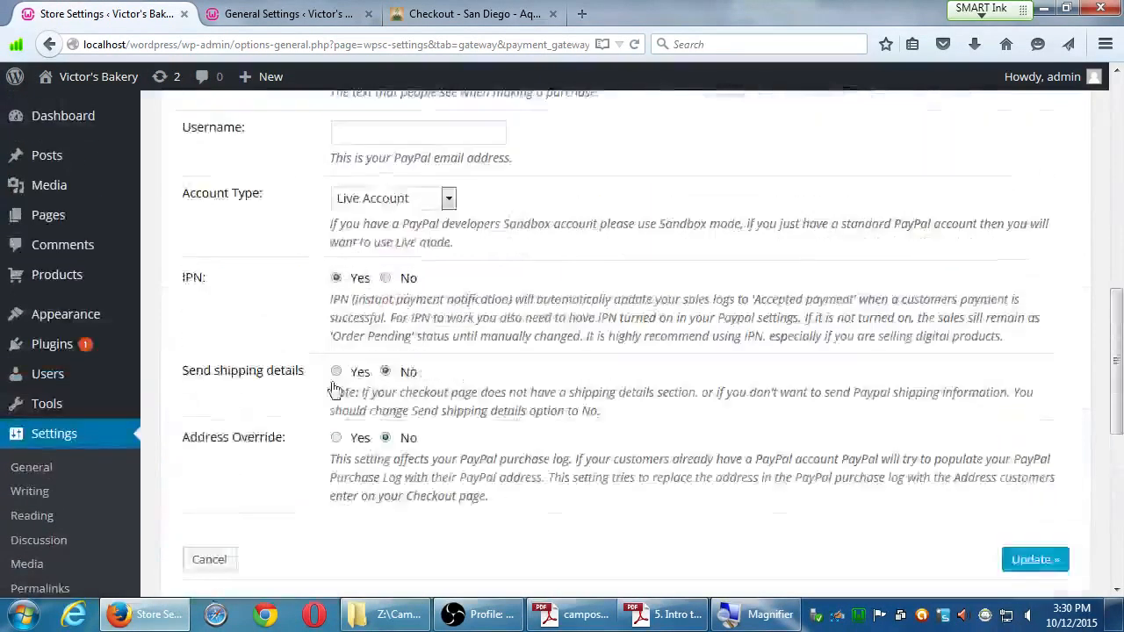
pyautogui.click(637, 229)
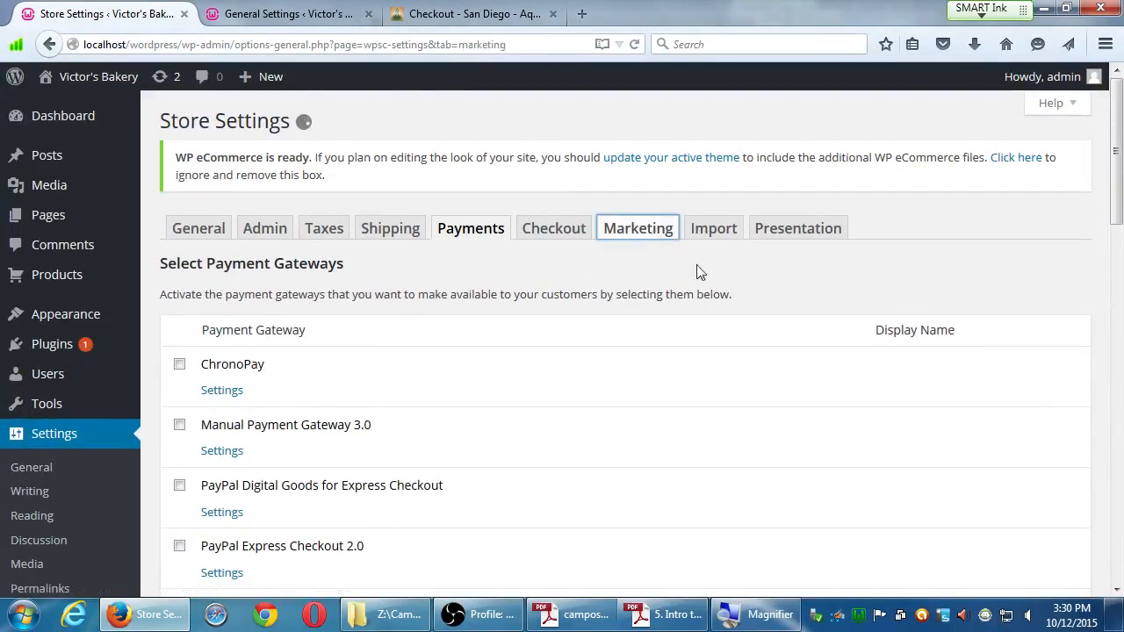
# Look through the Marketing settings down to Google Analytics E-Commerce Tracking.
pyautogui.click(637, 228)
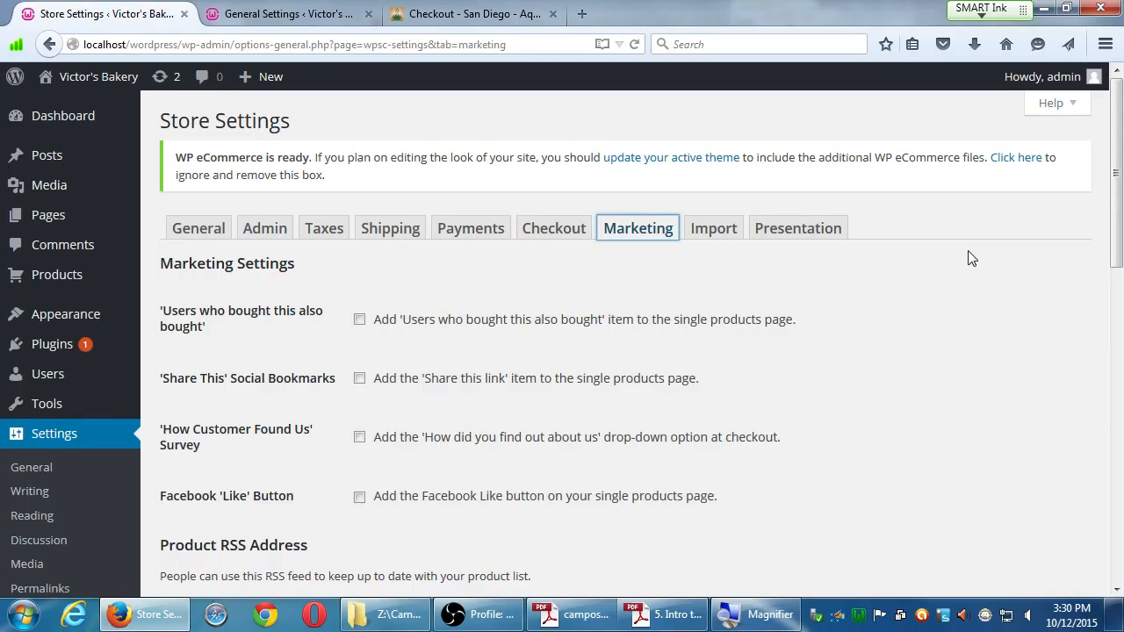
pyautogui.moveTo(866, 312)
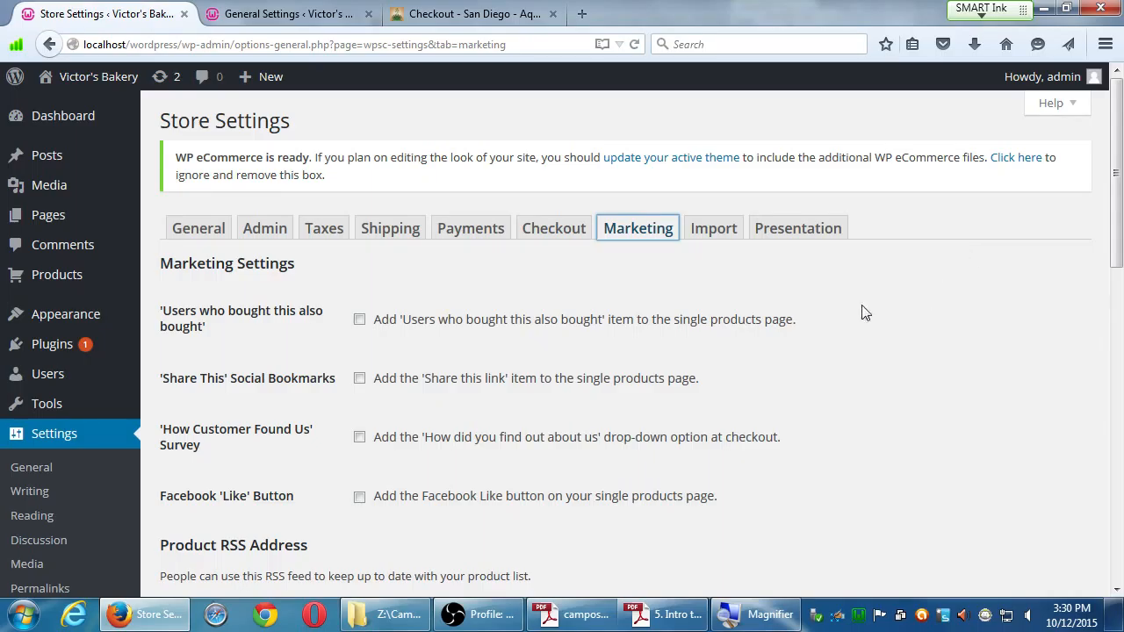
pyautogui.scroll(-3)
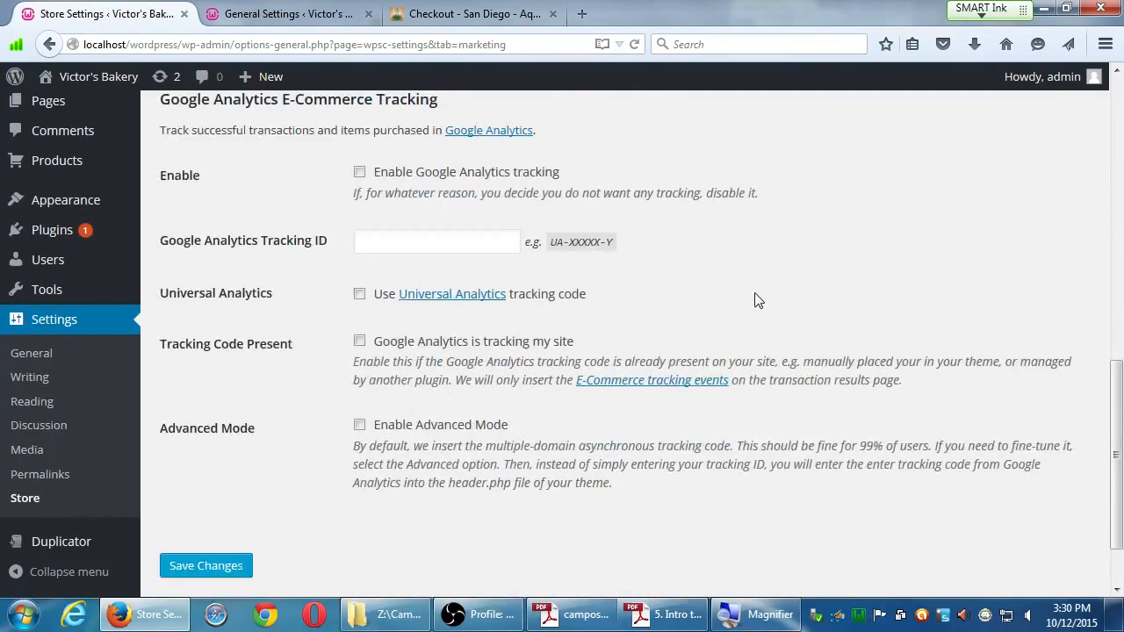
pyautogui.moveTo(309, 270)
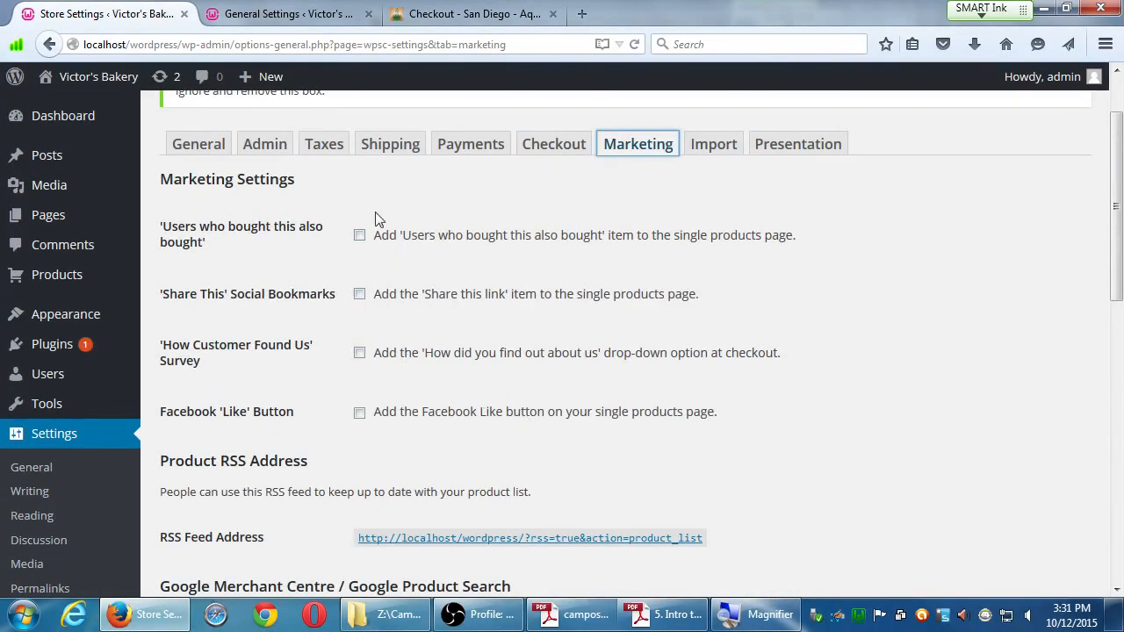
pyautogui.moveTo(629, 421)
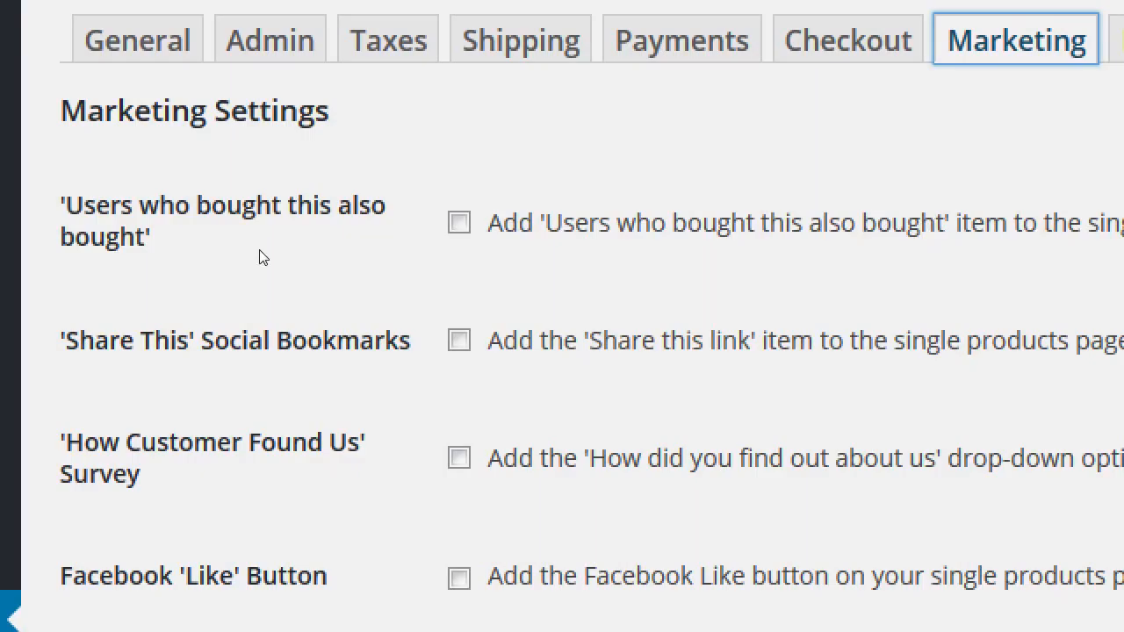
pyautogui.moveTo(223, 253)
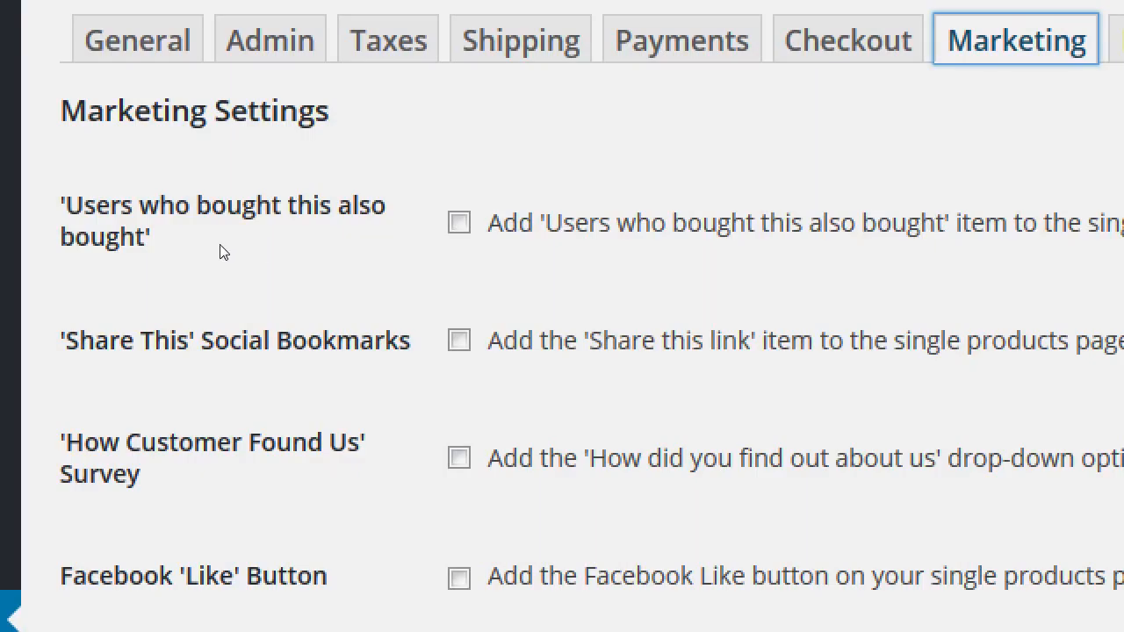
pyautogui.moveTo(176, 239)
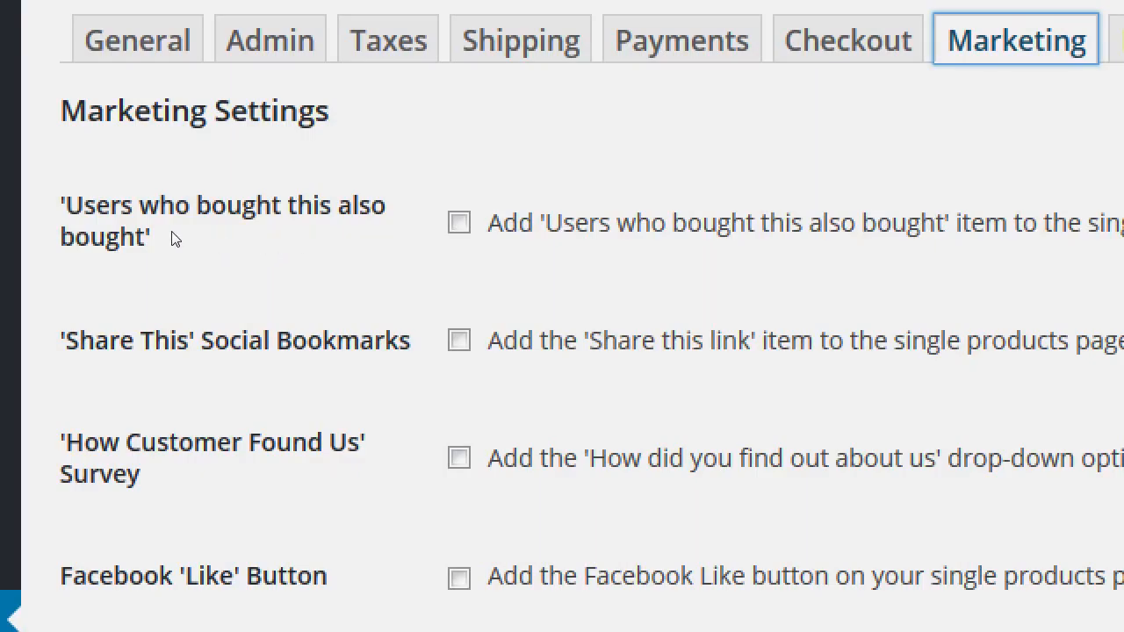
# Tick 'Users who bought this also bought', leaving the change unsaved.
pyautogui.click(456, 221)
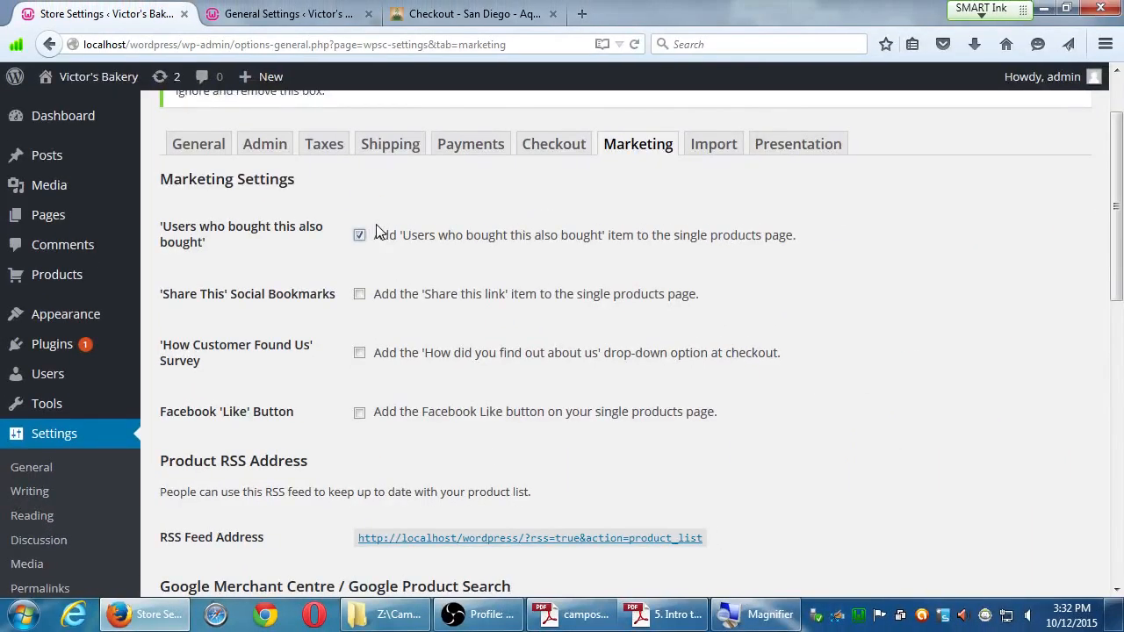
pyautogui.moveTo(897, 382)
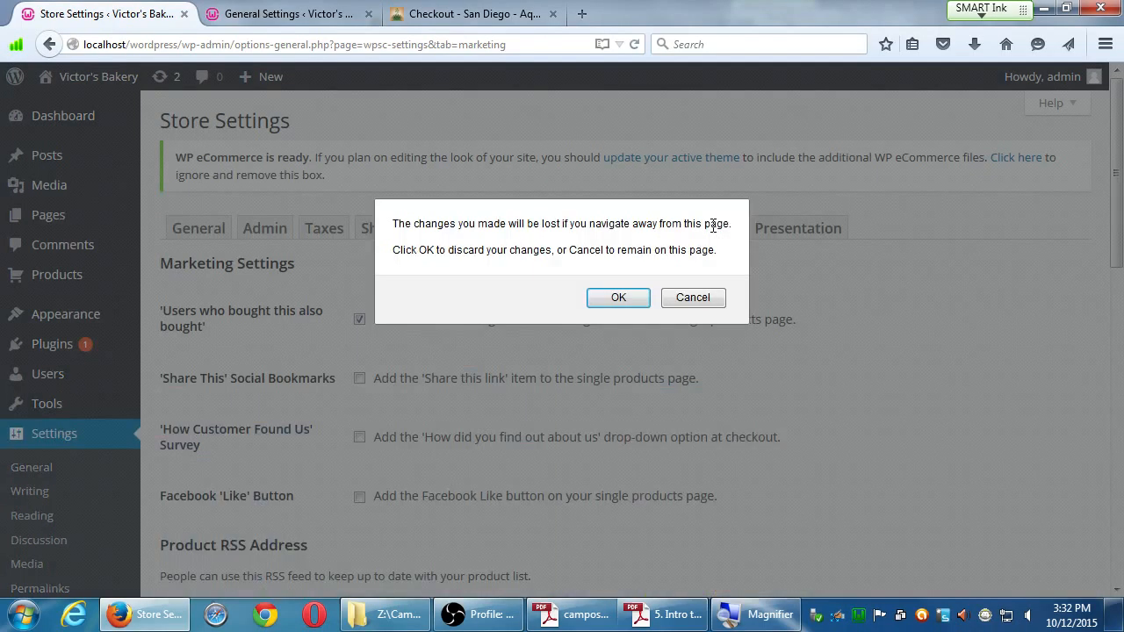
# Discard the unsaved change, return to Marketing and re-tick 'Users who bought this also bought'.
pyautogui.click(618, 297)
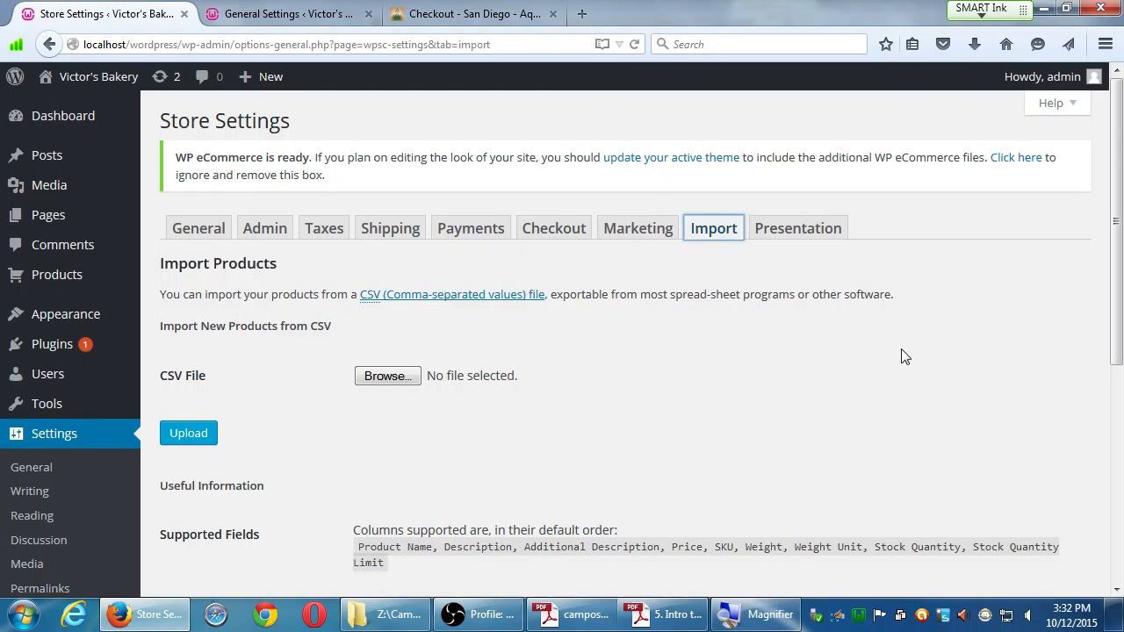
pyautogui.click(637, 229)
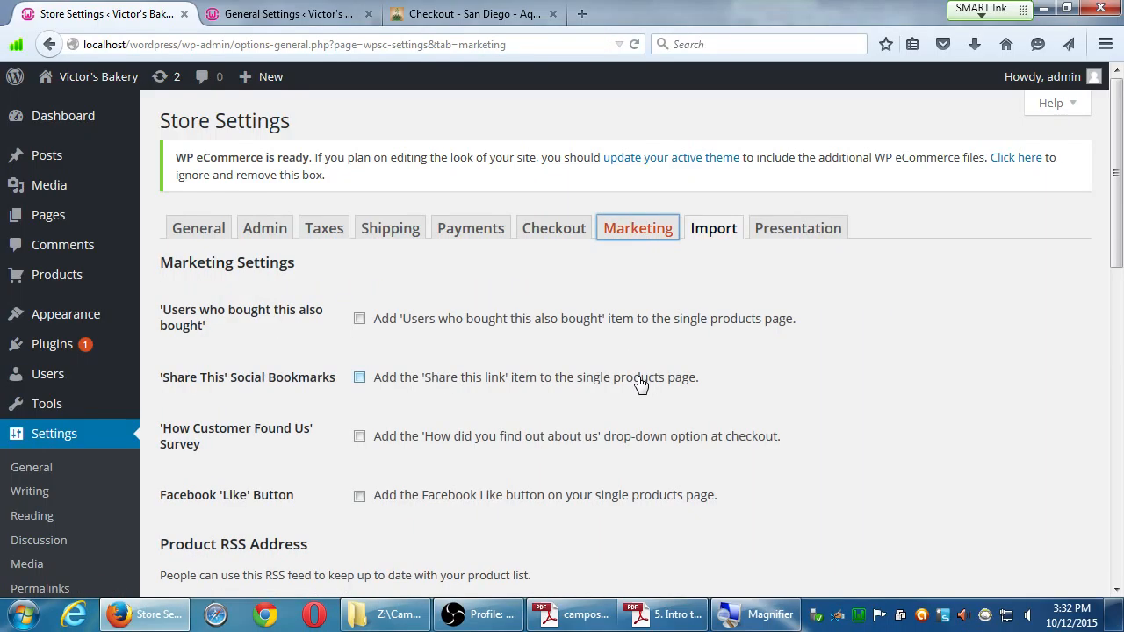
pyautogui.scroll(-3)
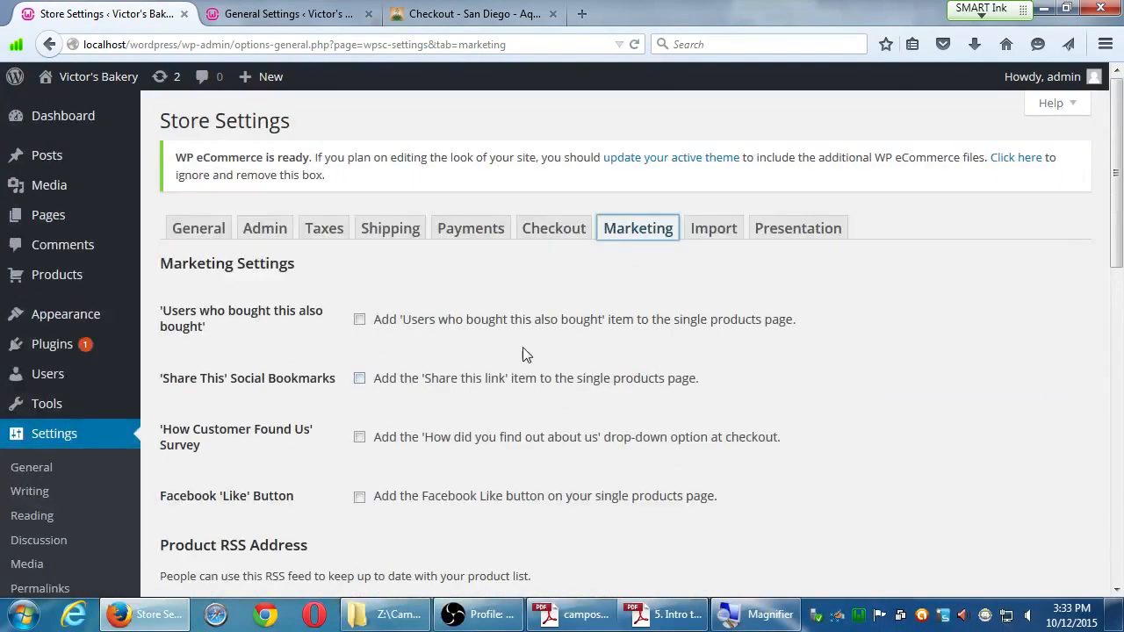
pyautogui.click(358, 319)
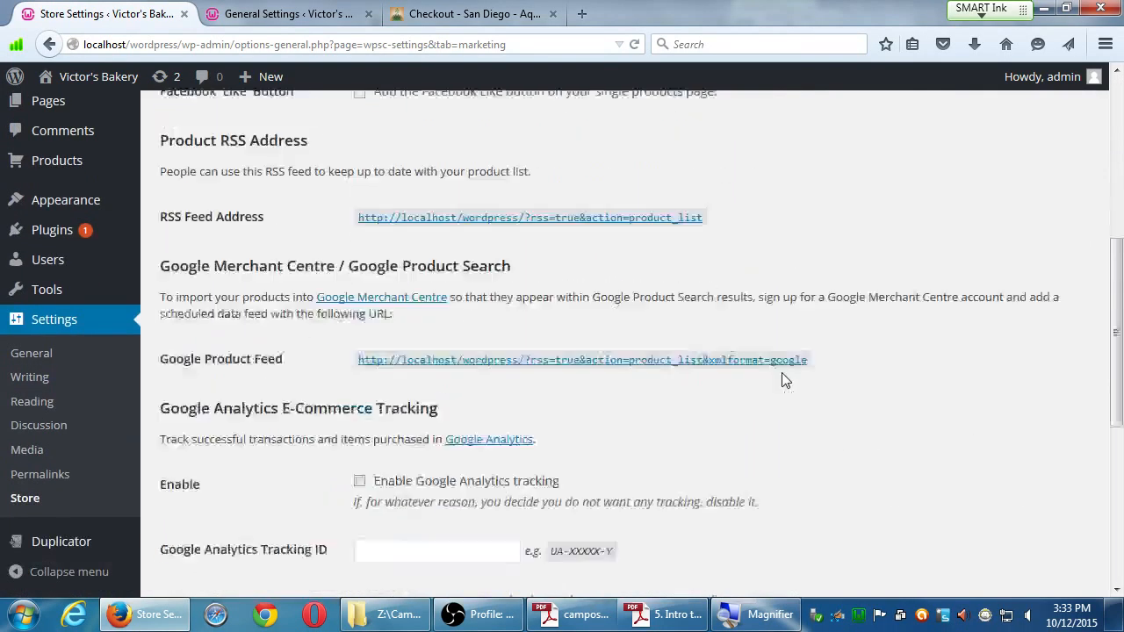
pyautogui.scroll(3)
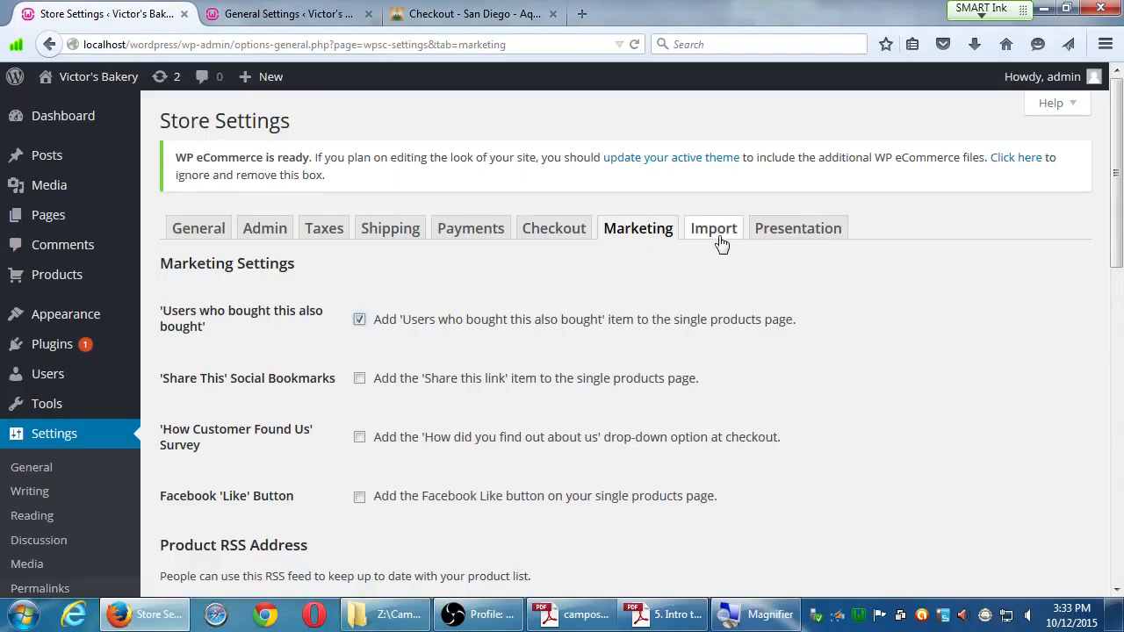
pyautogui.moveTo(712, 228)
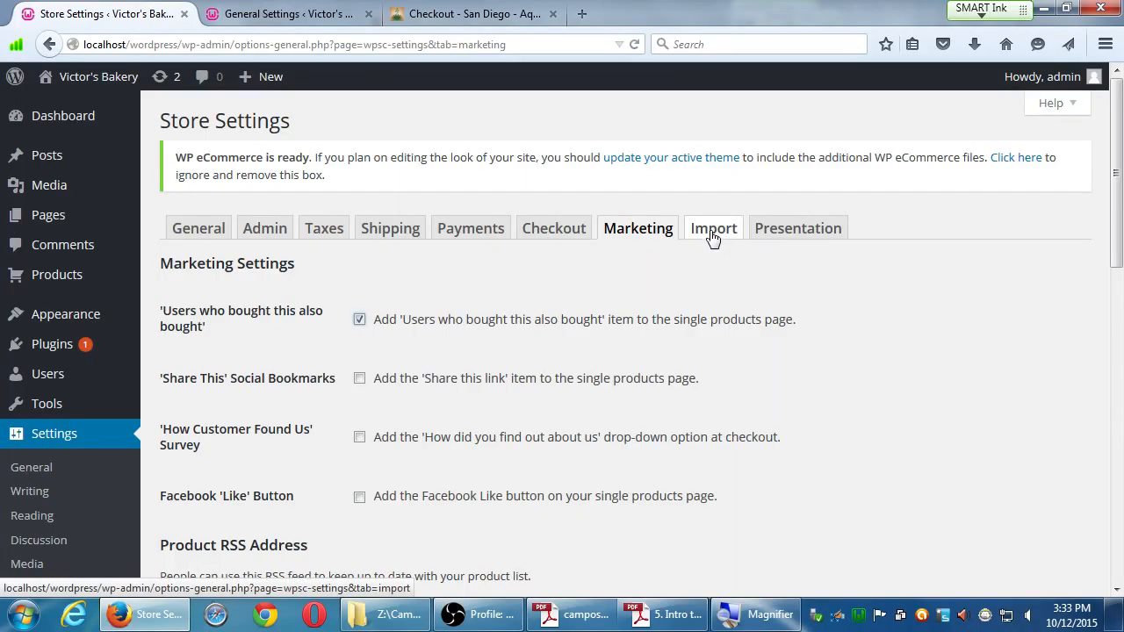
# Move to the Import tab, discarding the unsaved Marketing change in the warning.
pyautogui.click(713, 228)
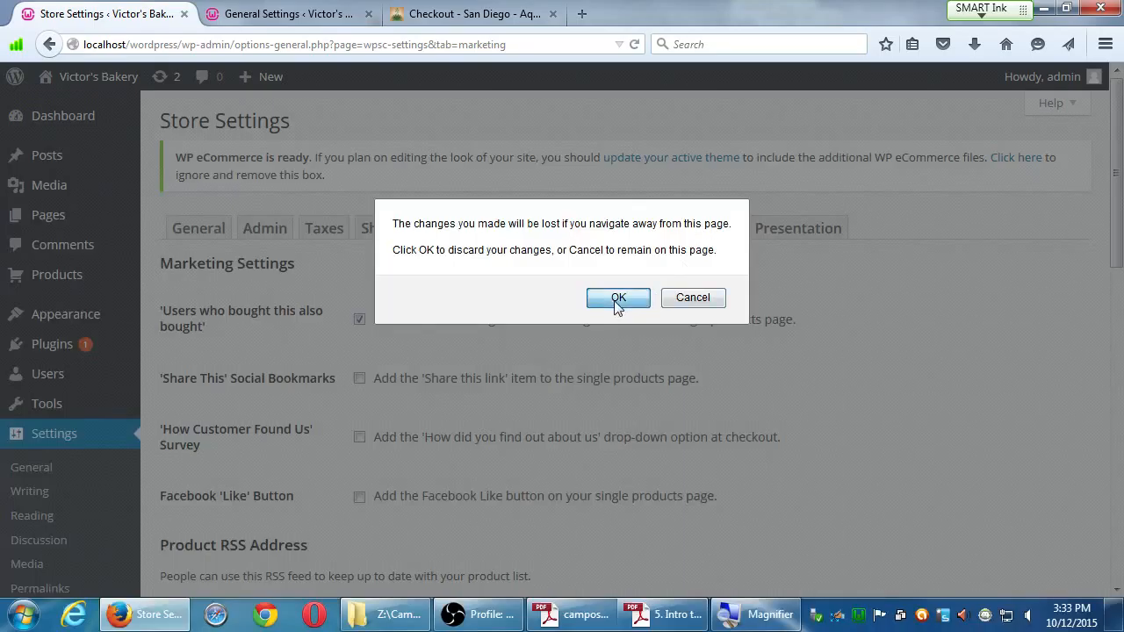
pyautogui.click(618, 298)
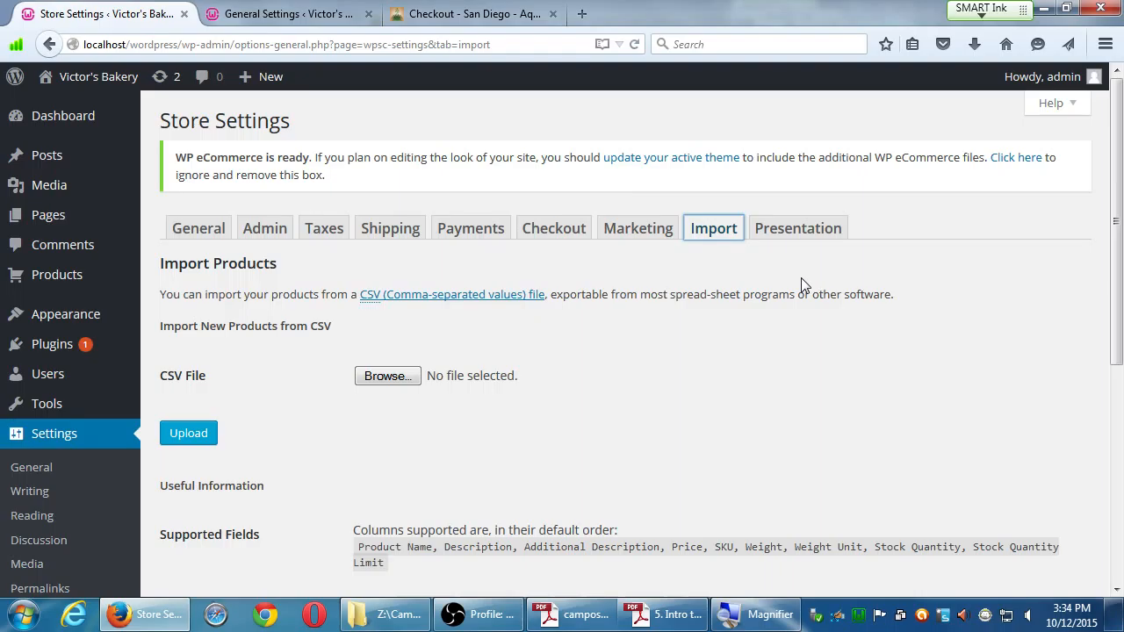
# Scroll the Import page to the supported CSV fields, weight units and stock rules.
pyautogui.scroll(-3)
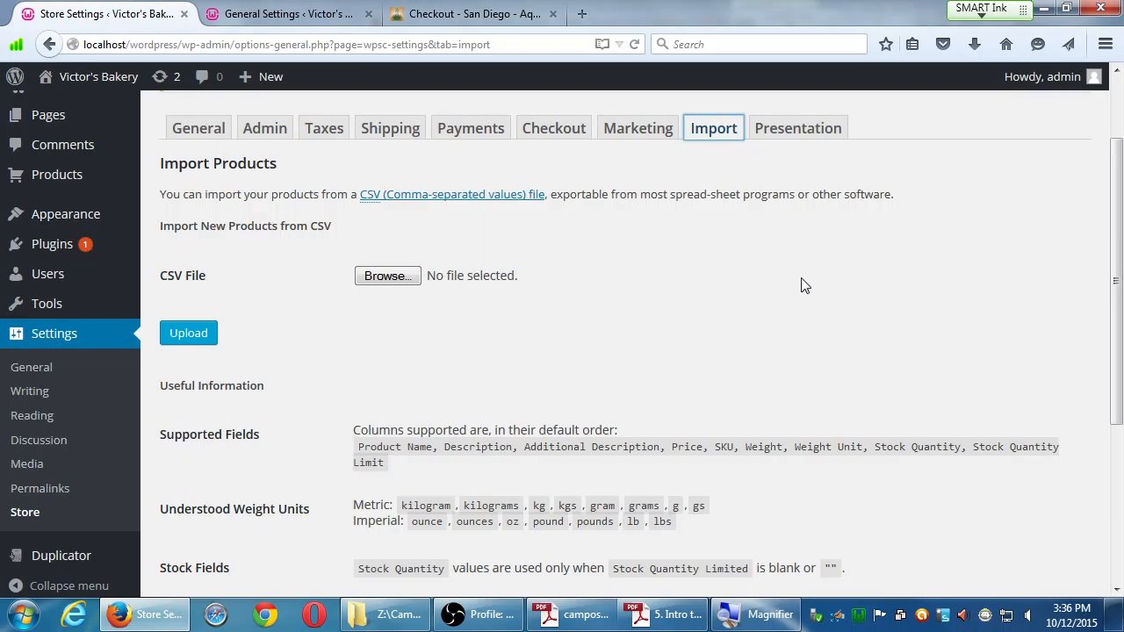
pyautogui.scroll(-3)
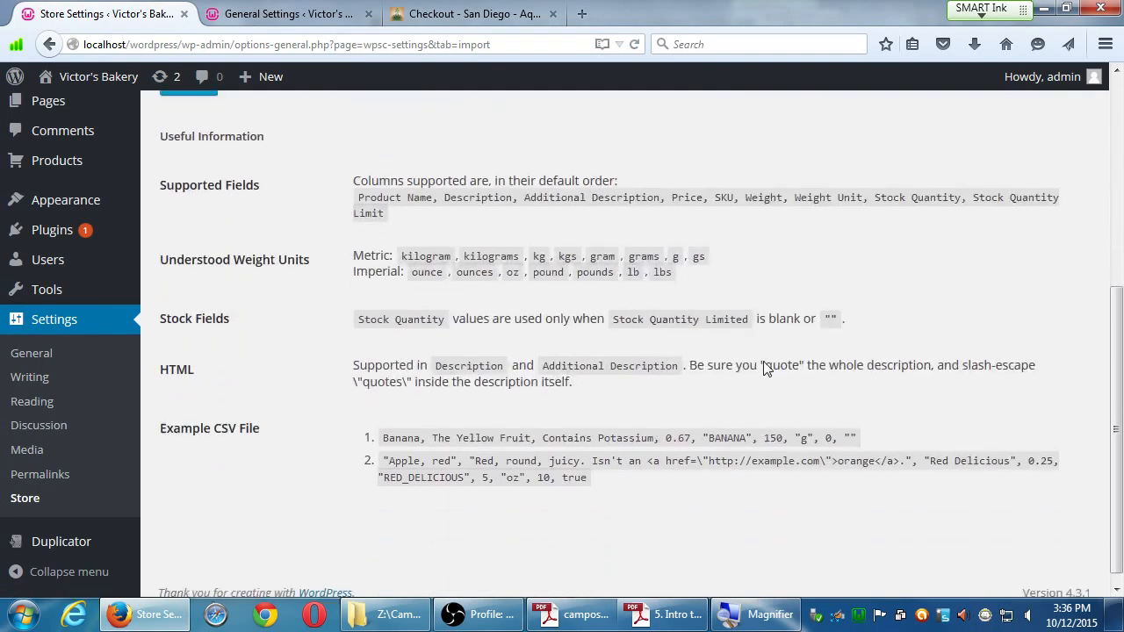
pyautogui.scroll(-3)
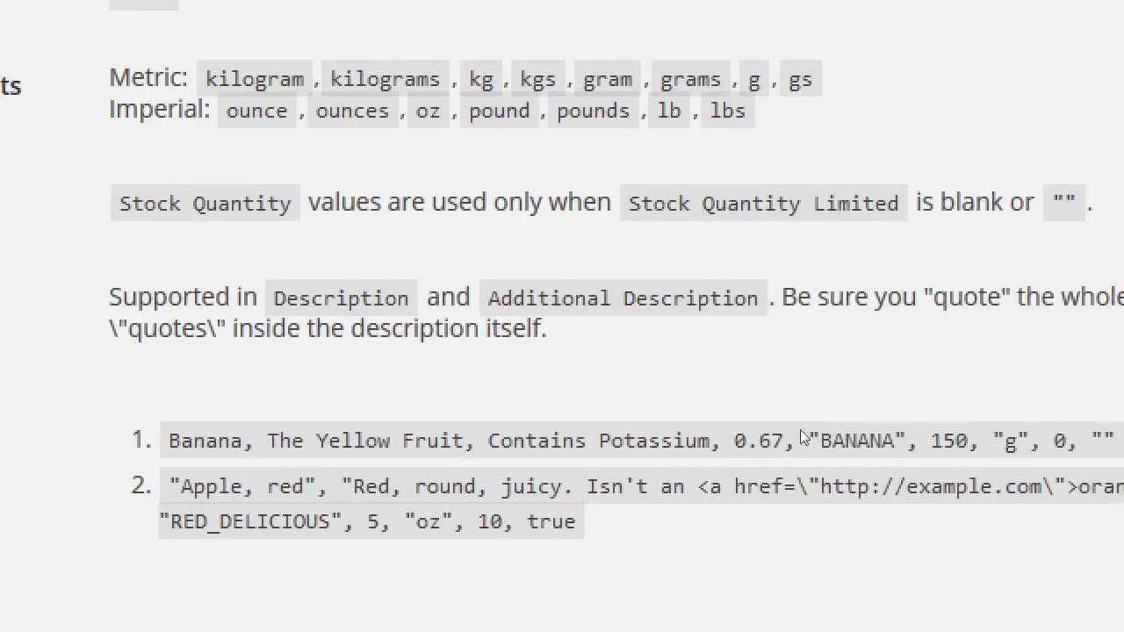
pyautogui.moveTo(751, 435)
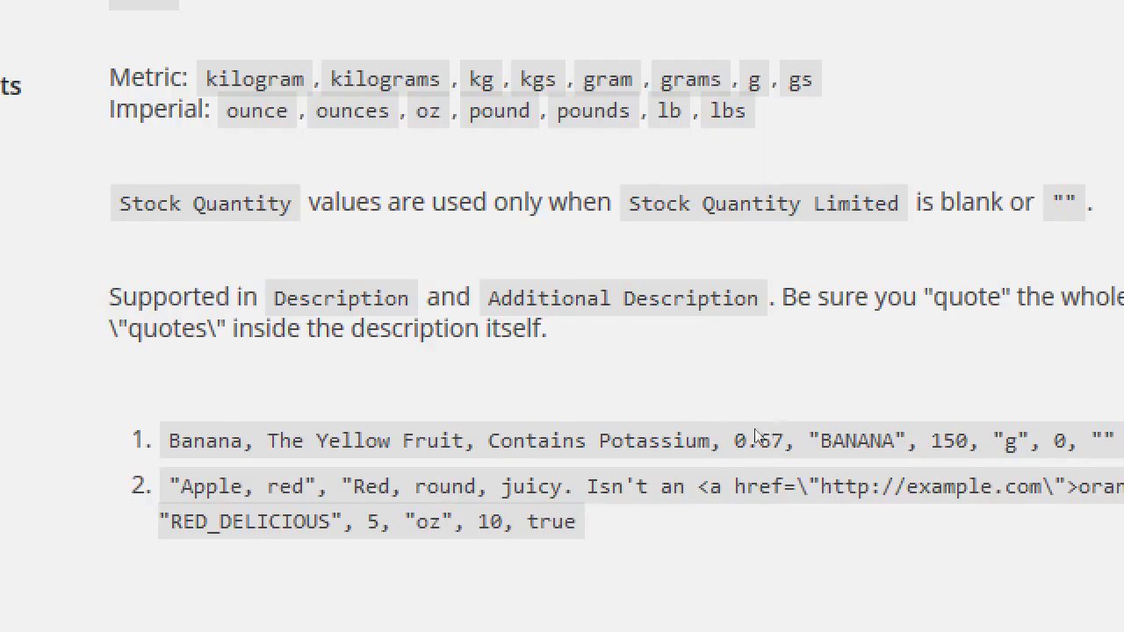
pyautogui.hscroll(3)
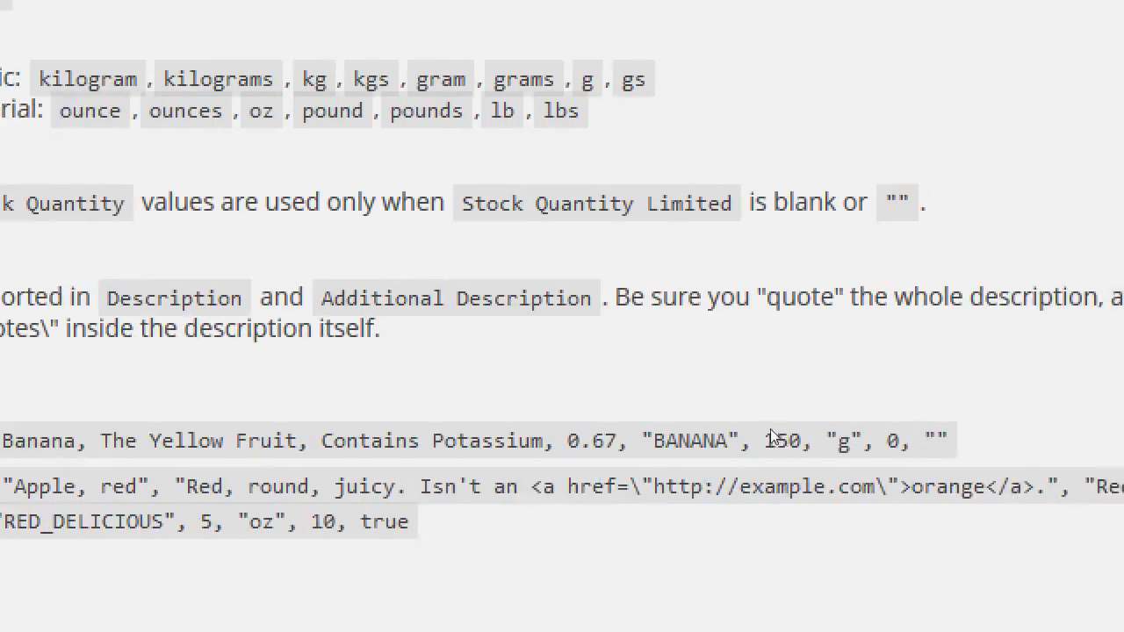
pyautogui.moveTo(859, 430)
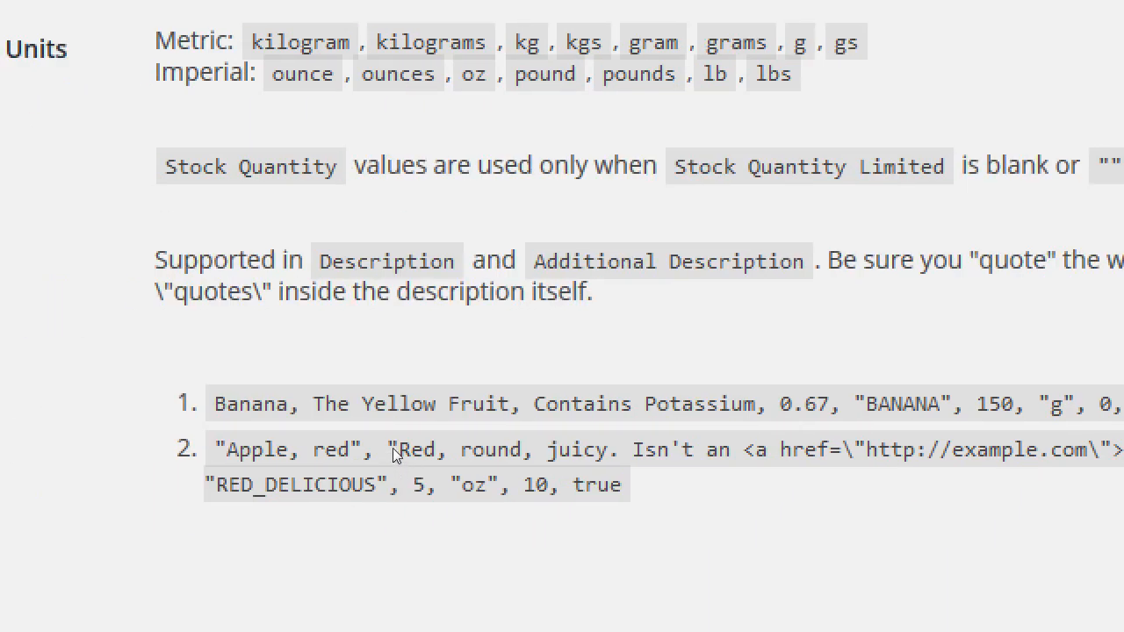
pyautogui.moveTo(499, 460)
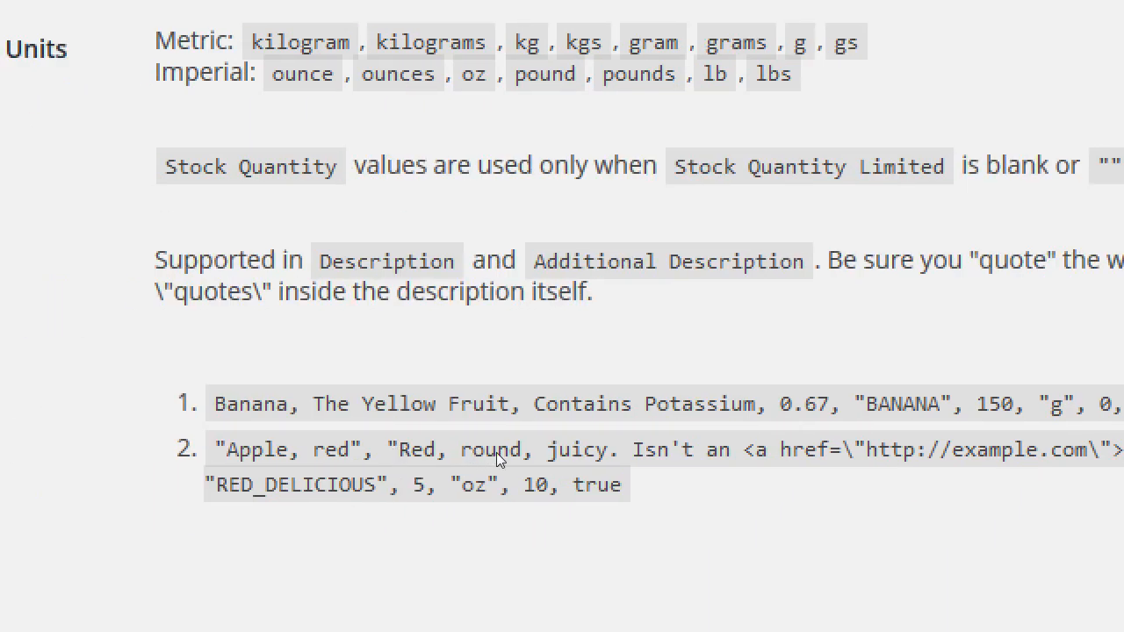
pyautogui.moveTo(639, 458)
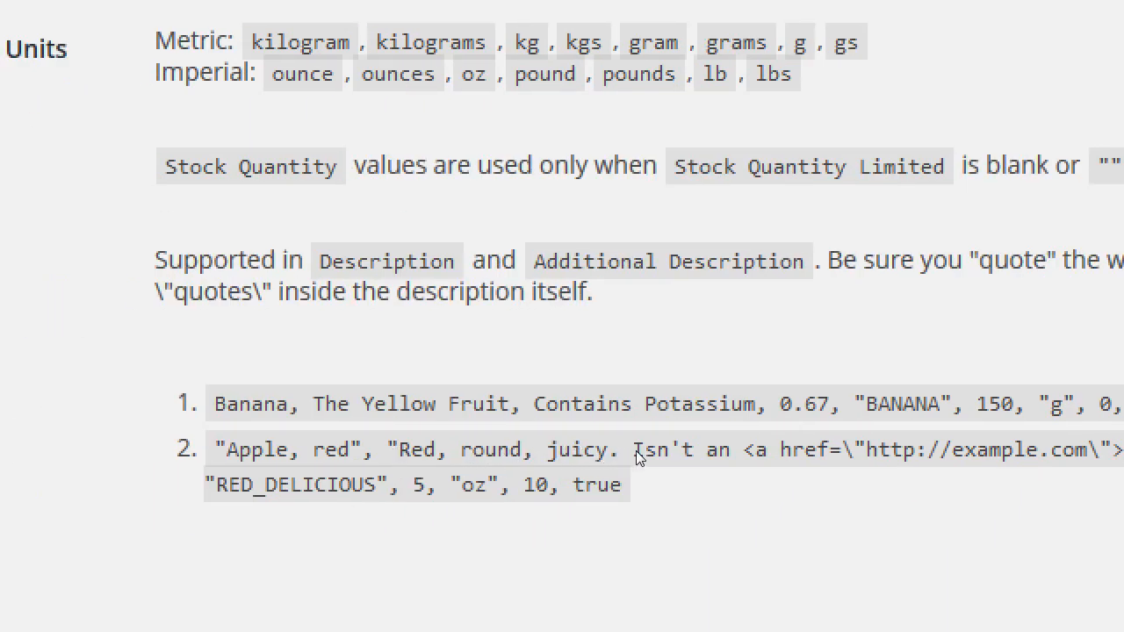
pyautogui.scroll(-3)
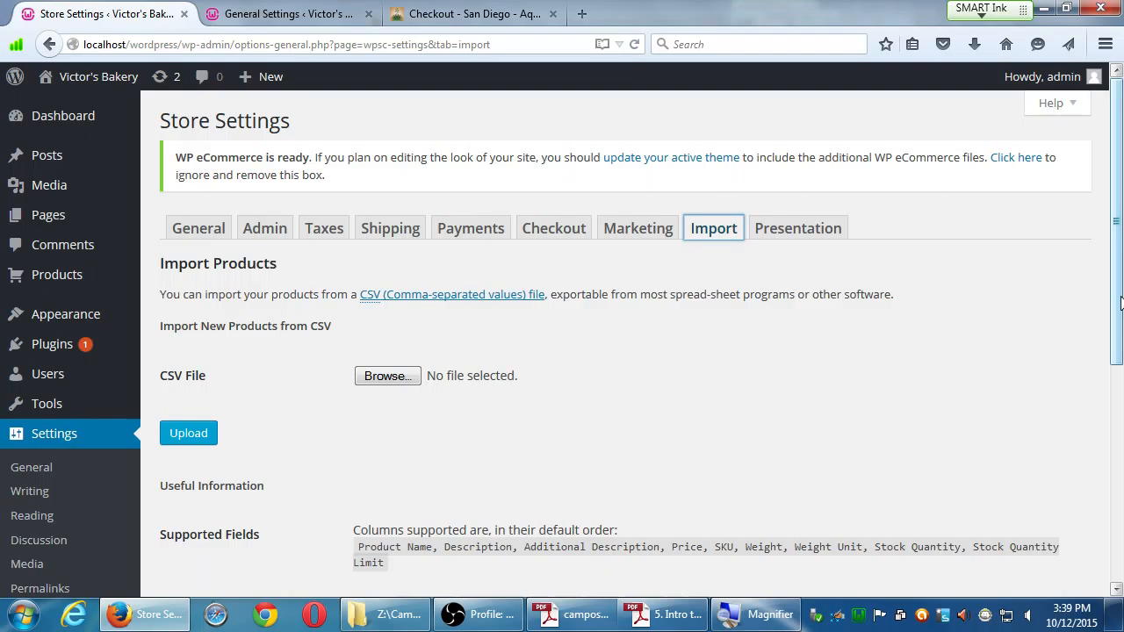
pyautogui.moveTo(828, 257)
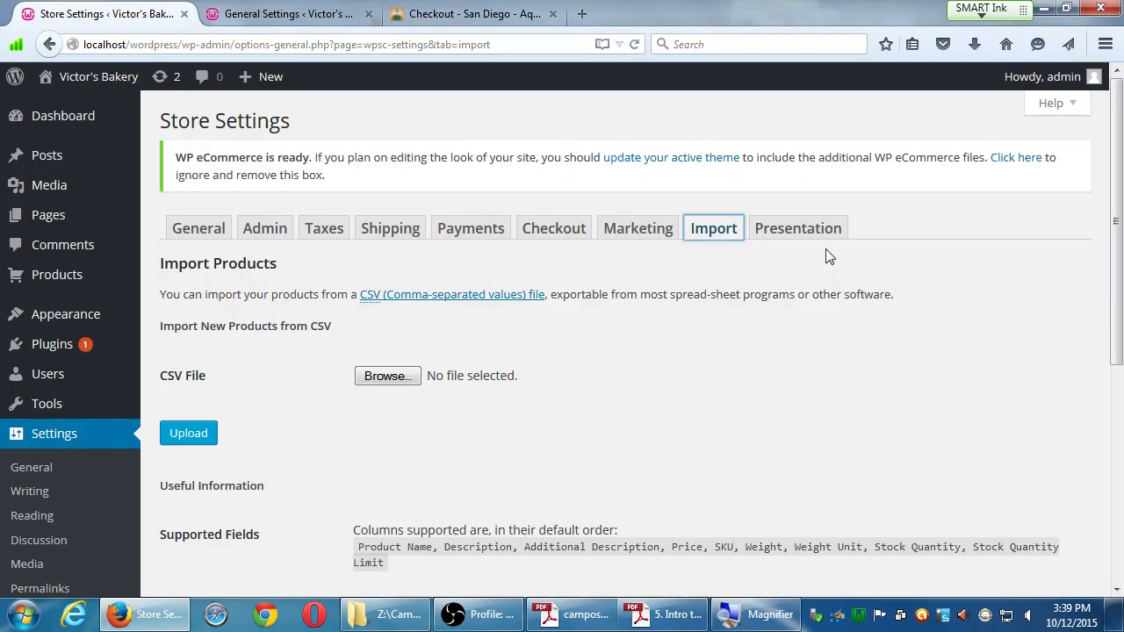
# On the Presentation tab set Display Fancy Purchase Notifications to Yes.
pyautogui.click(797, 228)
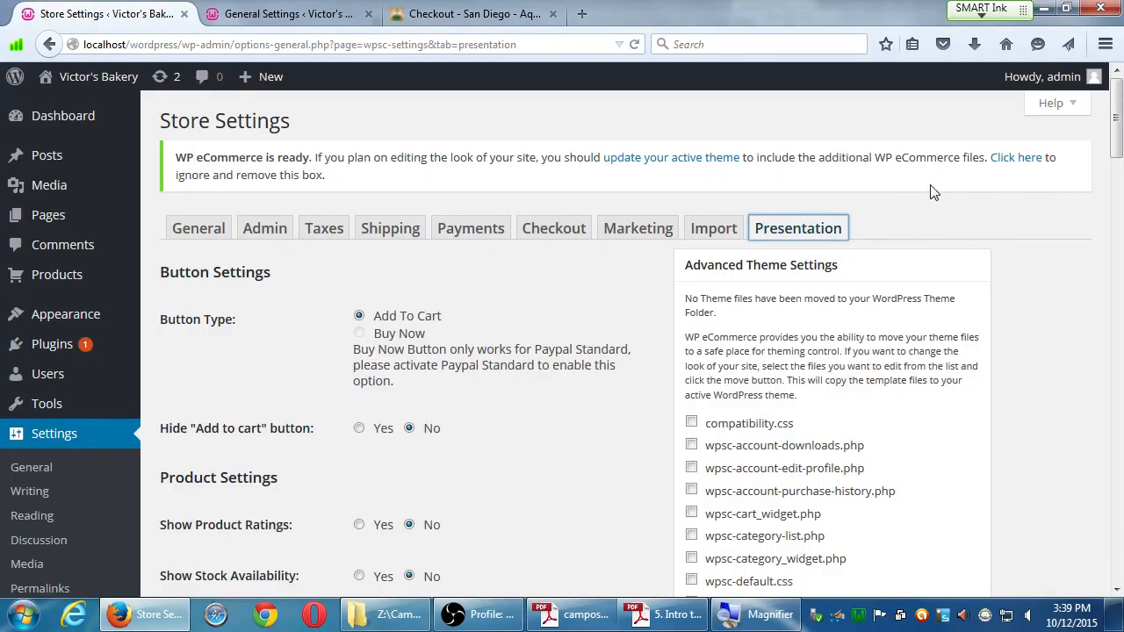
pyautogui.moveTo(997, 249)
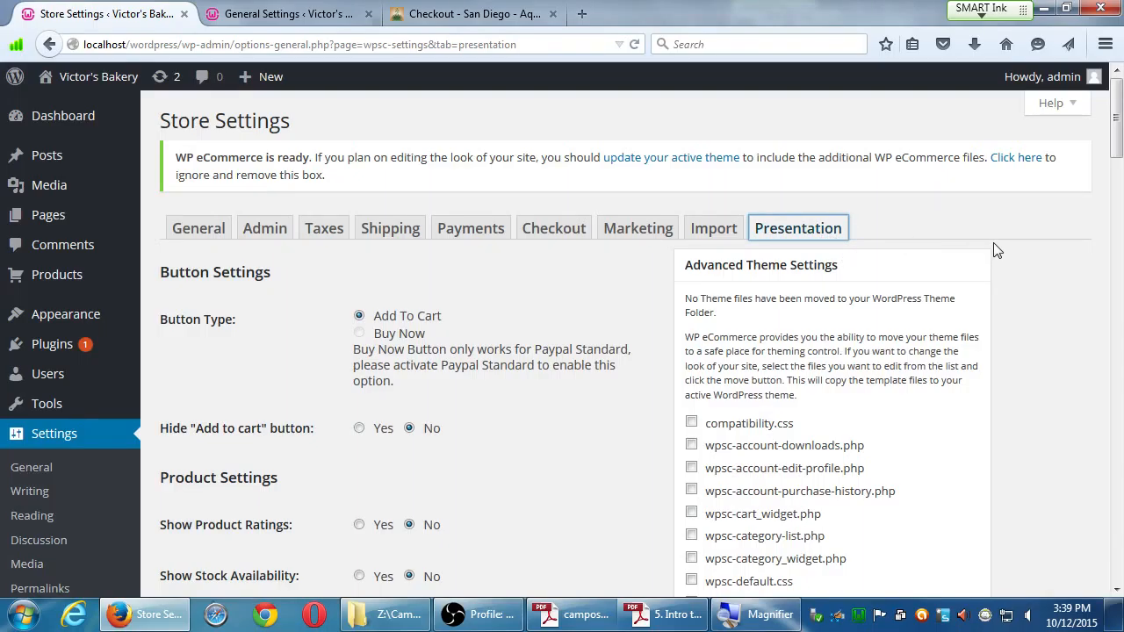
pyautogui.moveTo(1016, 216)
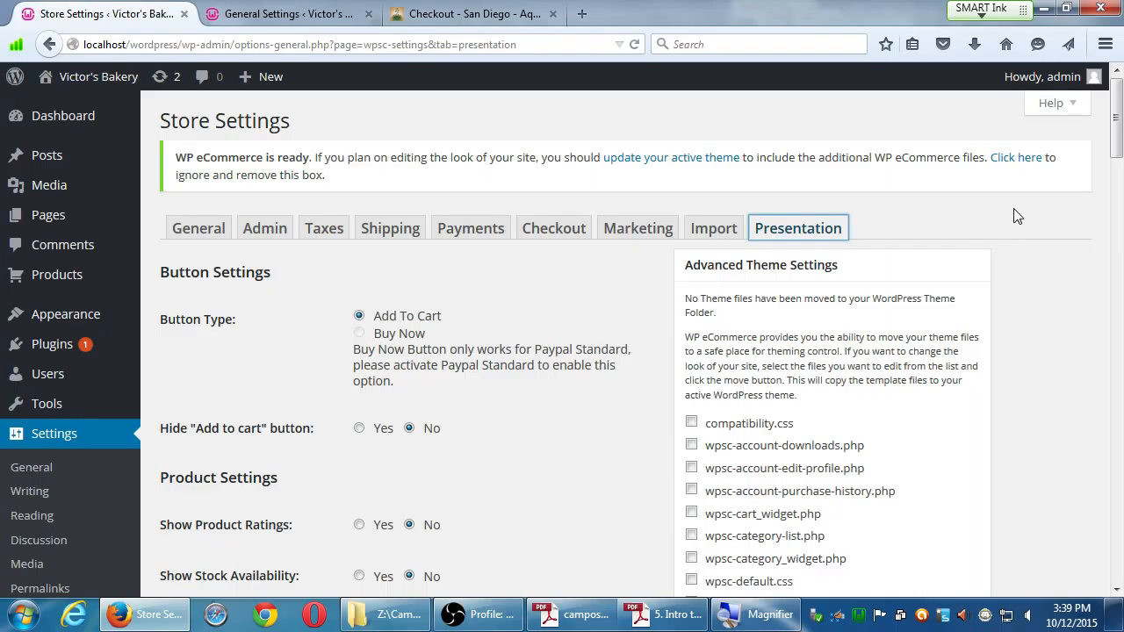
pyautogui.moveTo(1036, 228)
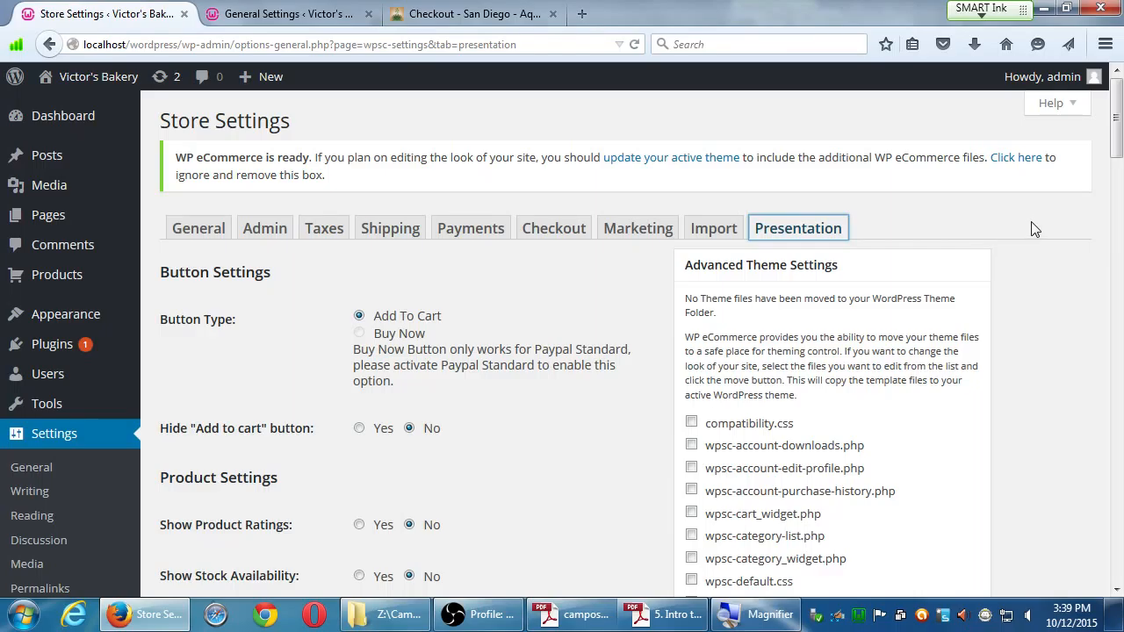
pyautogui.scroll(-3)
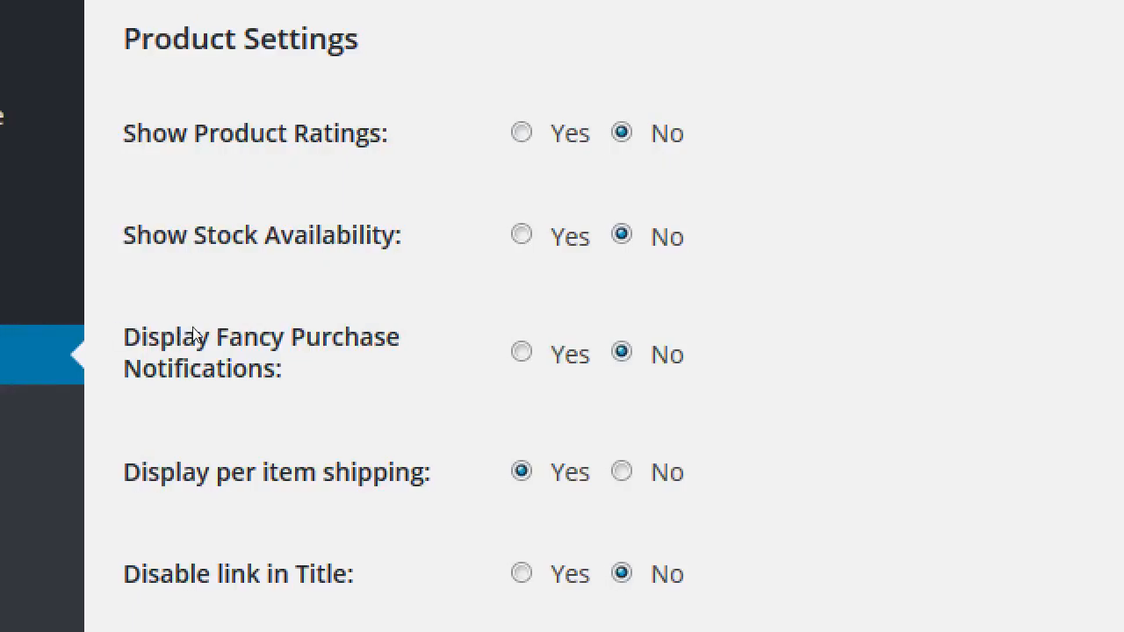
pyautogui.click(519, 351)
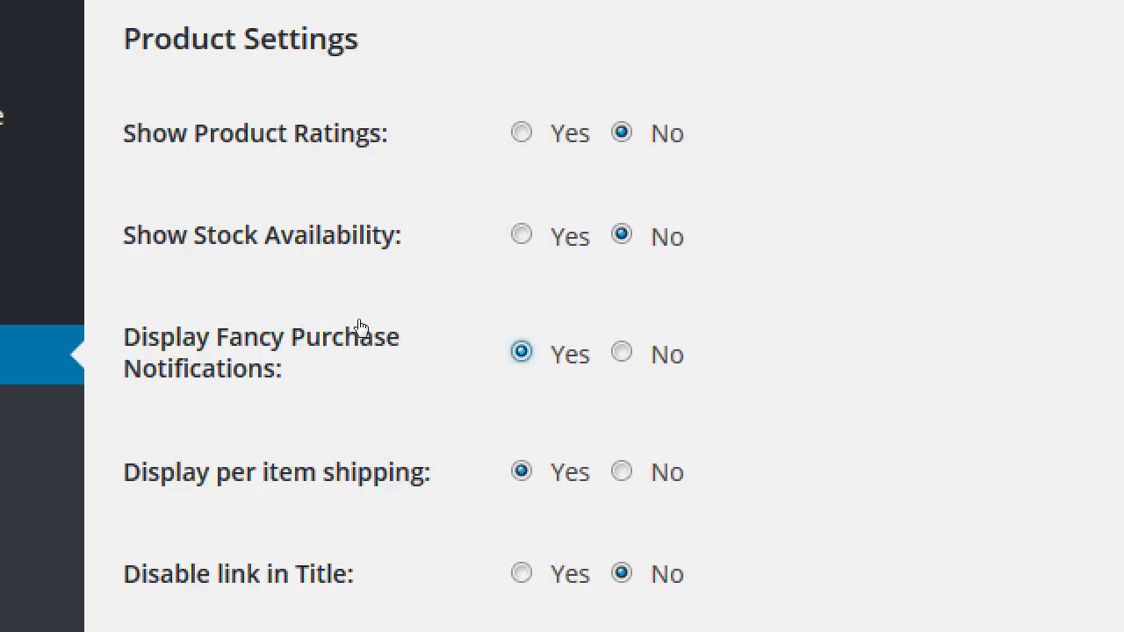
pyautogui.click(620, 351)
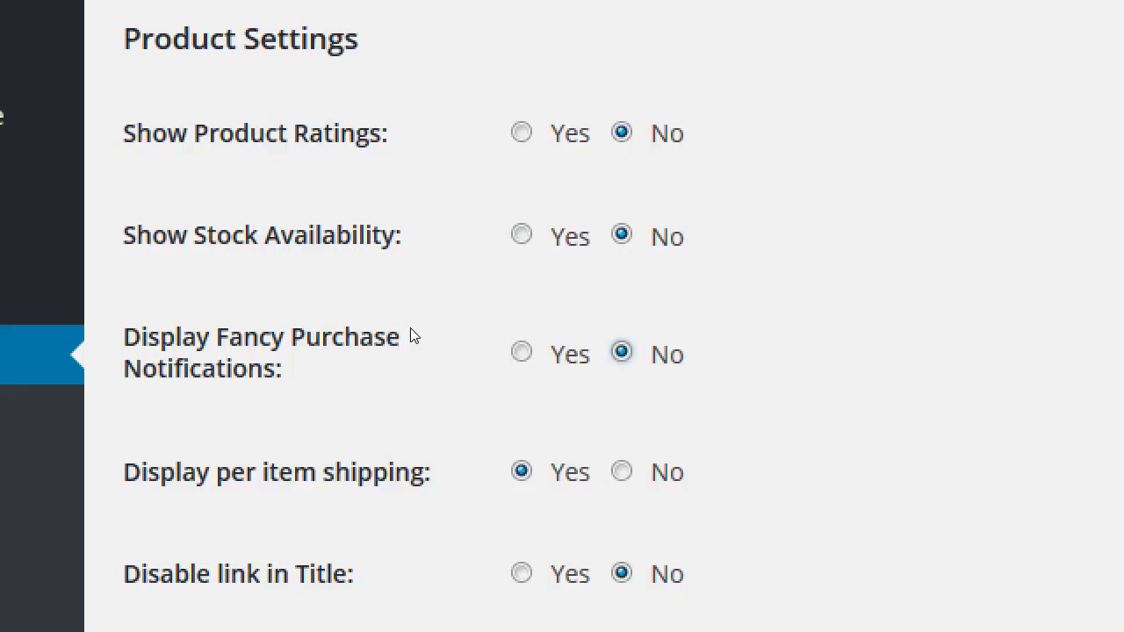
pyautogui.moveTo(397, 342)
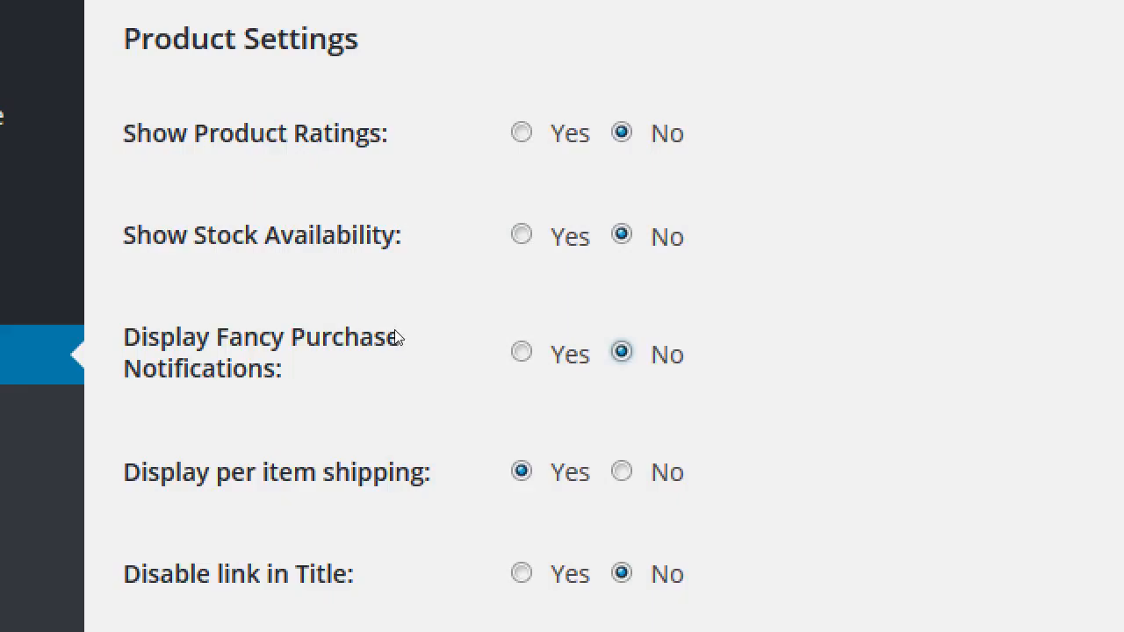
pyautogui.click(519, 351)
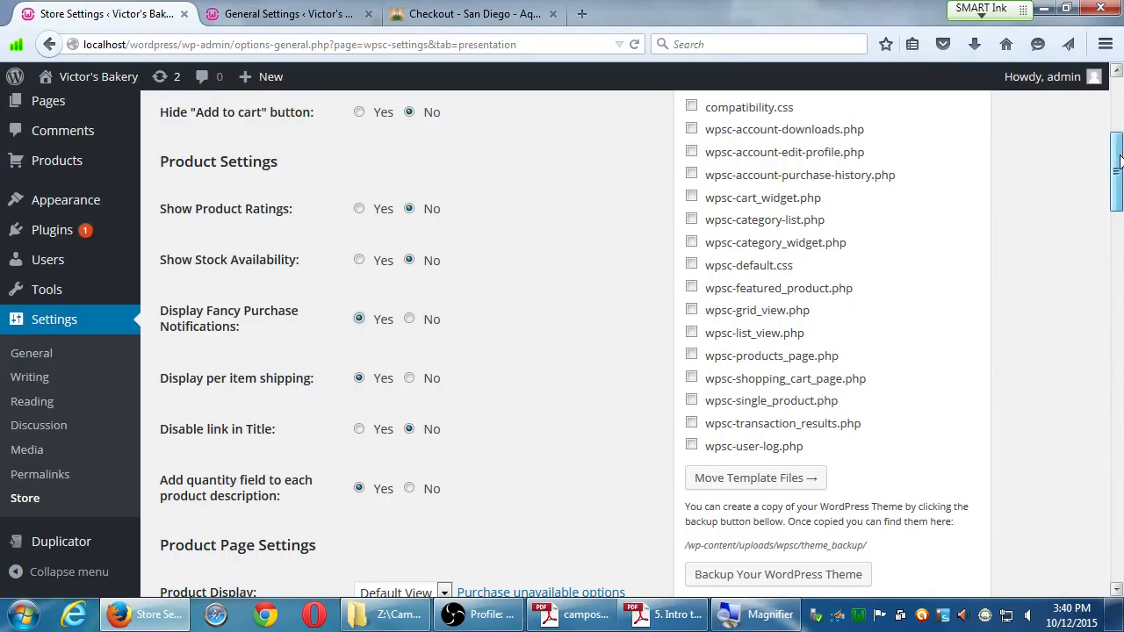
# Under Thumbnail Settings choose Colorbox as the lightbox script instead of Thickbox.
pyautogui.scroll(-3)
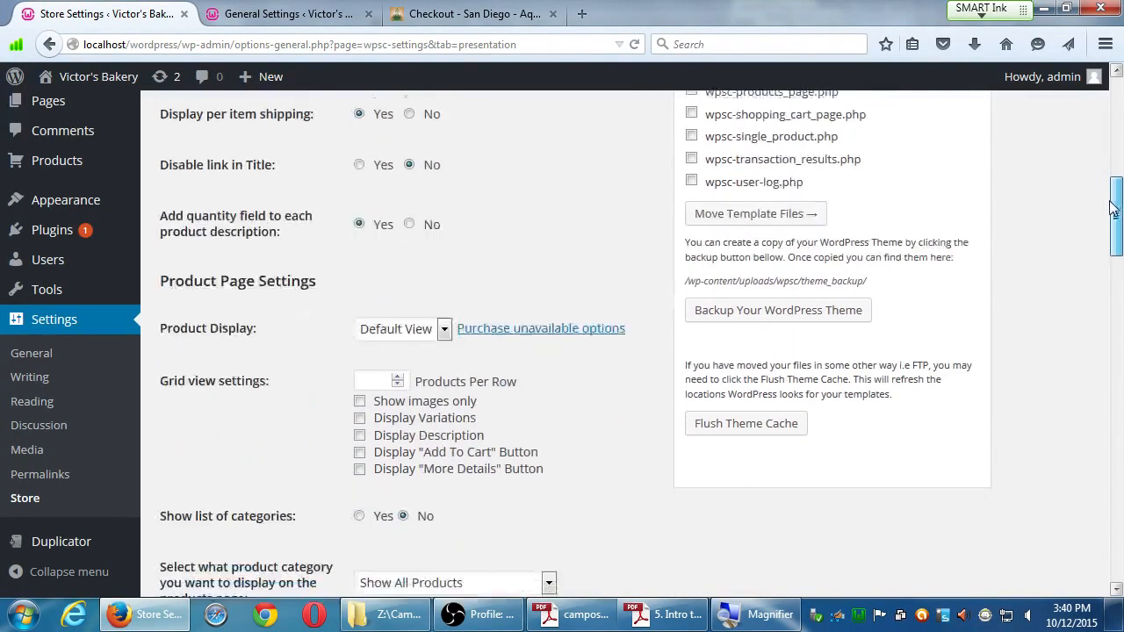
pyautogui.scroll(-3)
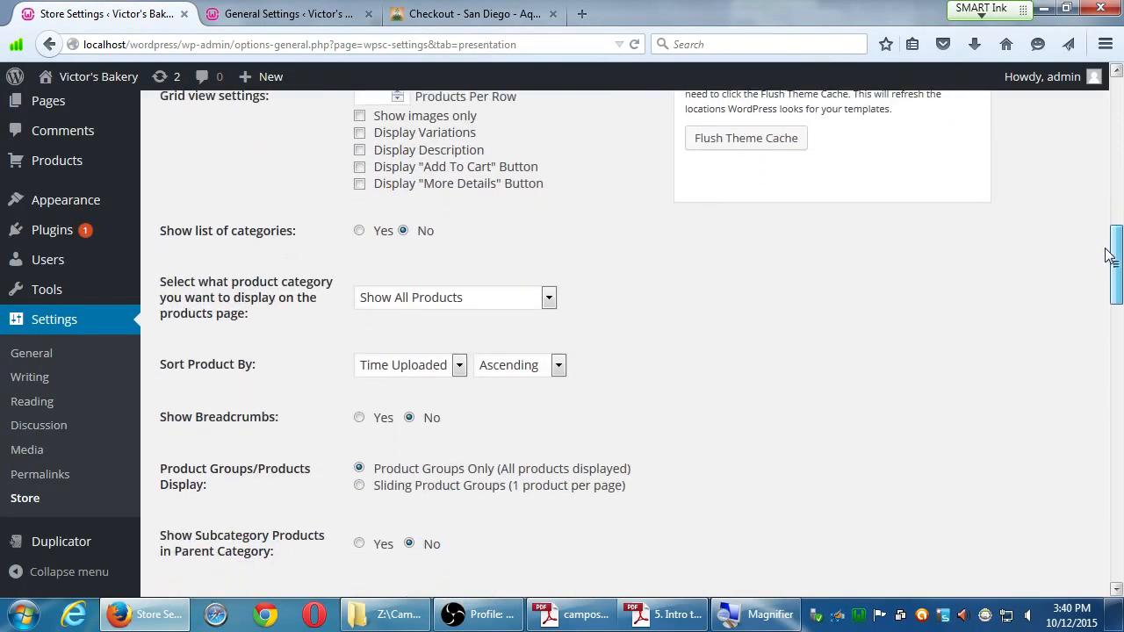
pyautogui.scroll(-3)
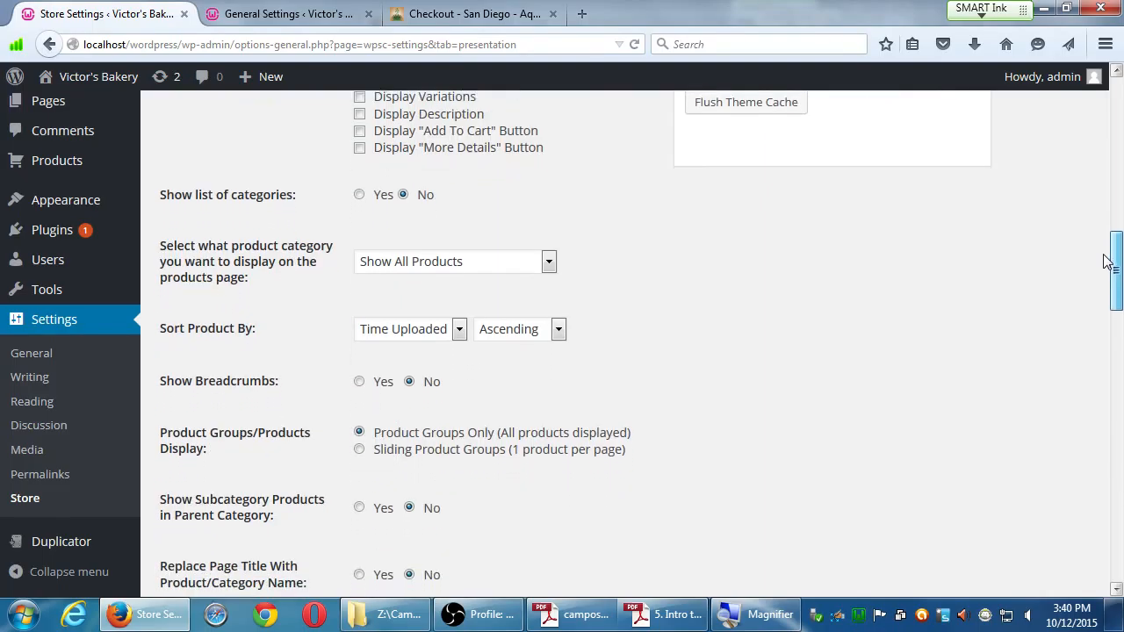
pyautogui.scroll(-3)
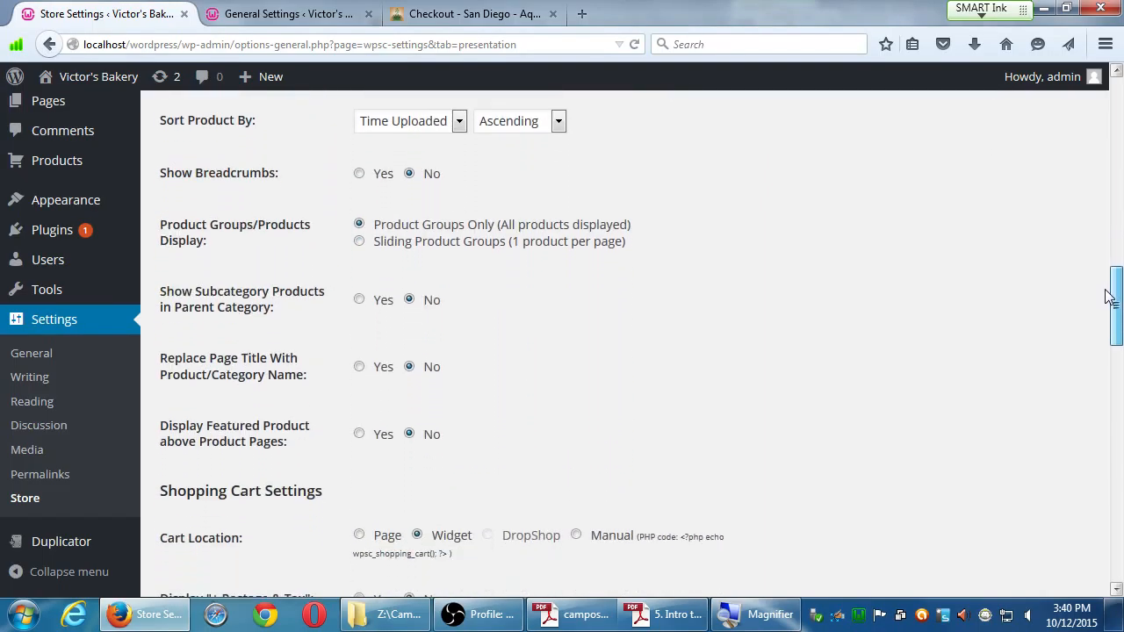
pyautogui.scroll(-3)
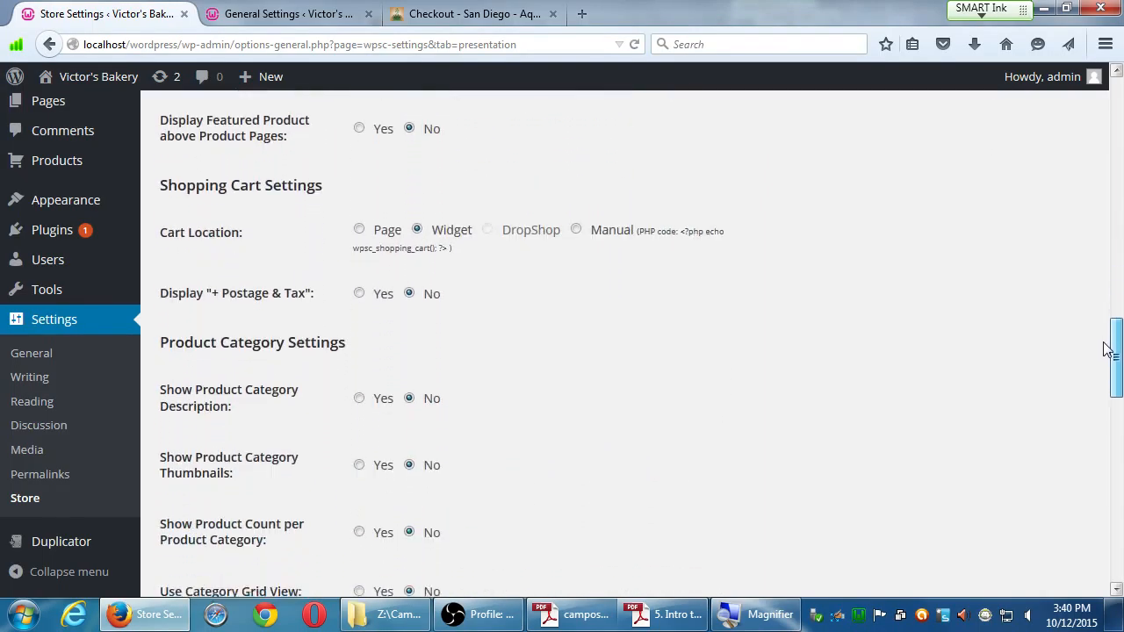
pyautogui.scroll(-3)
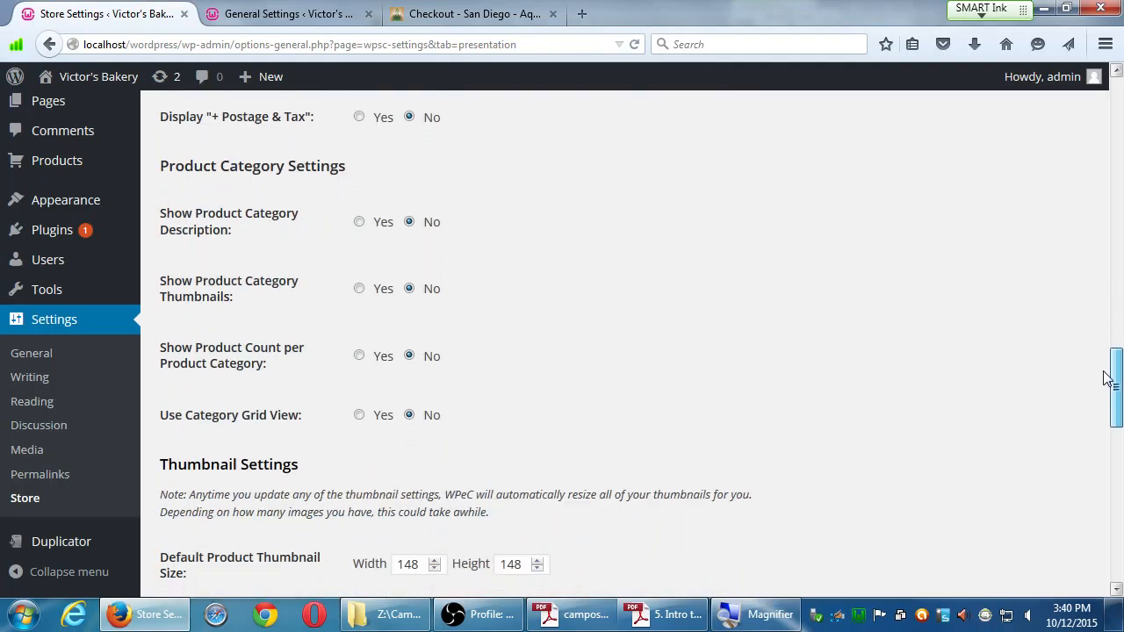
pyautogui.scroll(-3)
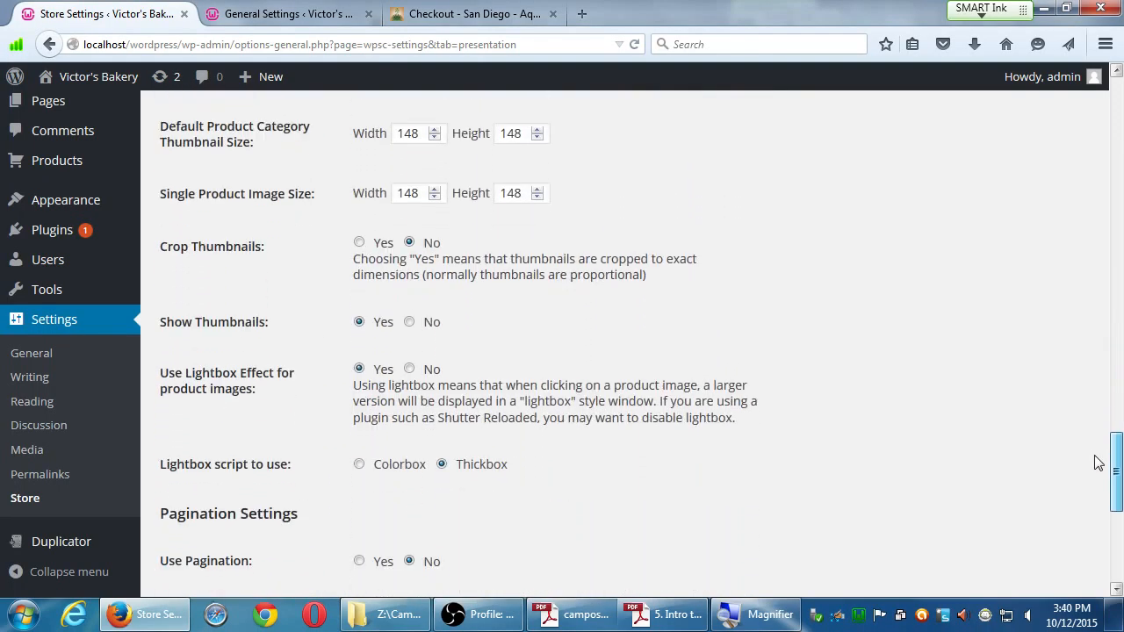
pyautogui.scroll(-3)
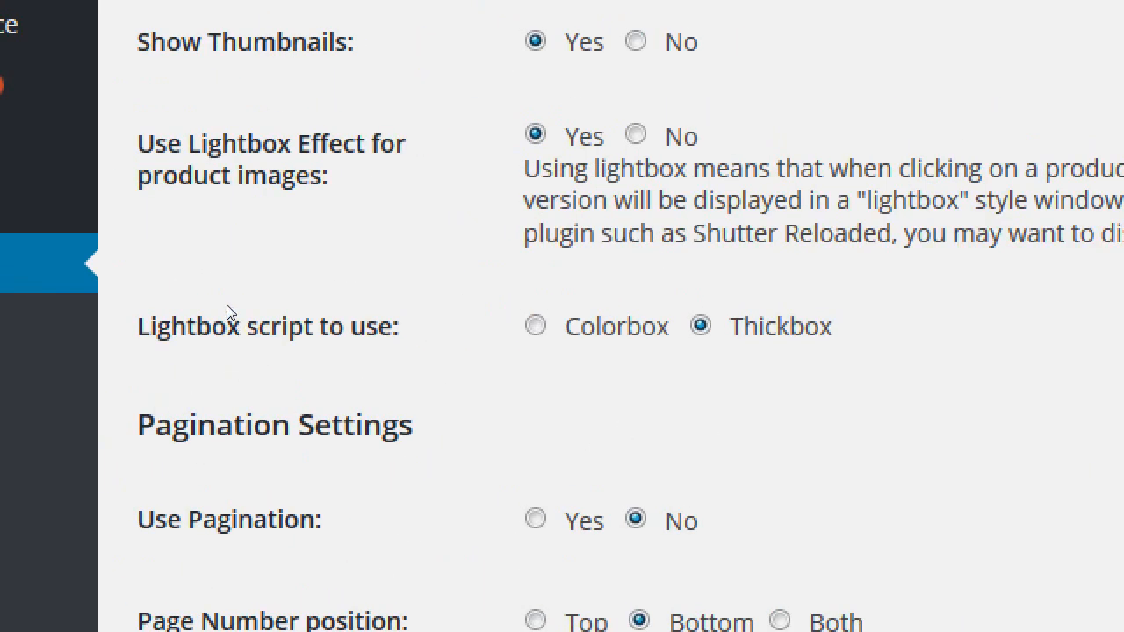
pyautogui.moveTo(214, 402)
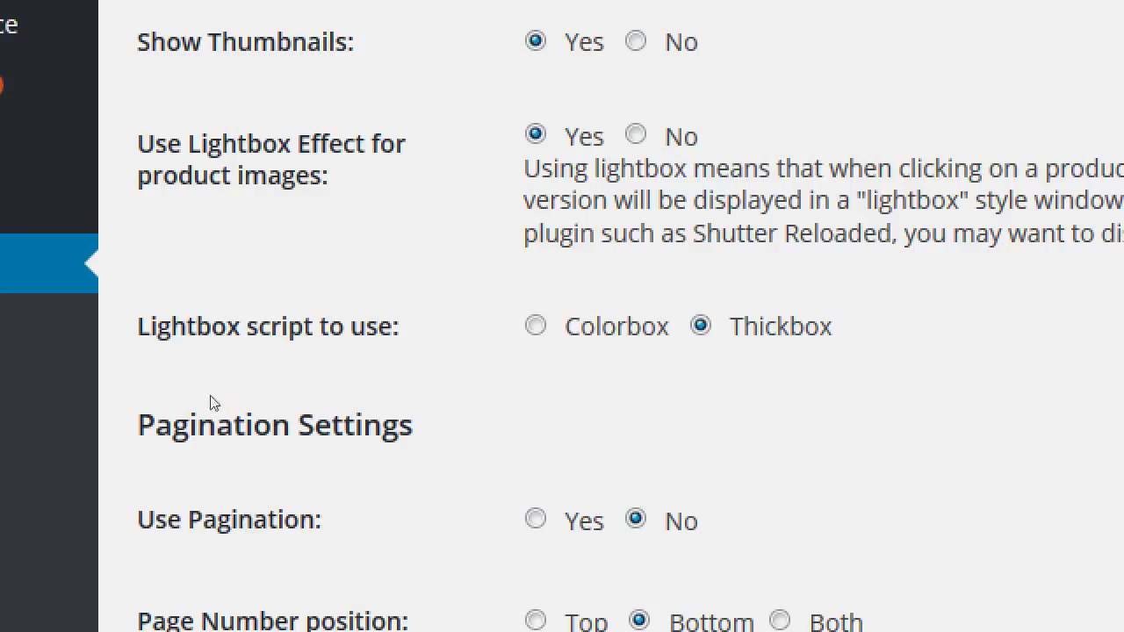
pyautogui.moveTo(208, 278)
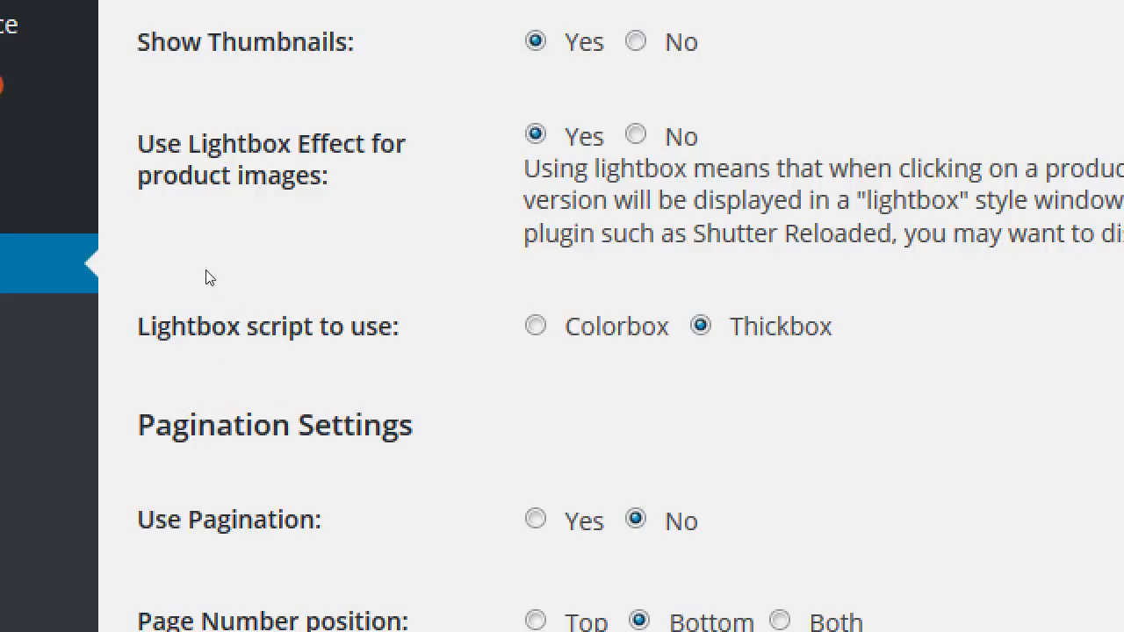
pyautogui.moveTo(233, 271)
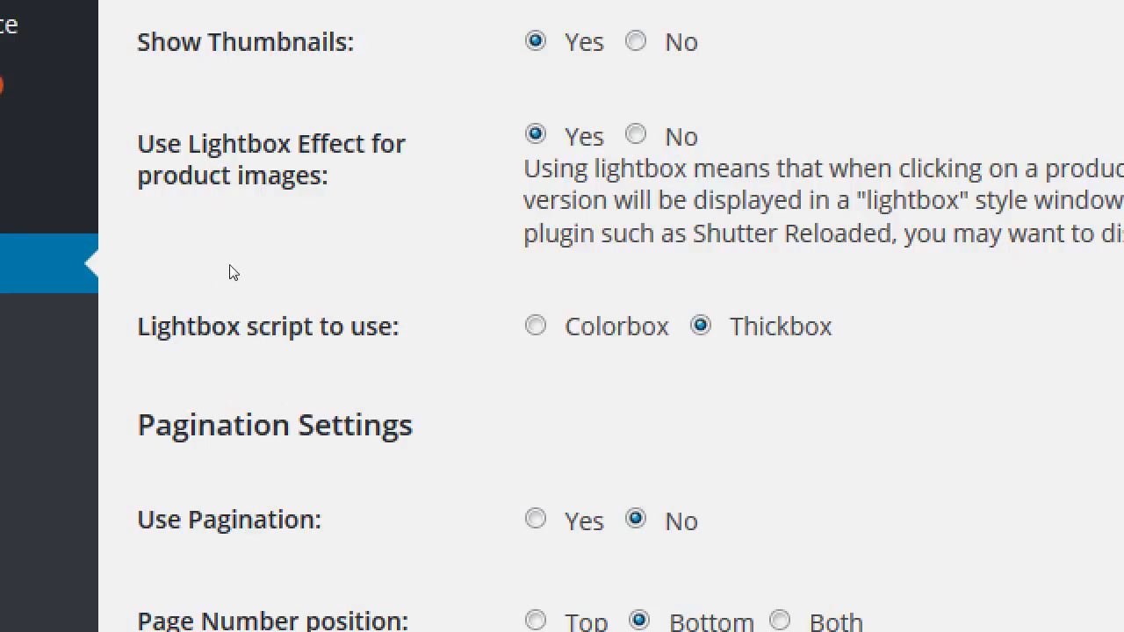
pyautogui.moveTo(183, 369)
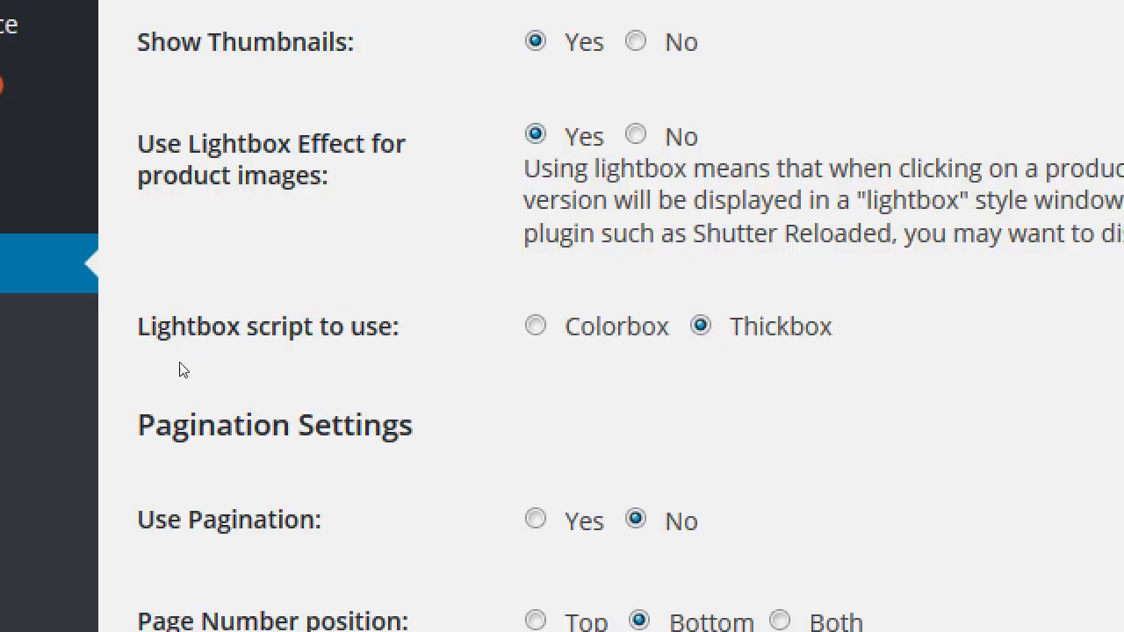
pyautogui.moveTo(186, 367)
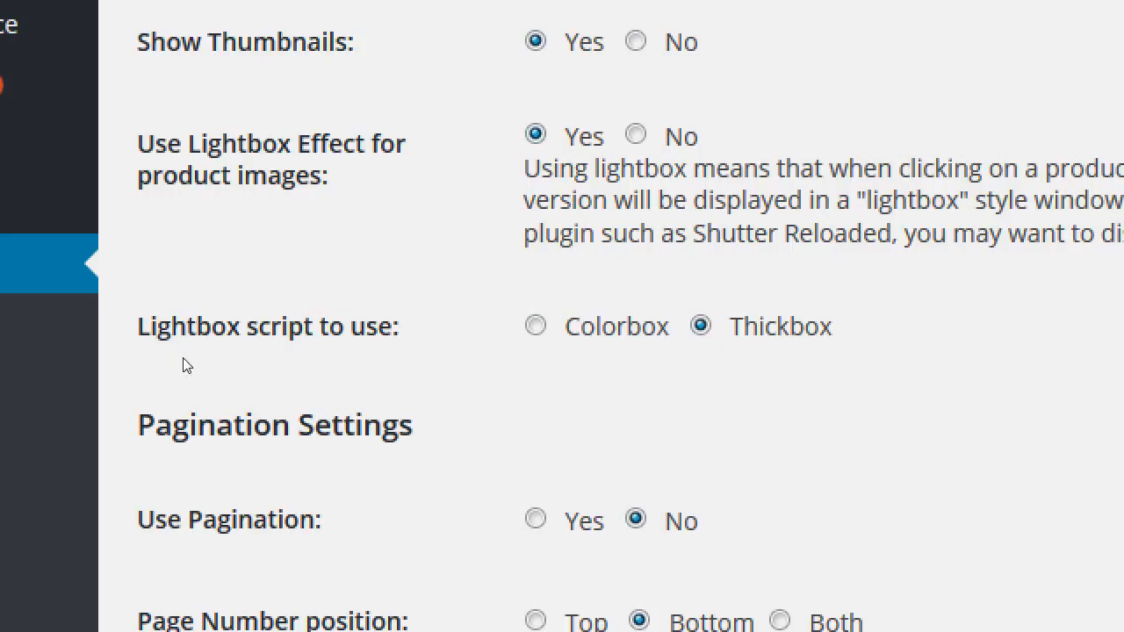
pyautogui.click(534, 325)
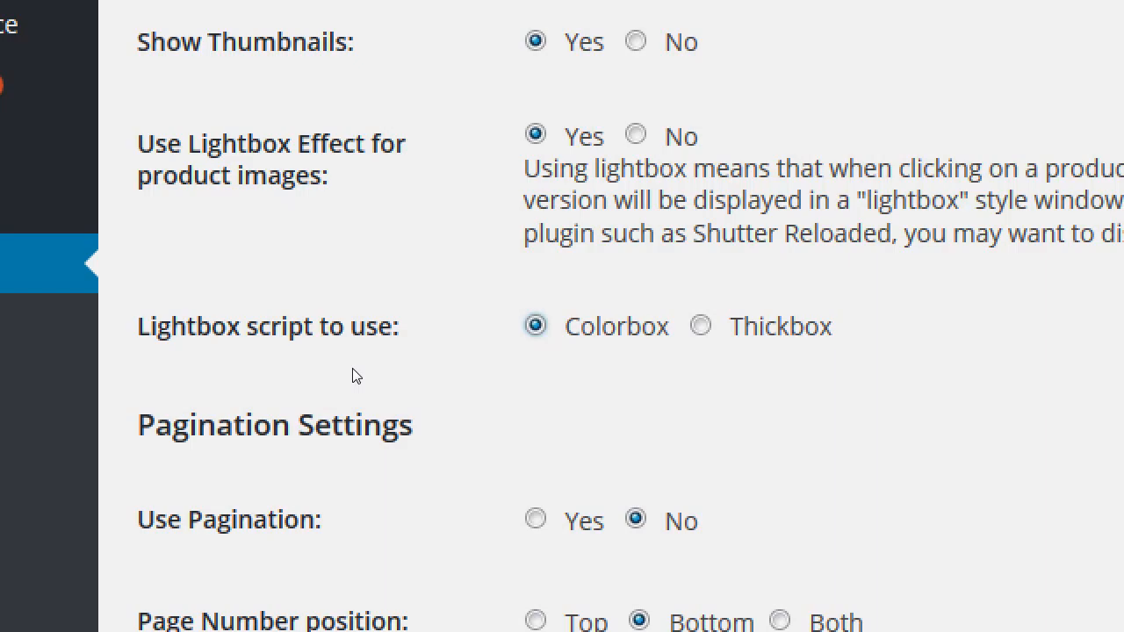
# Save the Presentation settings and confirm the 'Settings saved.' notice appears.
pyautogui.scroll(-3)
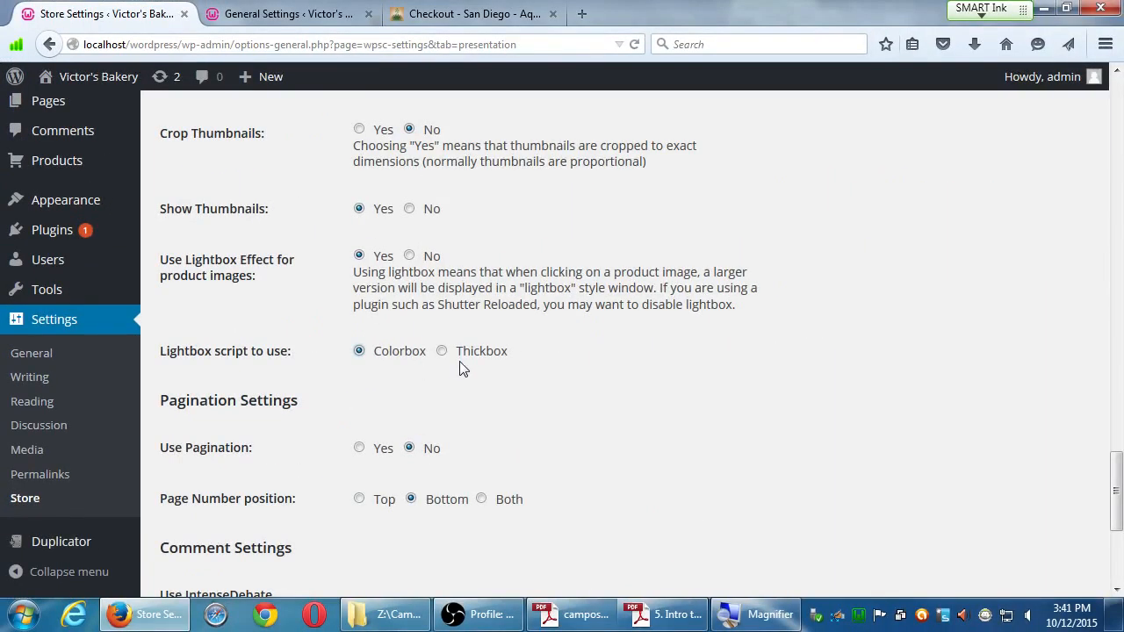
pyautogui.scroll(-3)
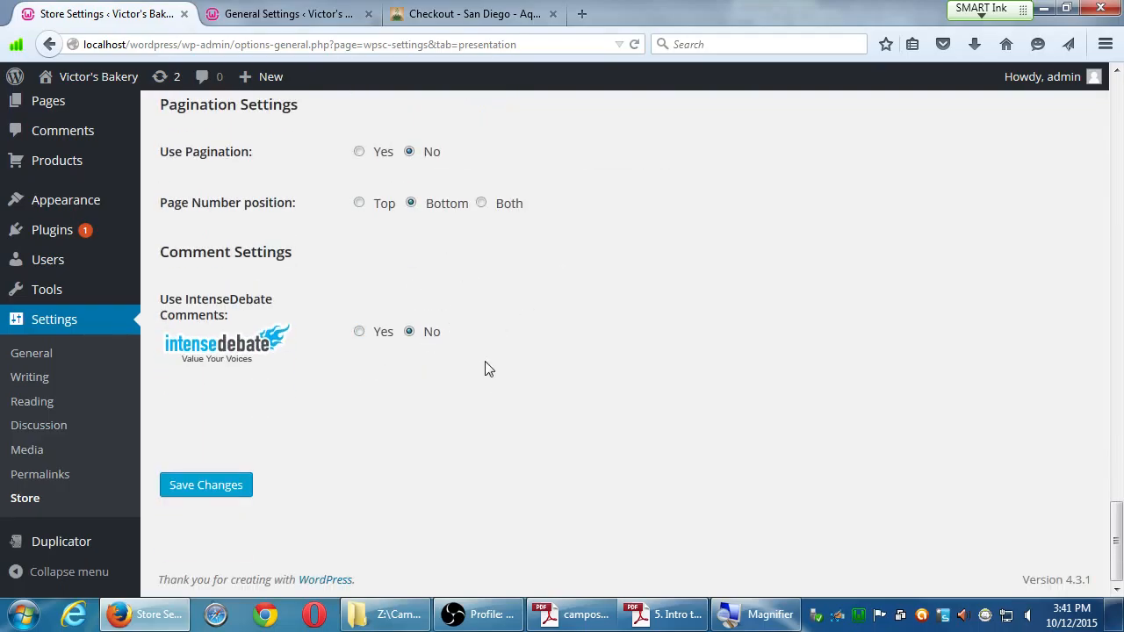
pyautogui.scroll(3)
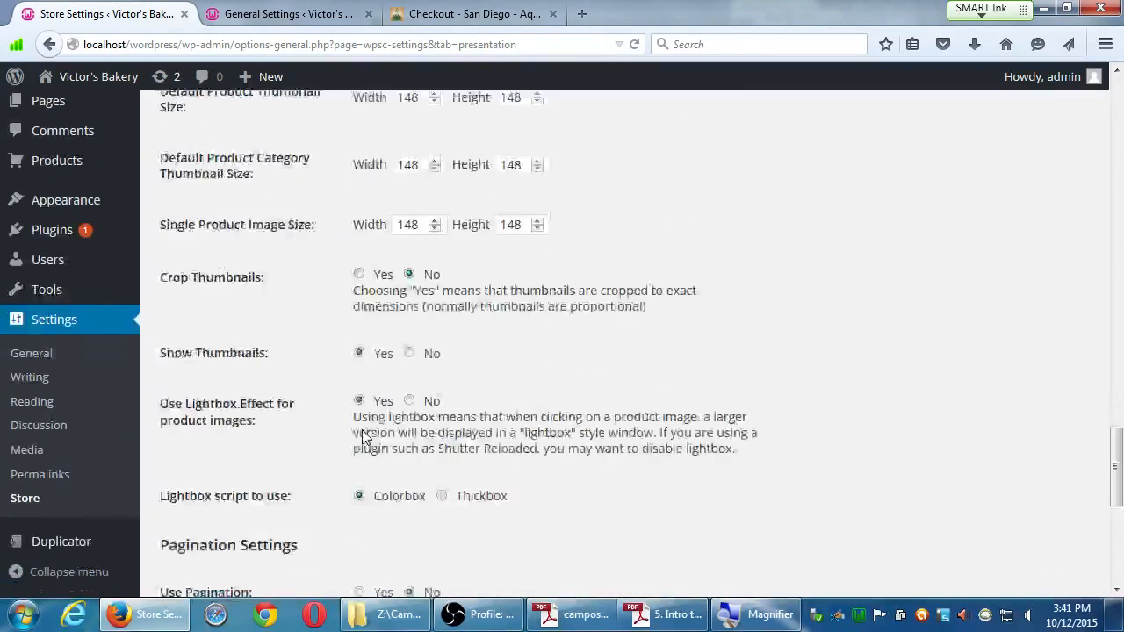
pyautogui.scroll(-3)
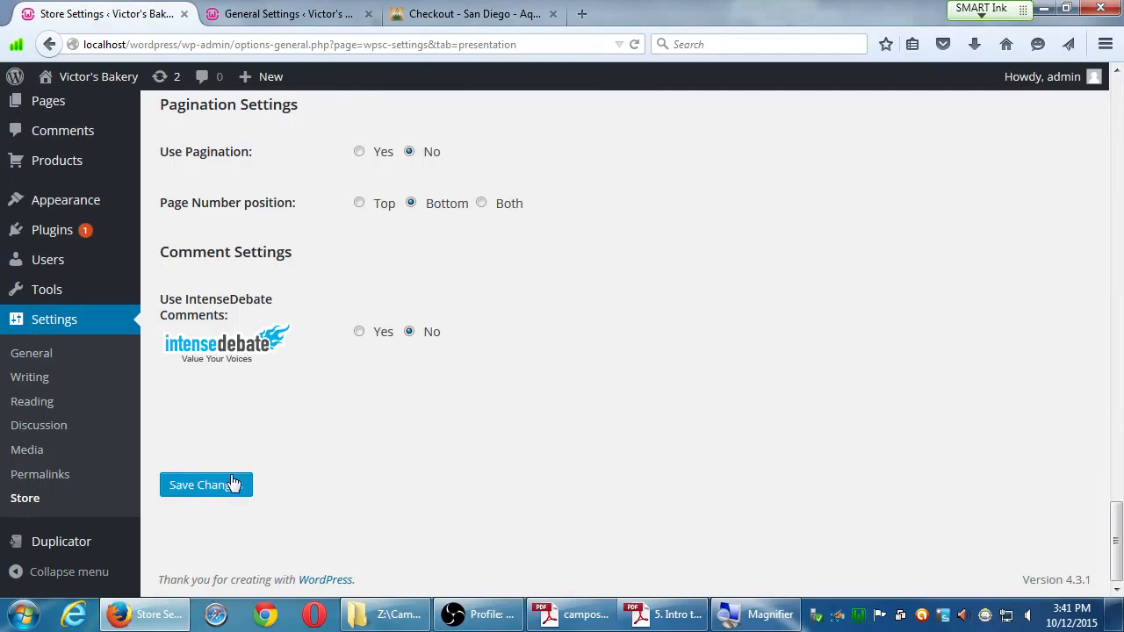
pyautogui.click(205, 484)
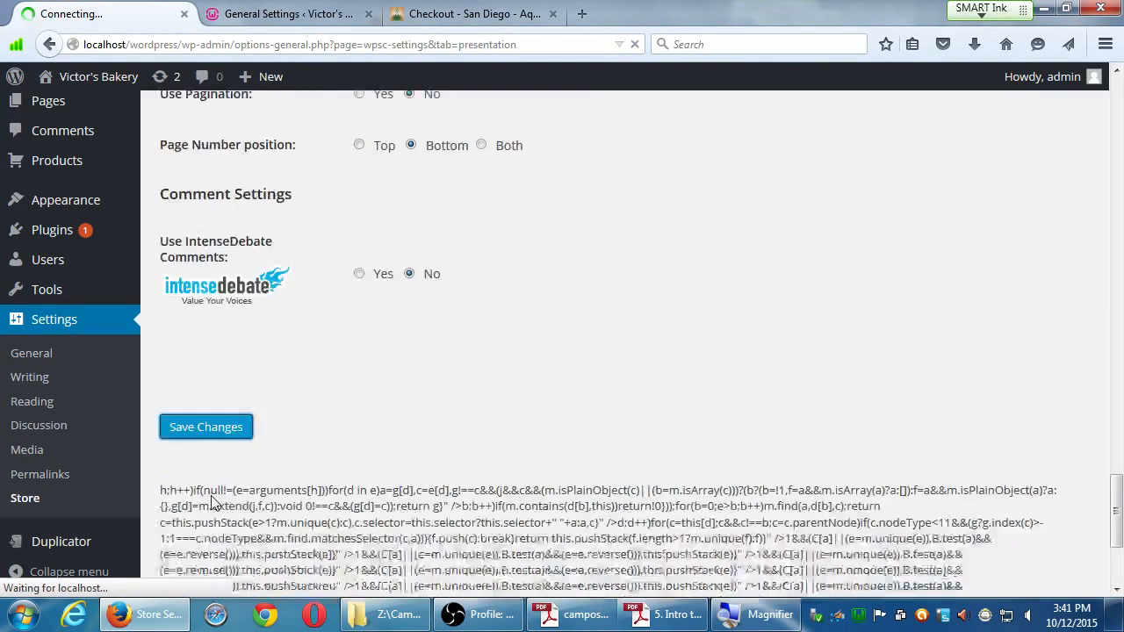
pyautogui.click(206, 427)
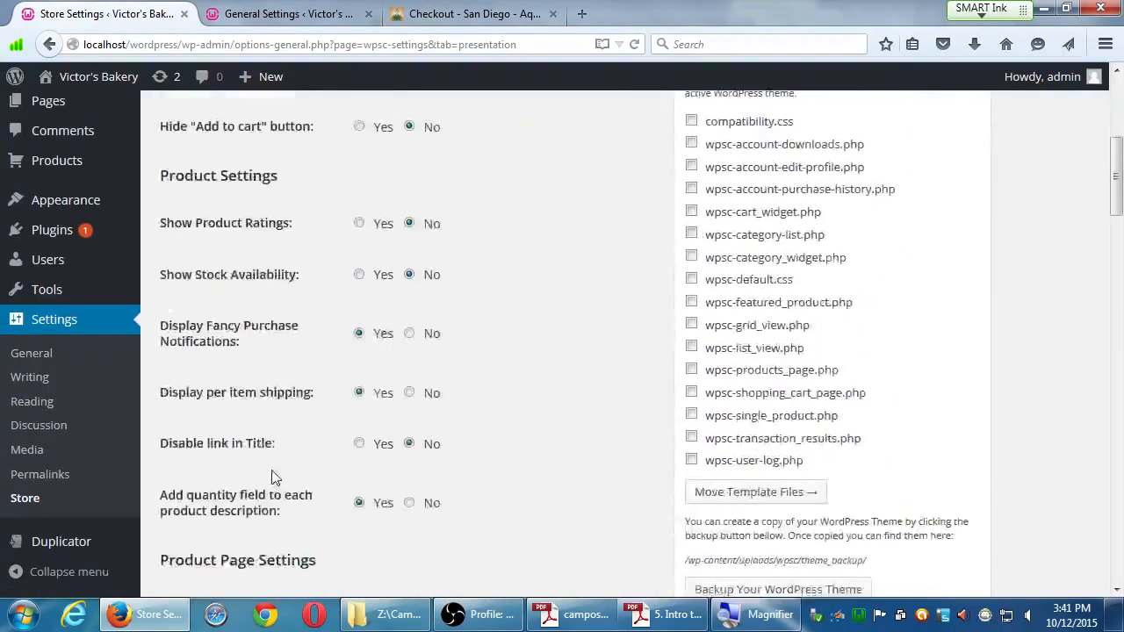
pyautogui.scroll(-3)
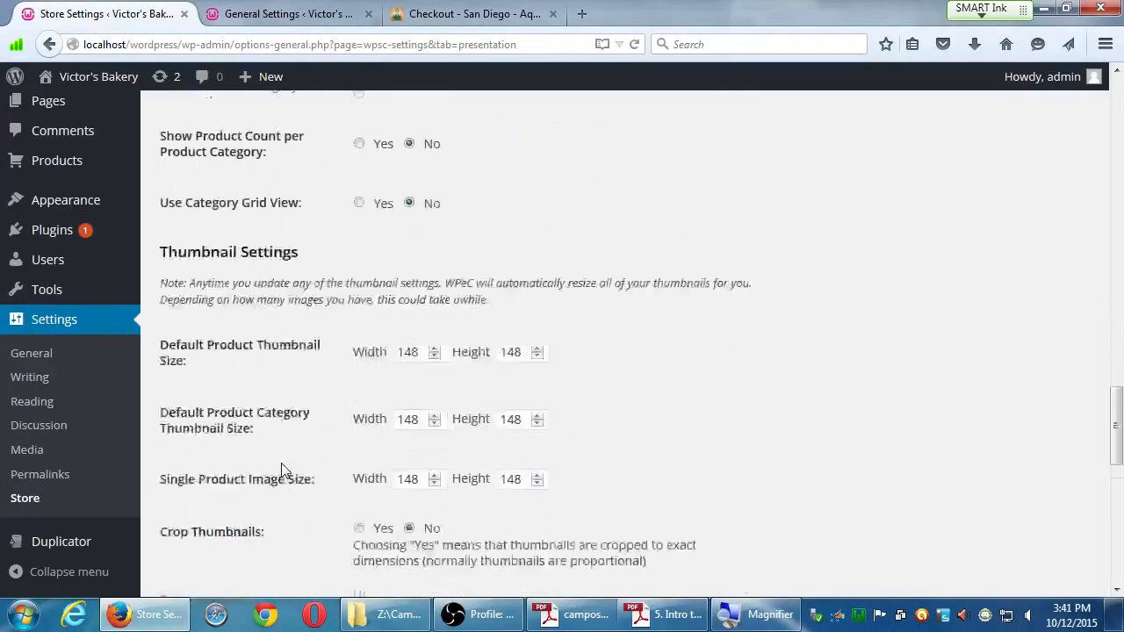
pyautogui.scroll(-3)
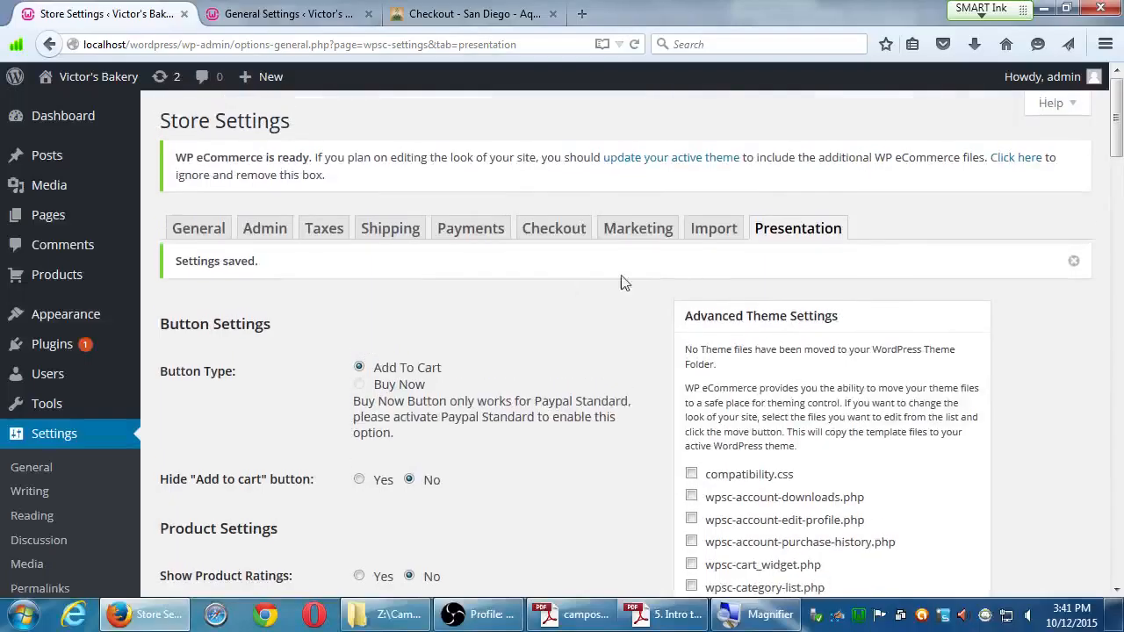
pyautogui.moveTo(1029, 221)
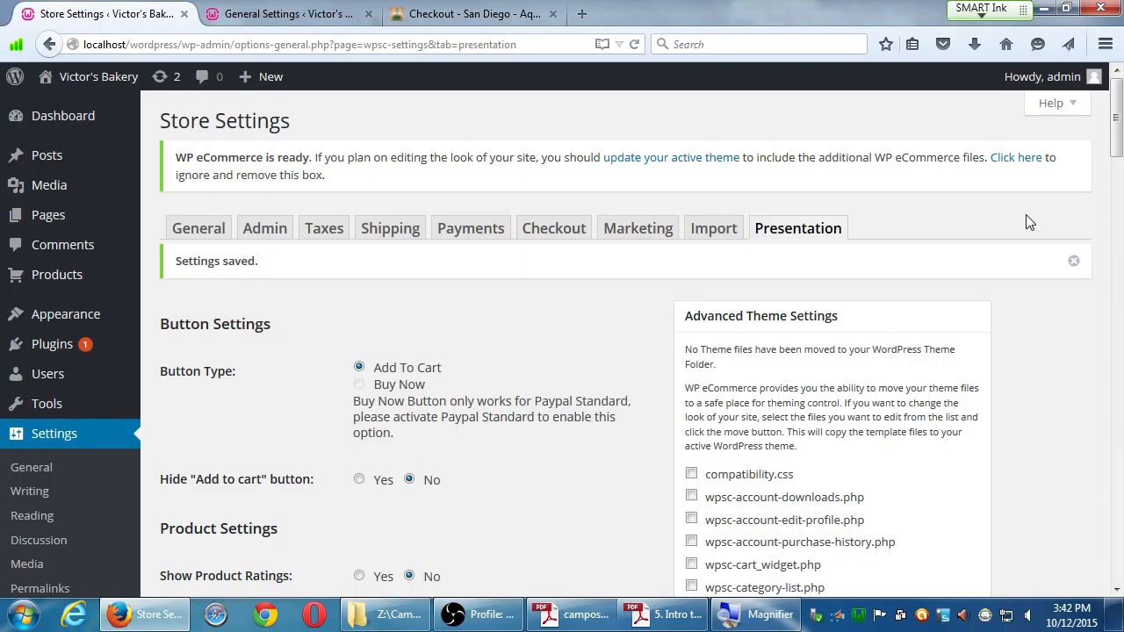
# From the desktop open '4. Archiving WordPress with Duplicator' PDF in Adobe Reader, dismissing the untagged prompt.
pyautogui.click(1066, 7)
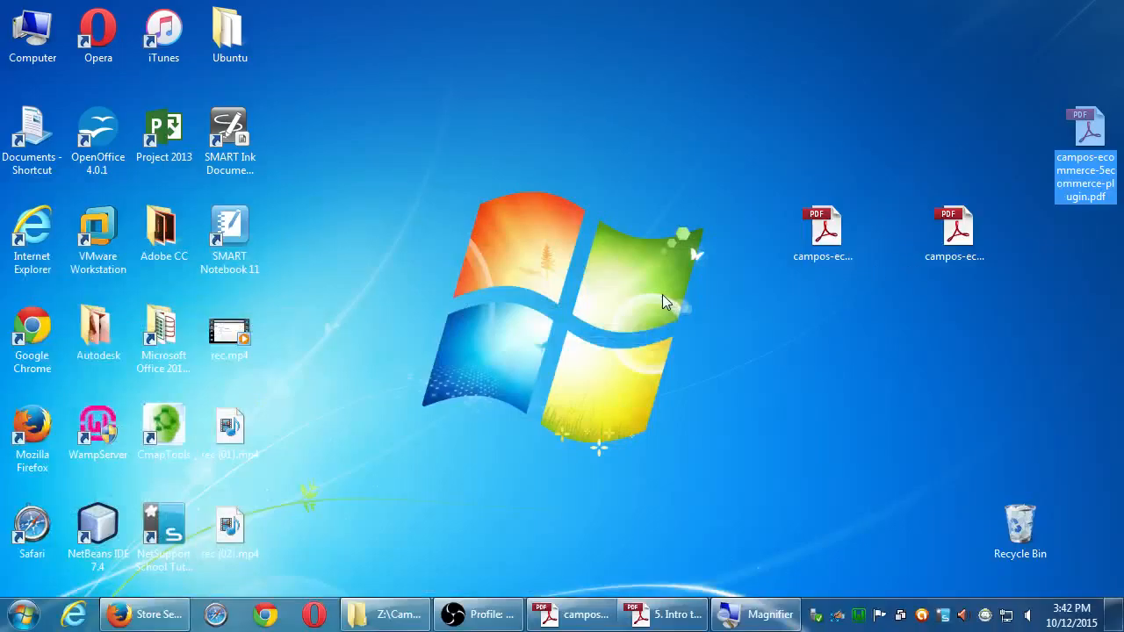
pyautogui.click(956, 226)
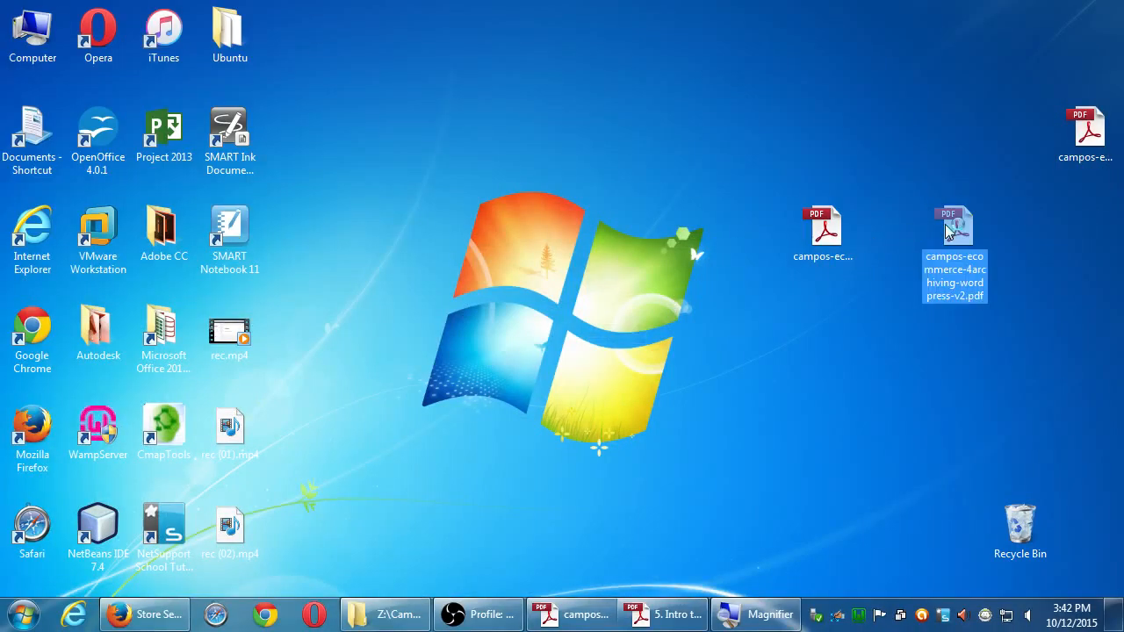
pyautogui.doubleClick(955, 224)
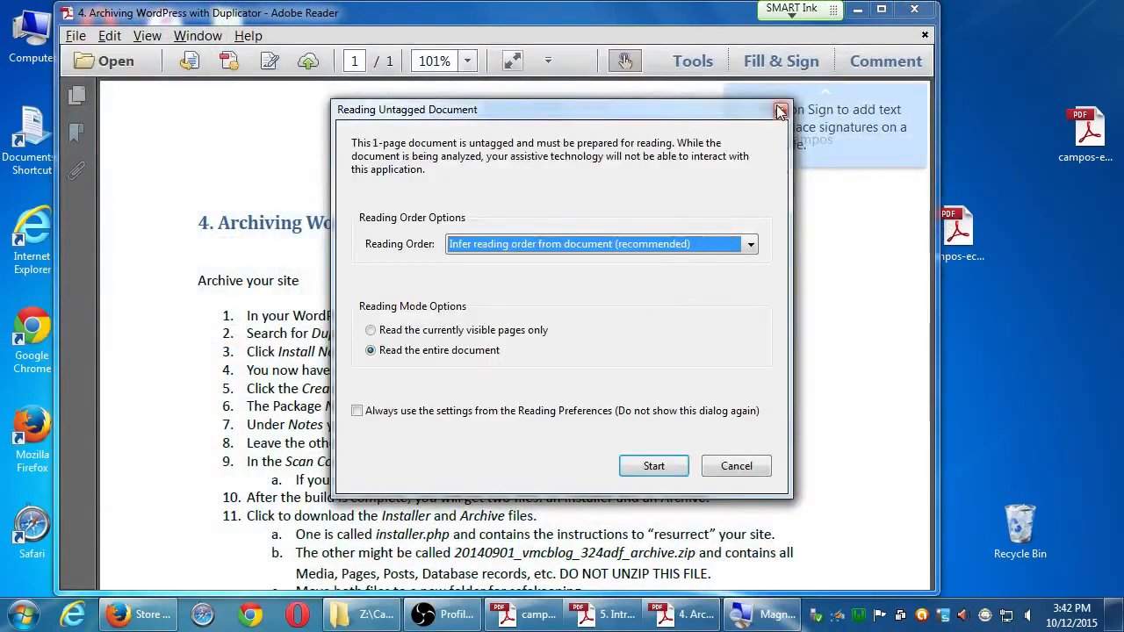
pyautogui.click(779, 109)
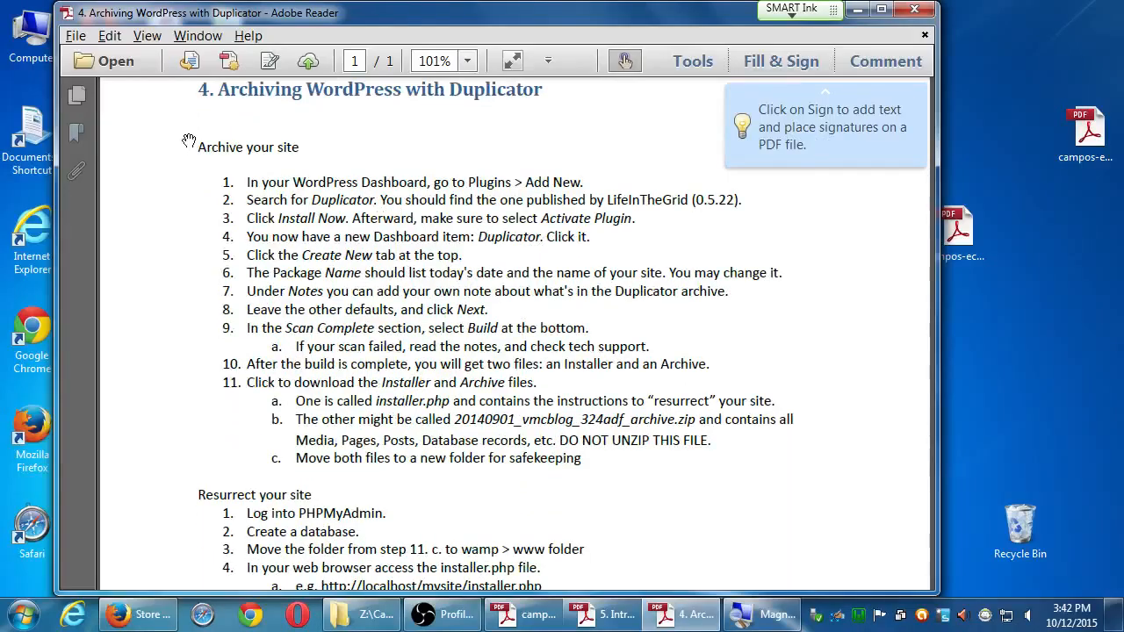